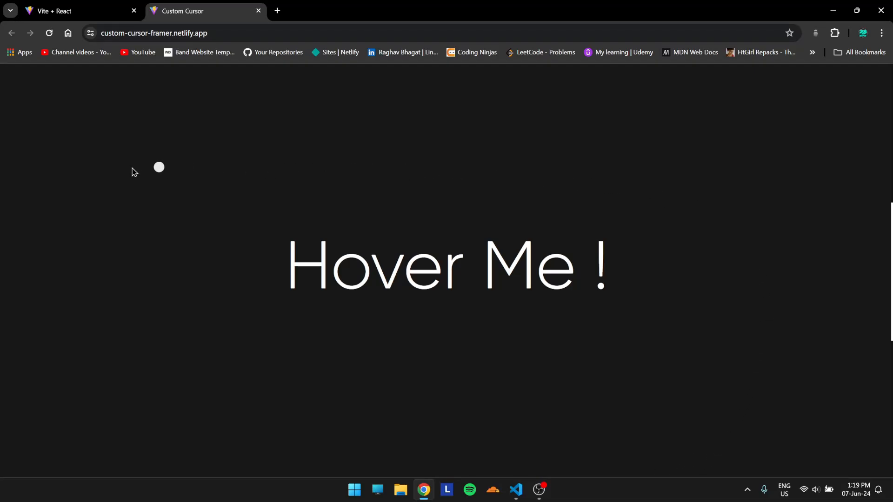
pyautogui.moveTo(157, 302)
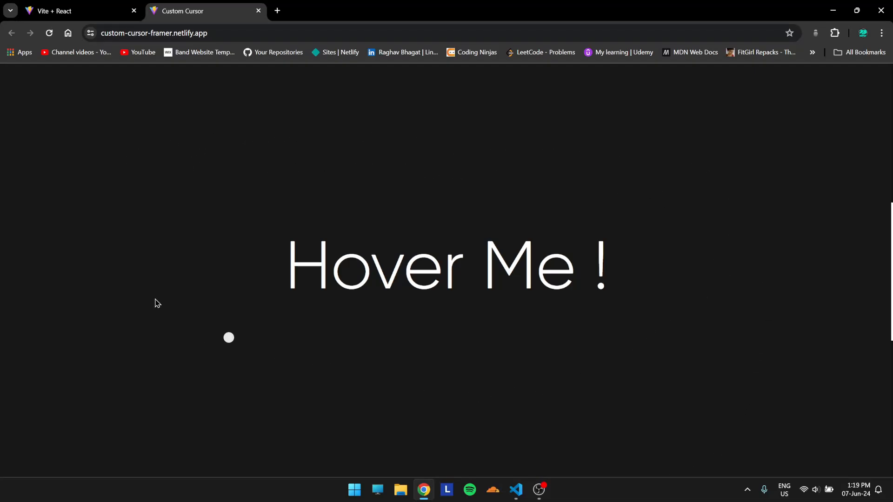
pyautogui.moveTo(349, 203)
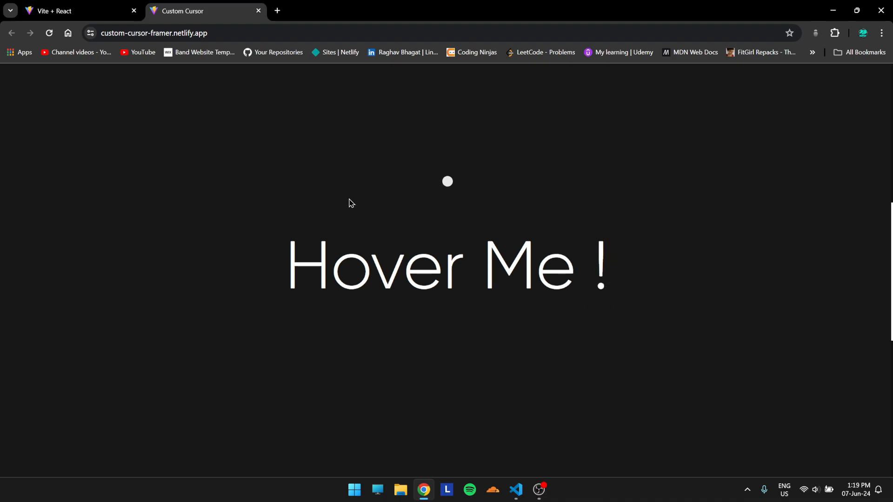
pyautogui.moveTo(506, 243)
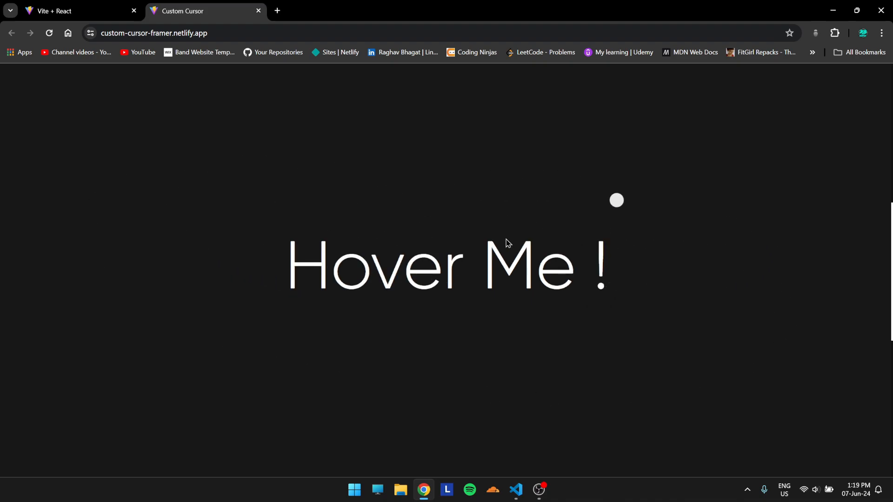
pyautogui.moveTo(582, 237)
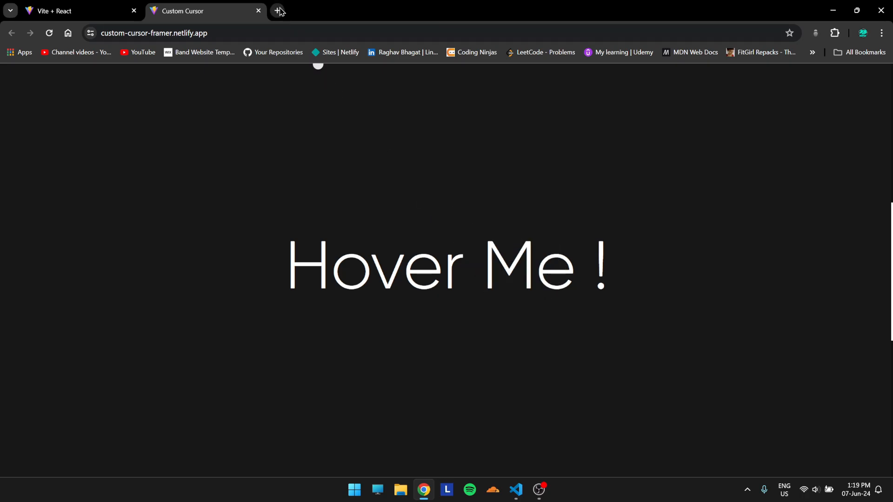
# - Open the gsap package page on npmjs.com and scroll to its npm install command
pyautogui.click(279, 10)
pyautogui.write('gsap npm')
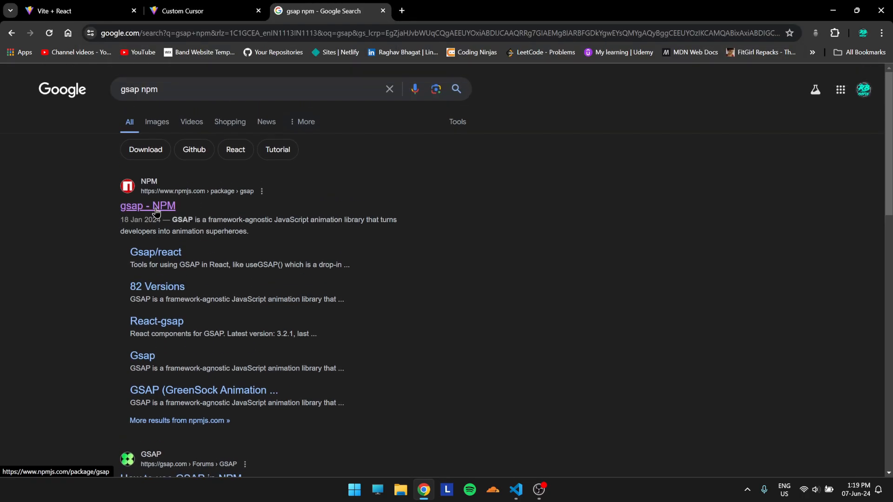
pyautogui.click(148, 206)
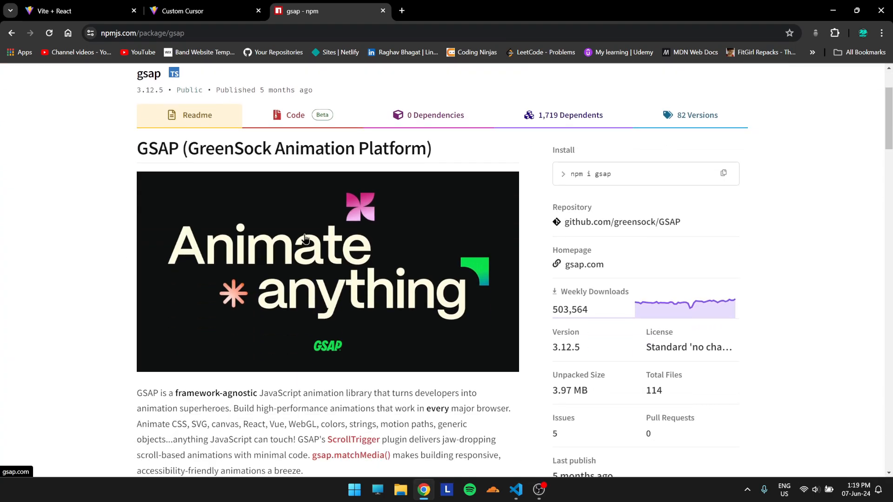
pyautogui.scroll(-3)
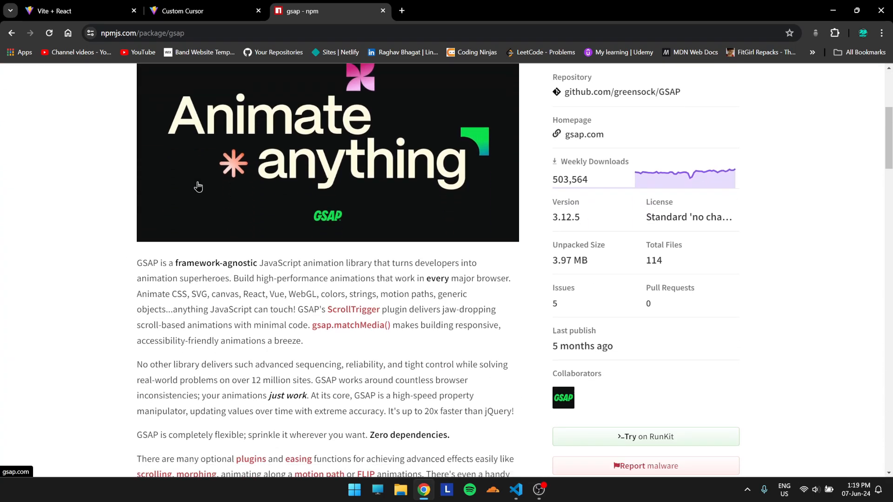
pyautogui.scroll(-3)
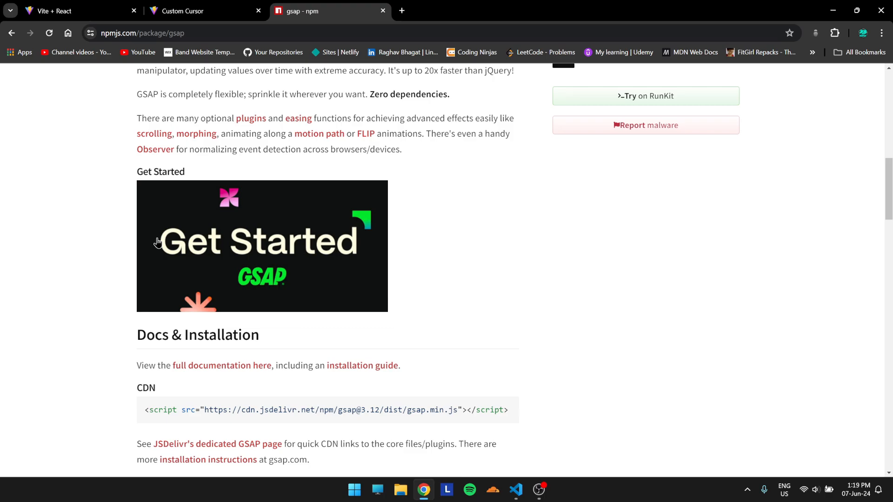
pyautogui.scroll(-3)
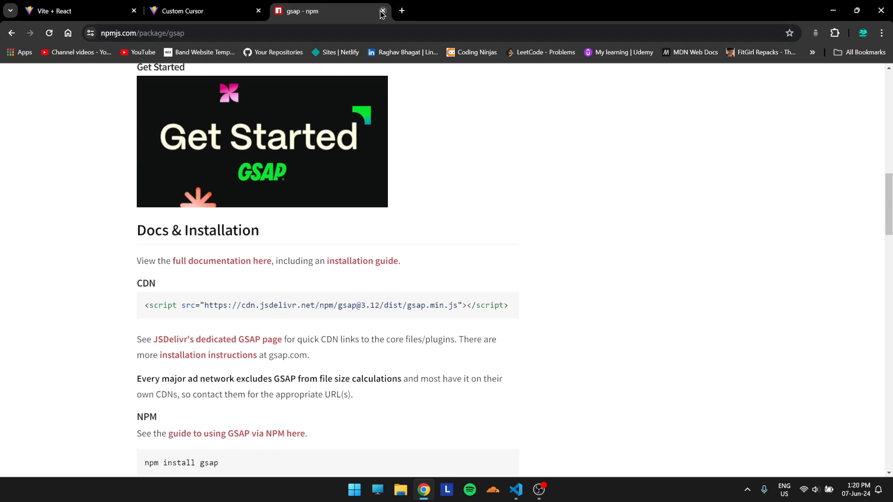
pyautogui.scroll(-3)
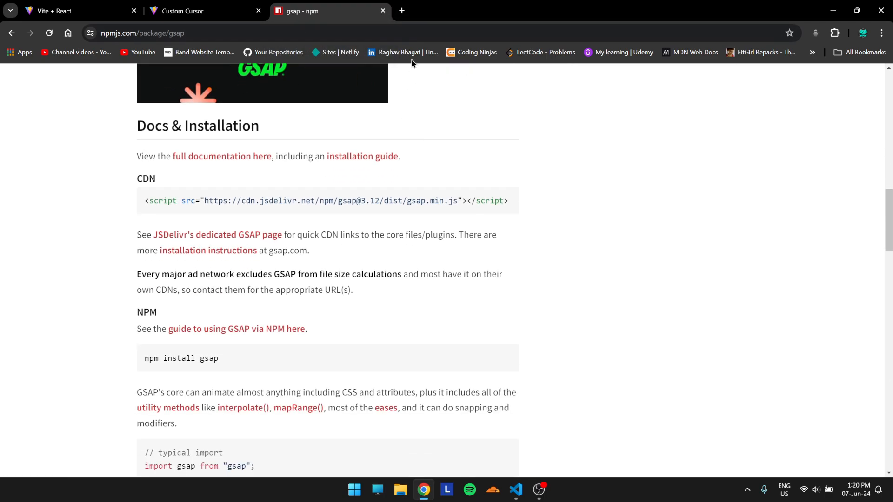
# - Give App.jsx's div className 'w-full h-screen bg-zinc-900 text-white flex justify-center items-center'
pyautogui.click(516, 490)
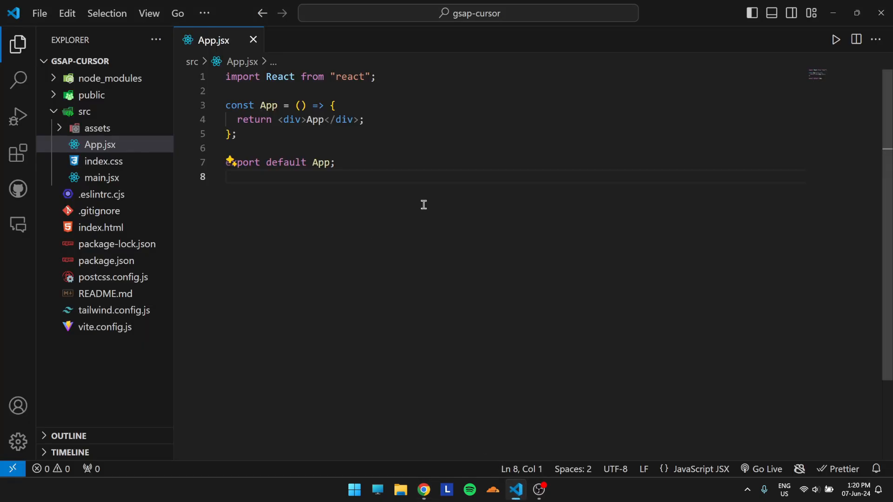
pyautogui.moveTo(348, 192)
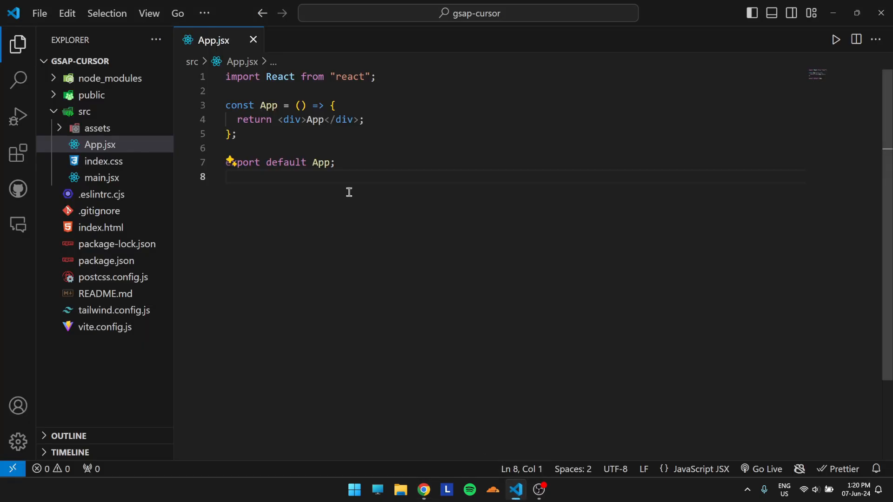
pyautogui.moveTo(311, 196)
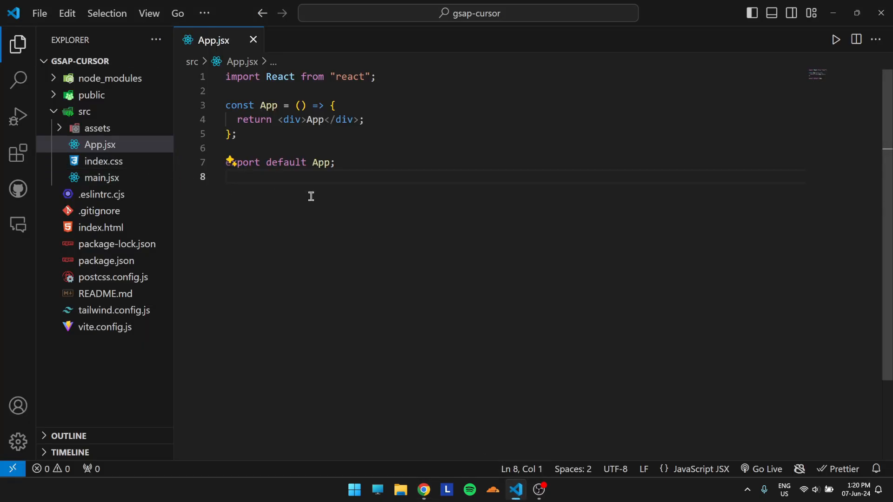
pyautogui.moveTo(423, 489)
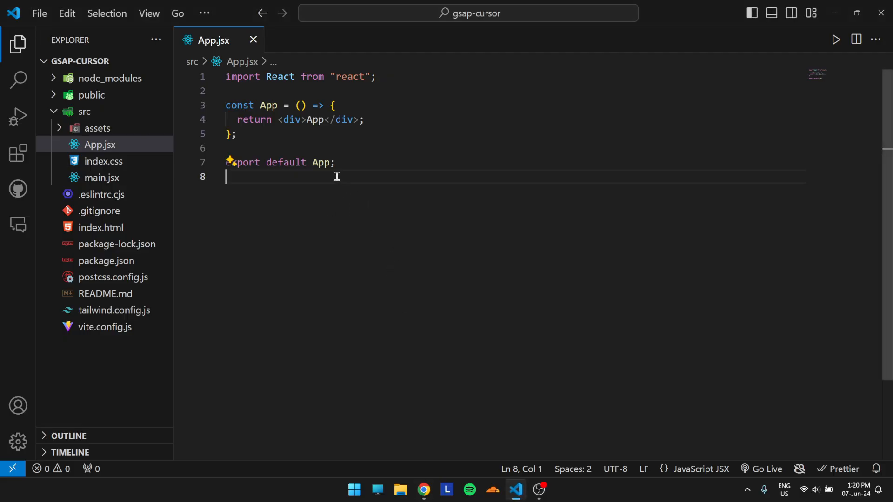
pyautogui.write('className="')
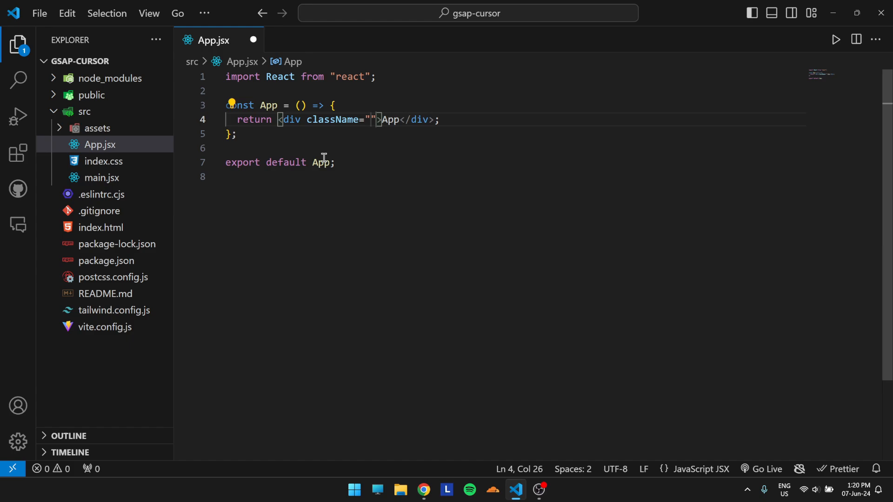
pyautogui.write('w-full h-screen bg-')
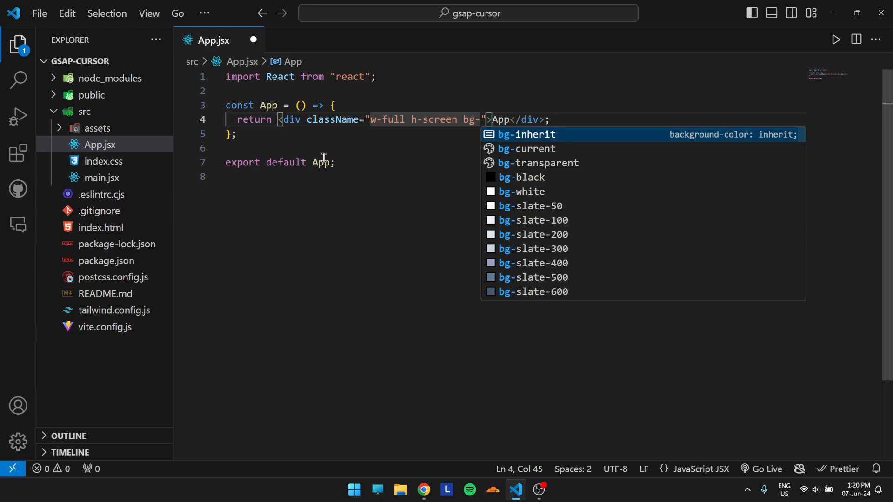
pyautogui.write('zinc-900')
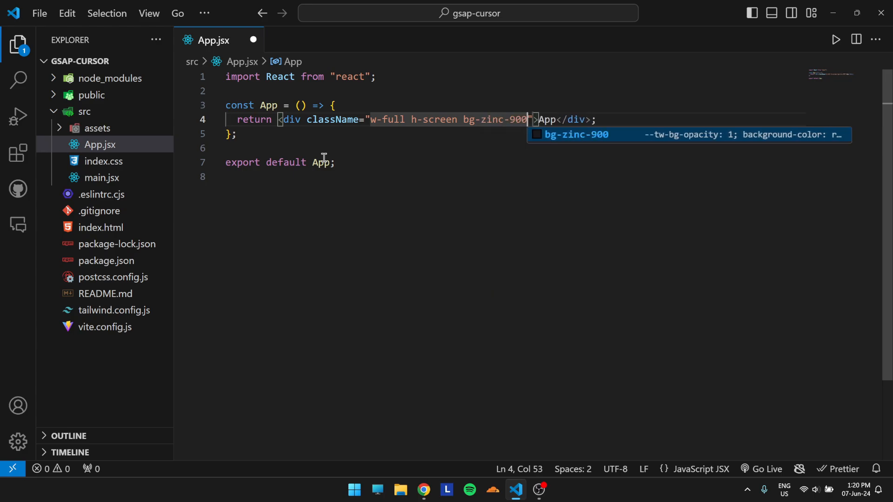
pyautogui.write('text-whit')
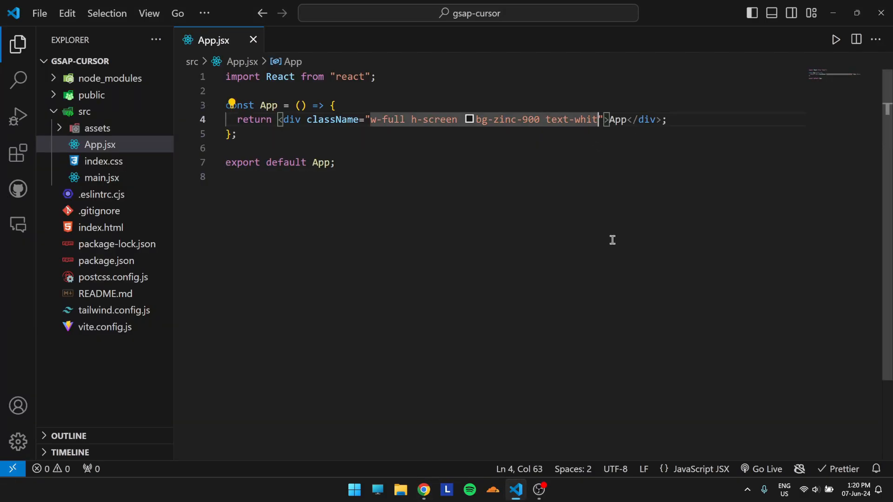
pyautogui.write('e')
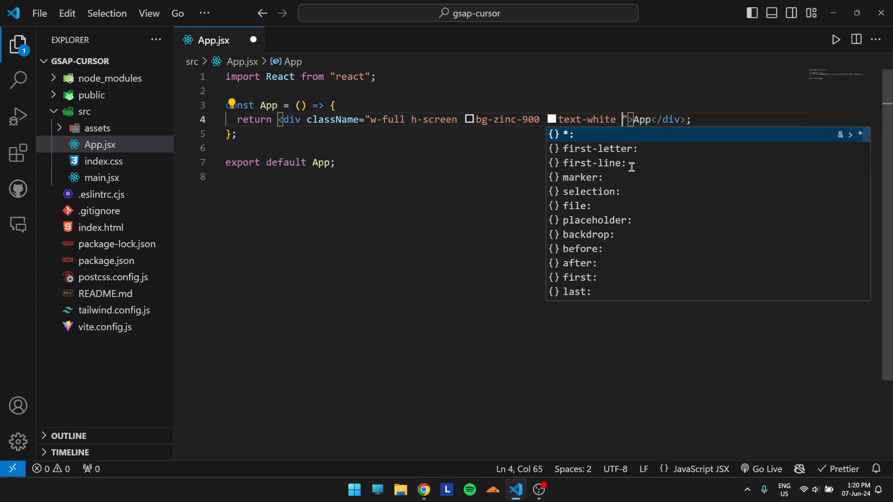
pyautogui.write('flex justify-center')
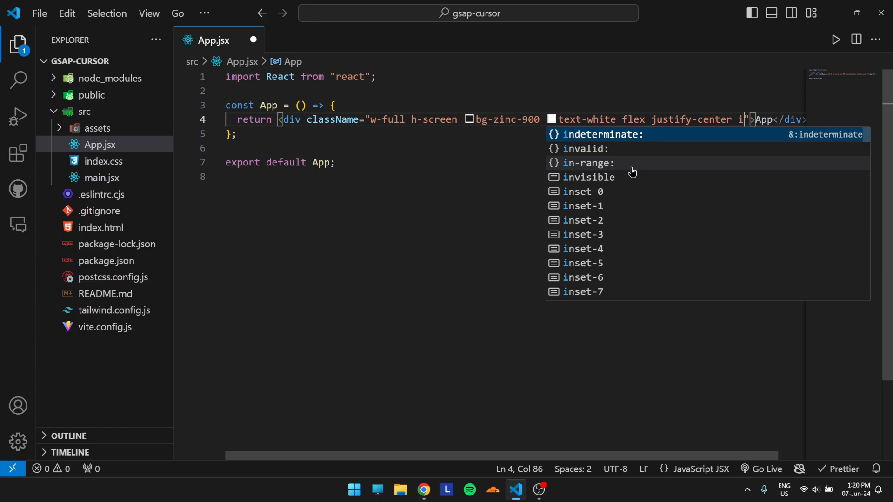
pyautogui.write('items-center')
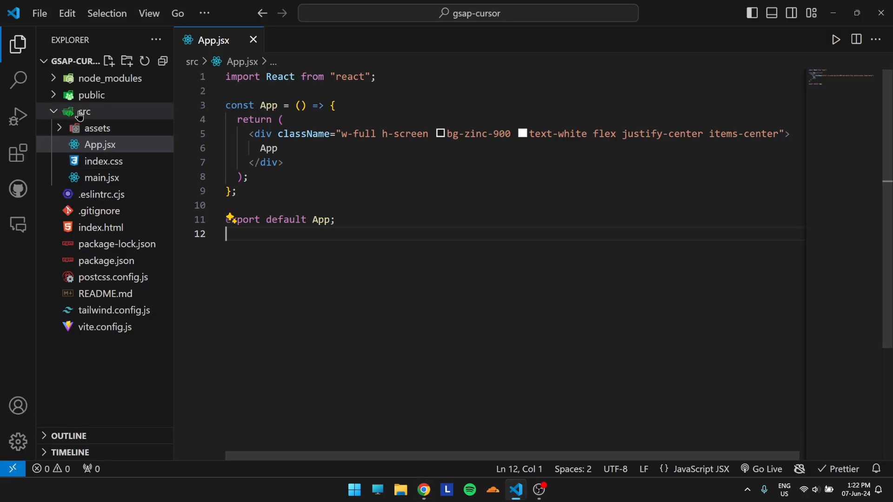
# - Create src/Cursor.jsx and insert a React component snippet
pyautogui.click(127, 60)
pyautogui.write('Cur')
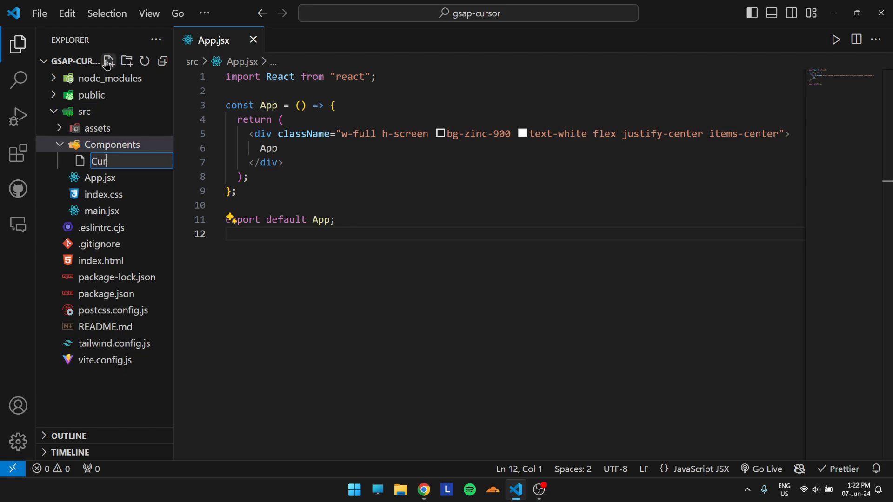
pyautogui.write('sor.jsx')
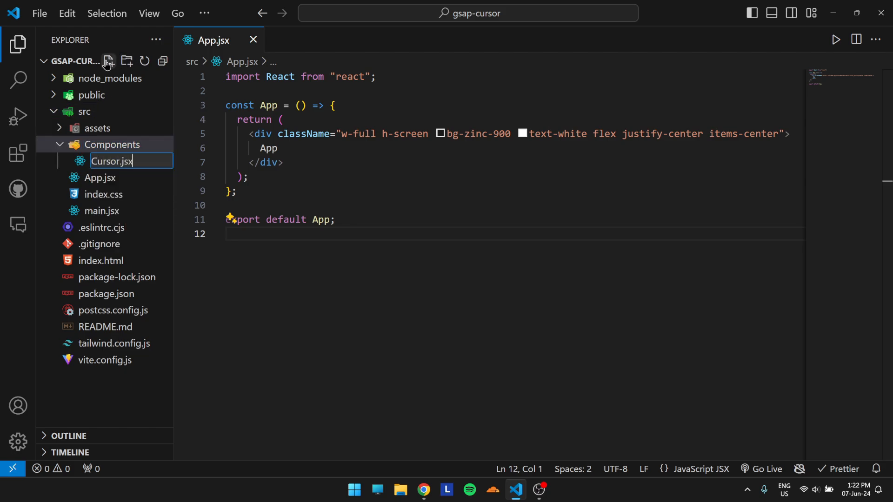
pyautogui.write('ra')
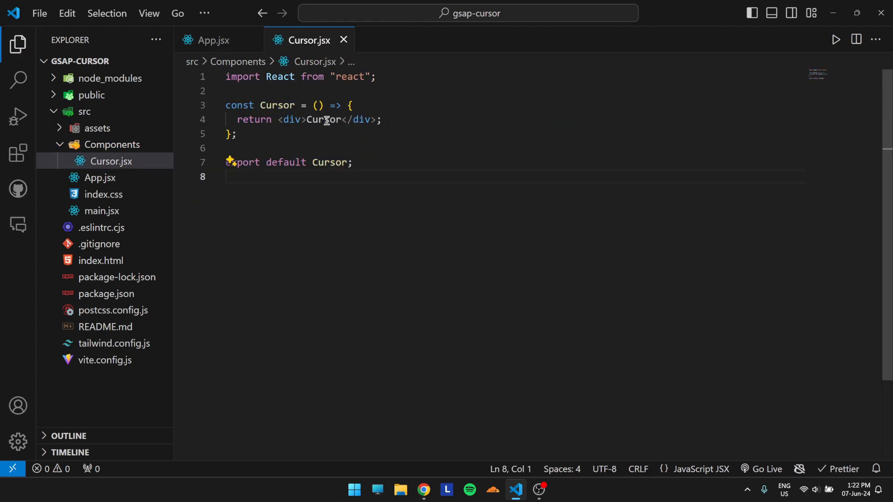
# - Make Cursor return a div with classes h-[20px] w-[20px] bg-white
pyautogui.press('Backspace')
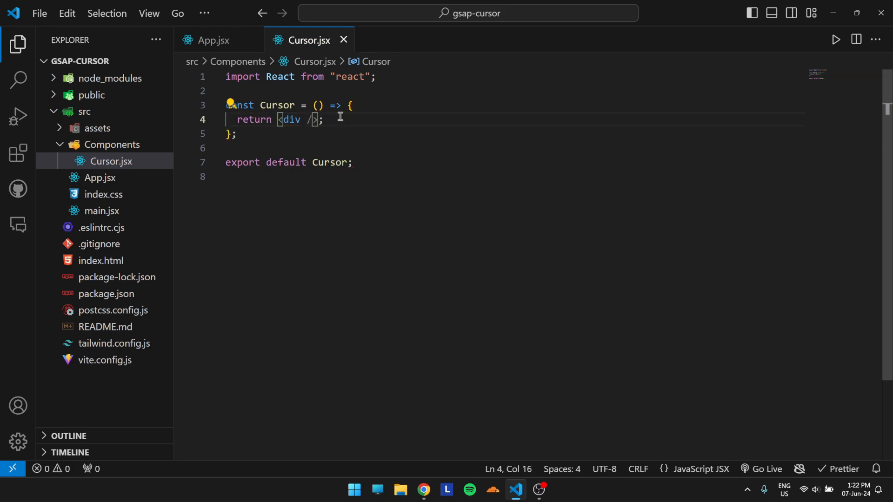
pyautogui.write('c')
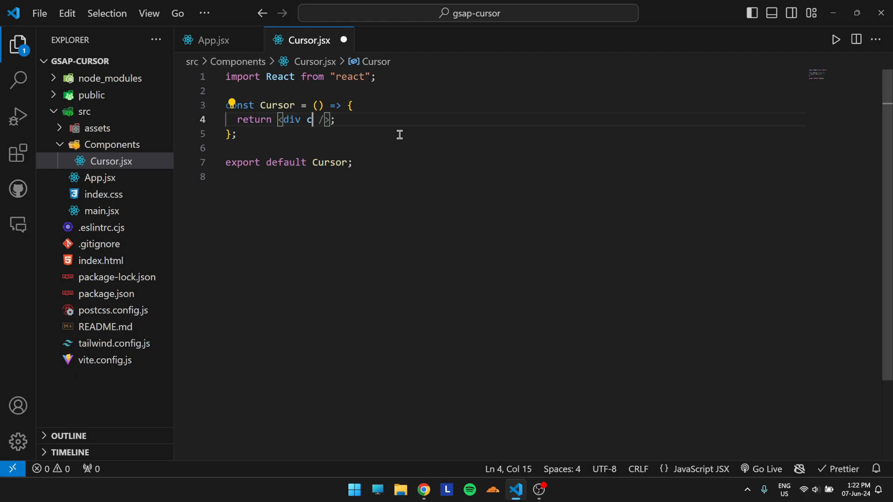
pyautogui.write('className="h-')
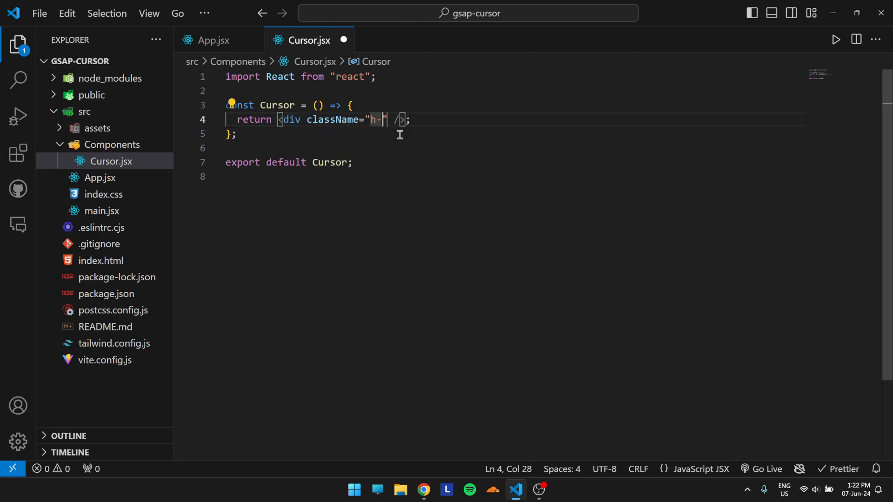
pyautogui.write('[')
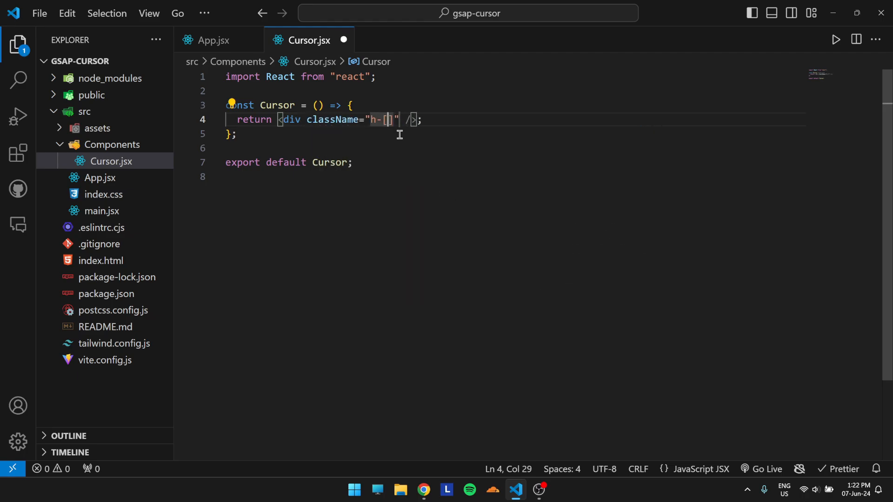
pyautogui.write('20px]')
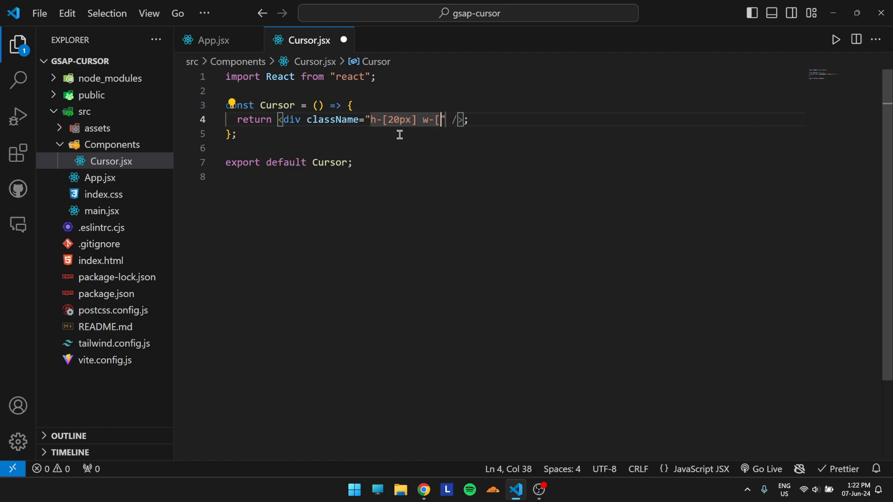
pyautogui.write('20px]')
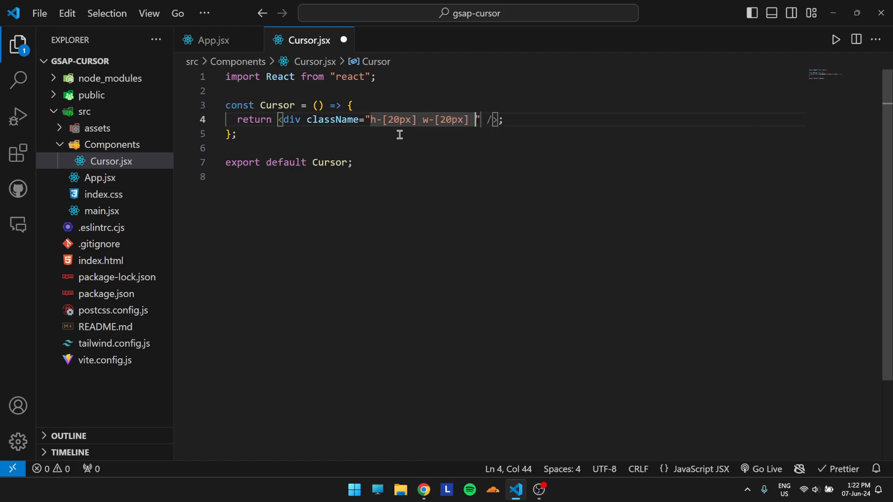
pyautogui.write('bg-white')
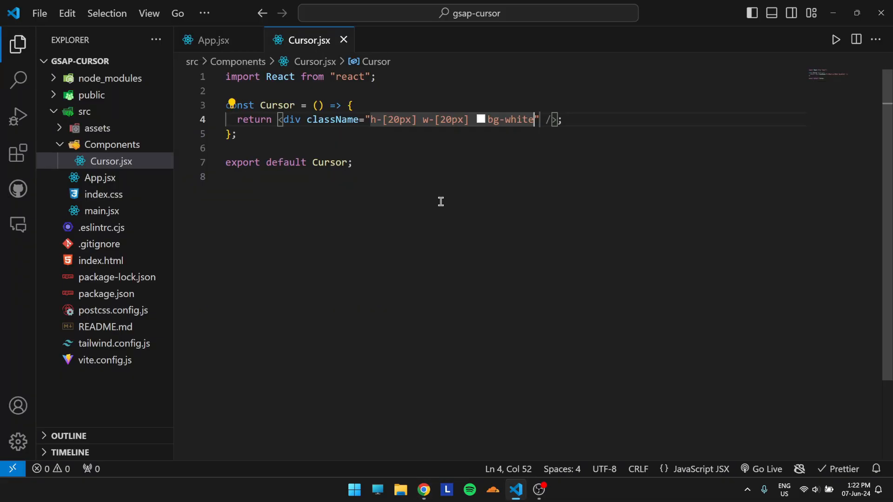
# - Render <Cursor /> in App.jsx and add rounded-full, z-10, absolute top-0 left-0 to the dot
pyautogui.click(212, 40)
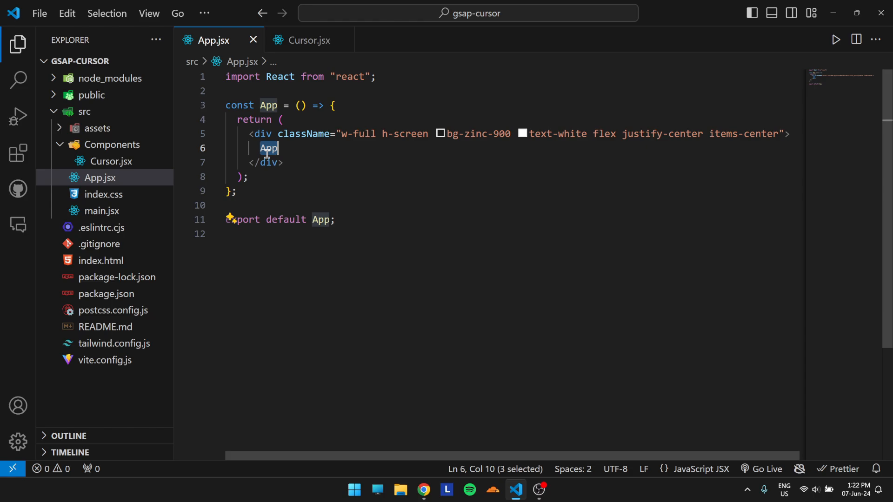
pyautogui.write('<cur')
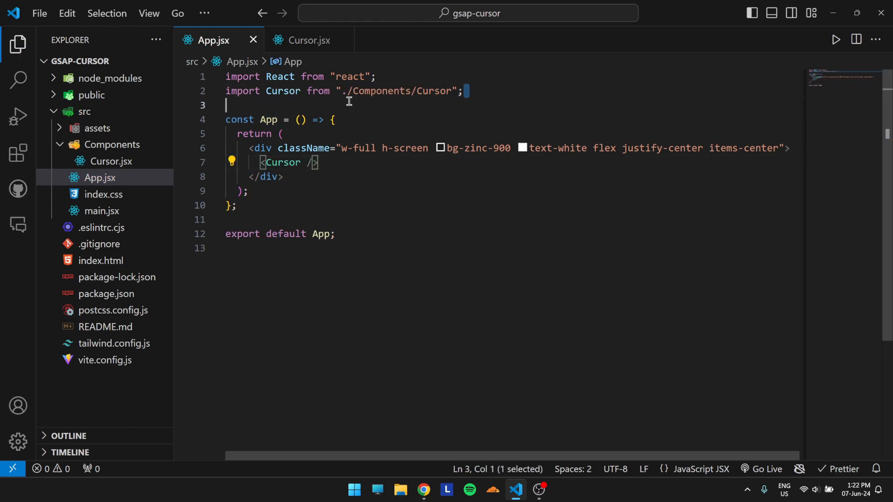
pyautogui.click(309, 40)
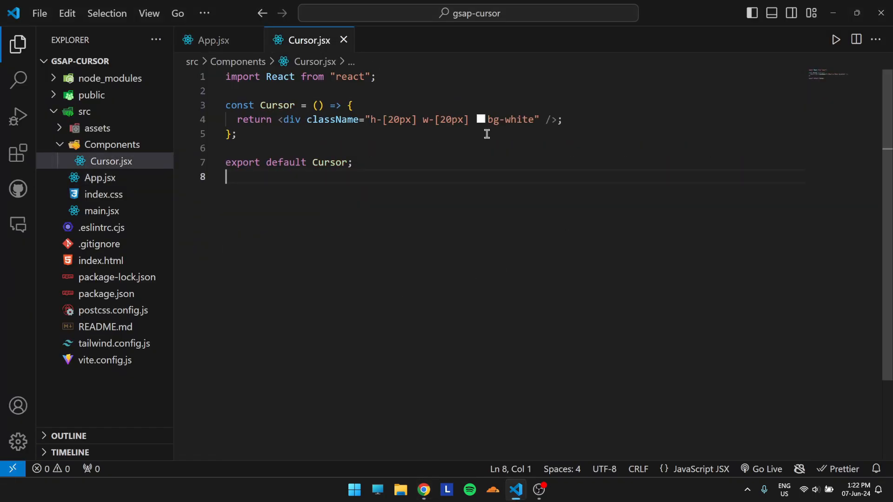
pyautogui.write('rounded-full')
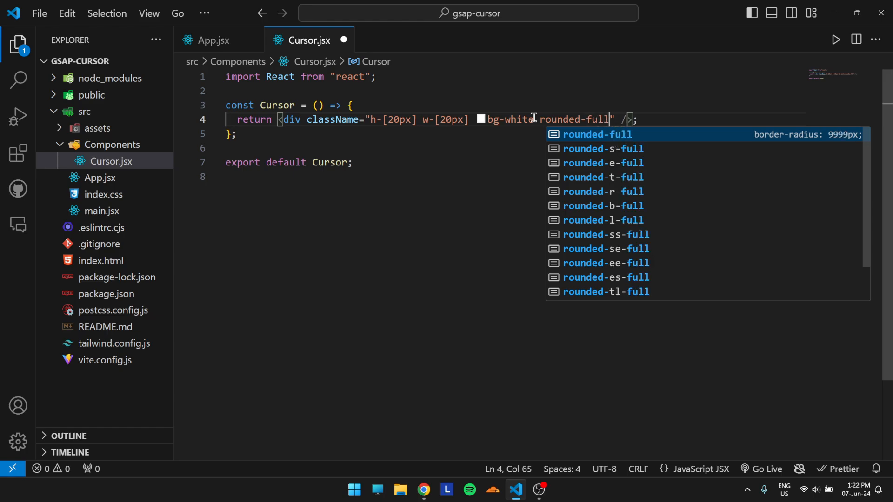
pyautogui.write('z-10')
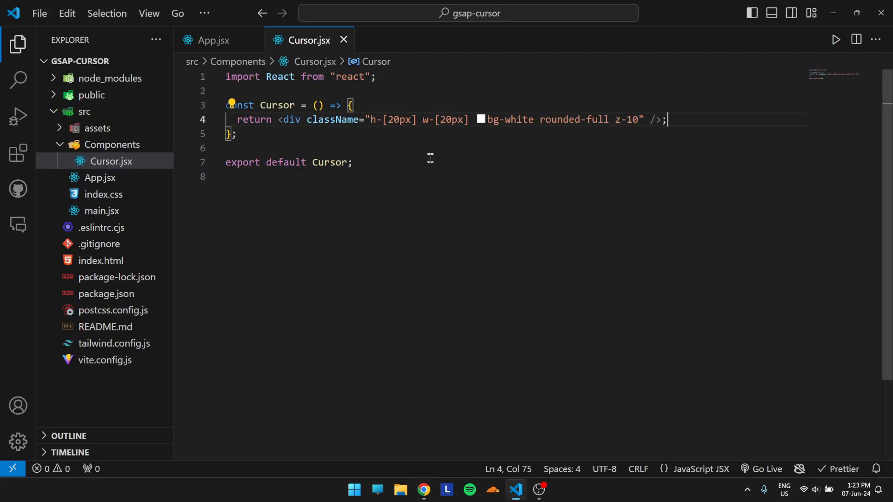
pyautogui.write('abs')
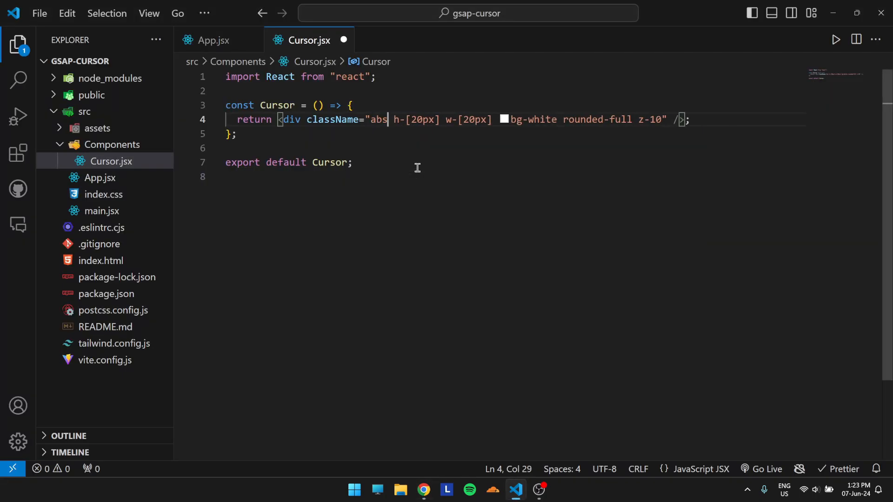
pyautogui.write('olute top-0 left-0')
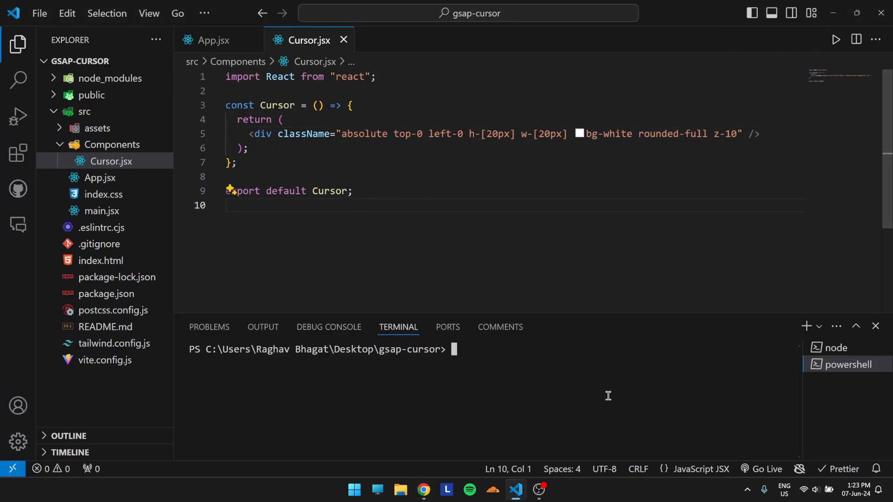
# - Run 'npm i gsap' in the integrated terminal
pyautogui.write('np')
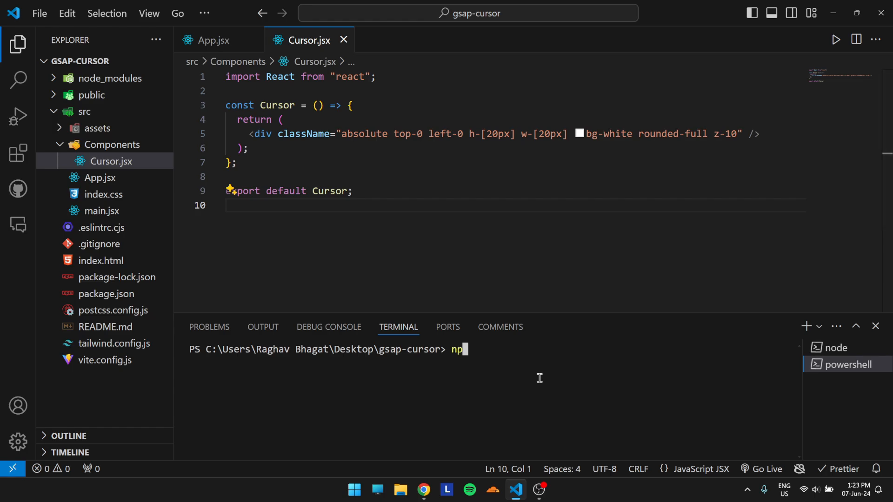
pyautogui.write('m i gsap')
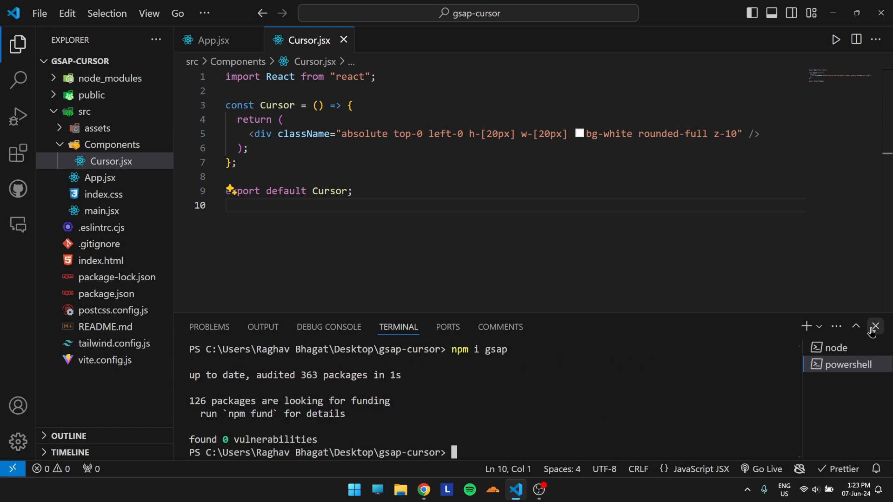
# - Close the terminal and add imports of { gsap } from "gsap" and useEffect in Cursor.jsx
pyautogui.click(875, 326)
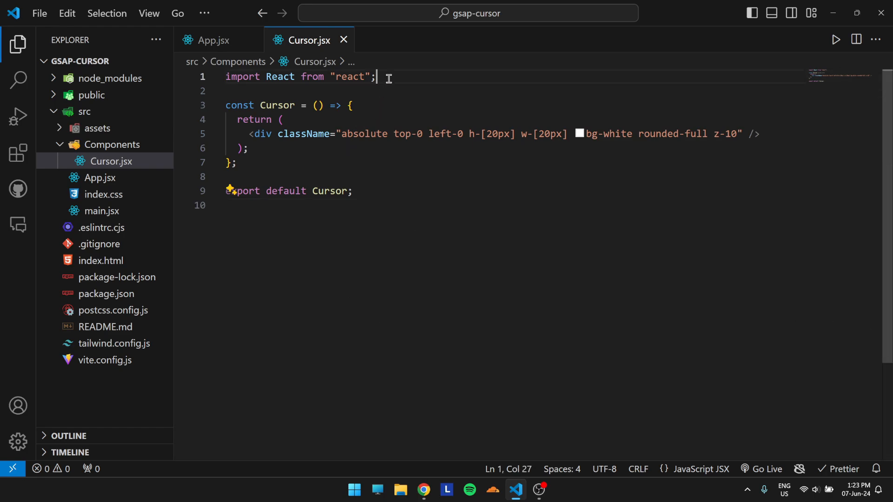
pyautogui.press('Enter')
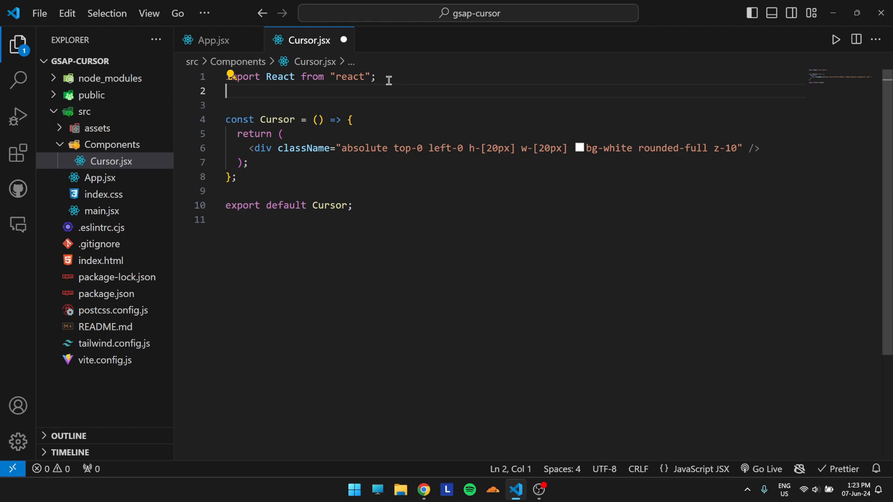
pyautogui.write('import')
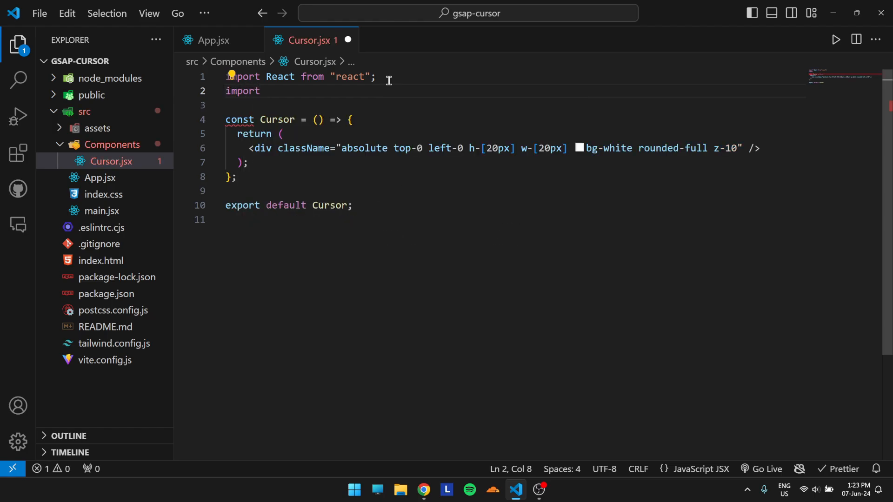
pyautogui.write('{g')
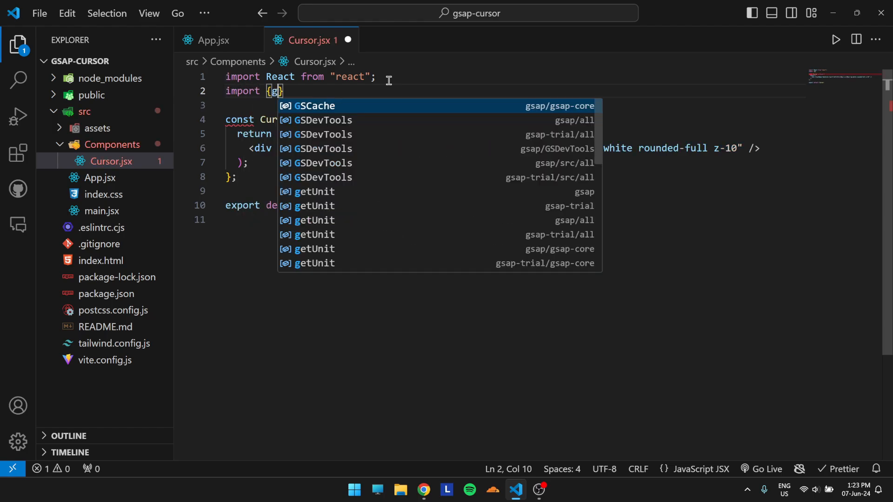
pyautogui.write('sap} from')
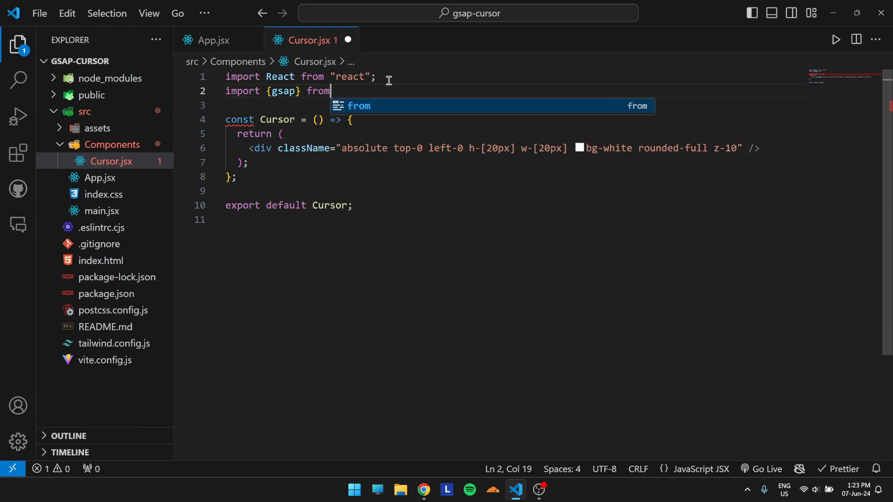
pyautogui.write('"gsap";')
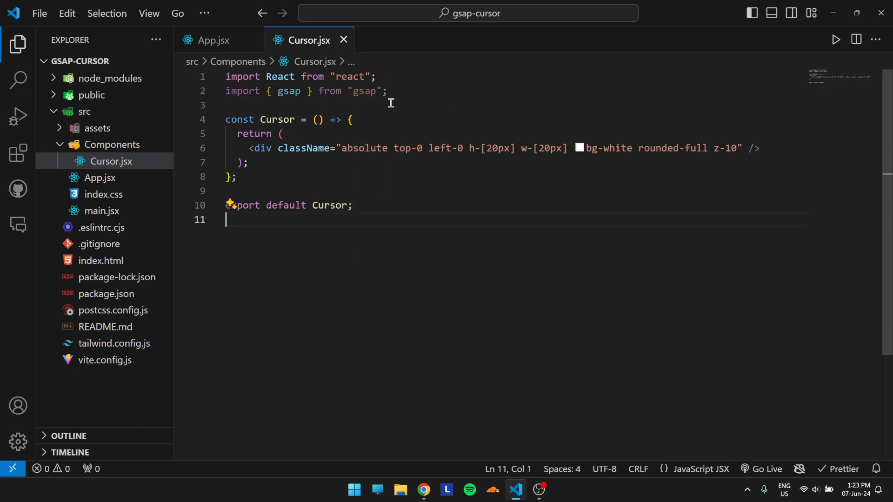
pyautogui.click(388, 91)
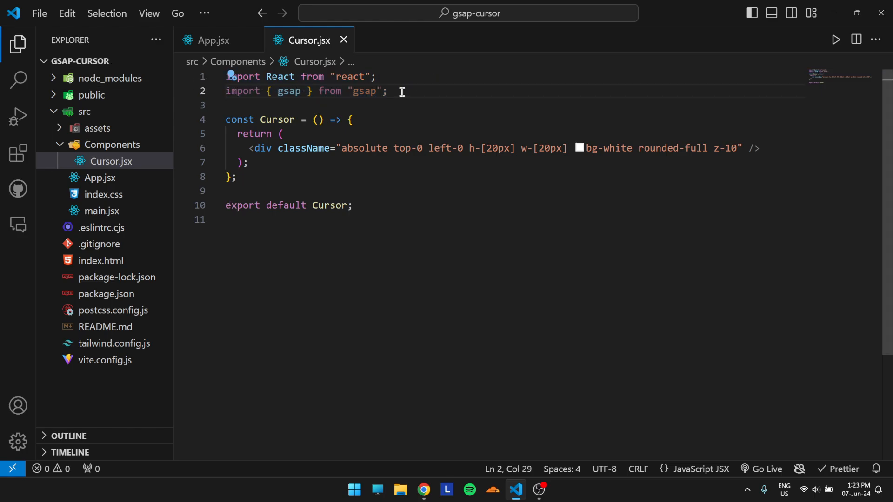
pyautogui.write('useEffect }')
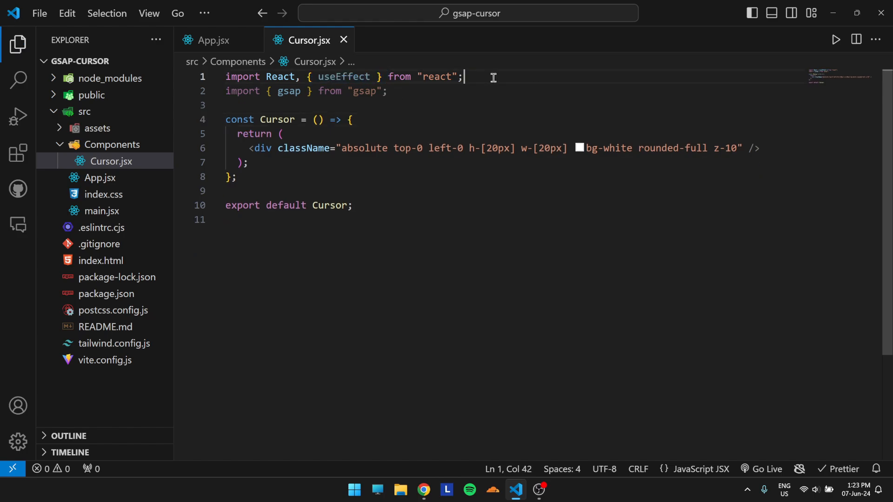
# - Add a useEffect that registers a mousemove listener calling handleMouseMove
pyautogui.click(353, 119)
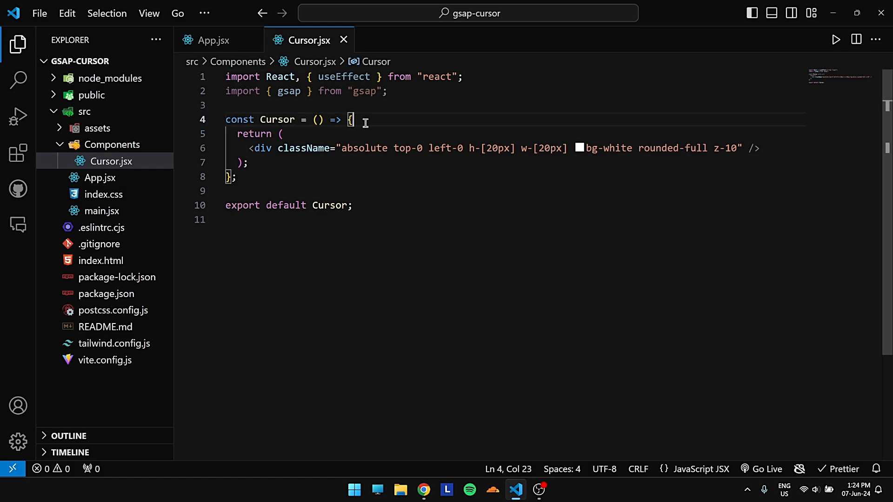
pyautogui.write('useEffect')
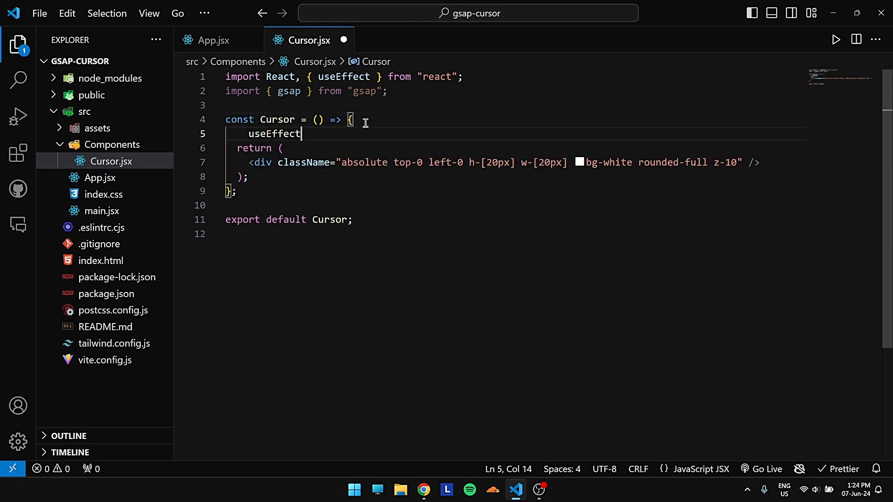
pyautogui.write('(')
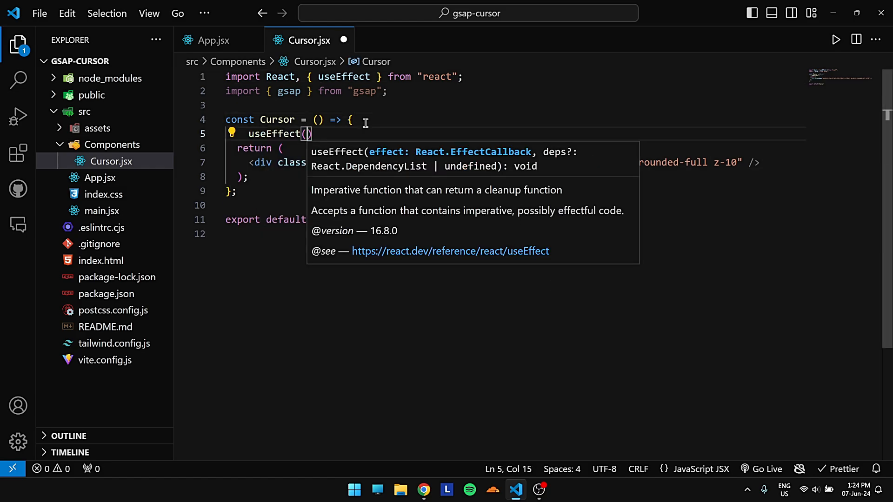
pyautogui.write('=>{}')
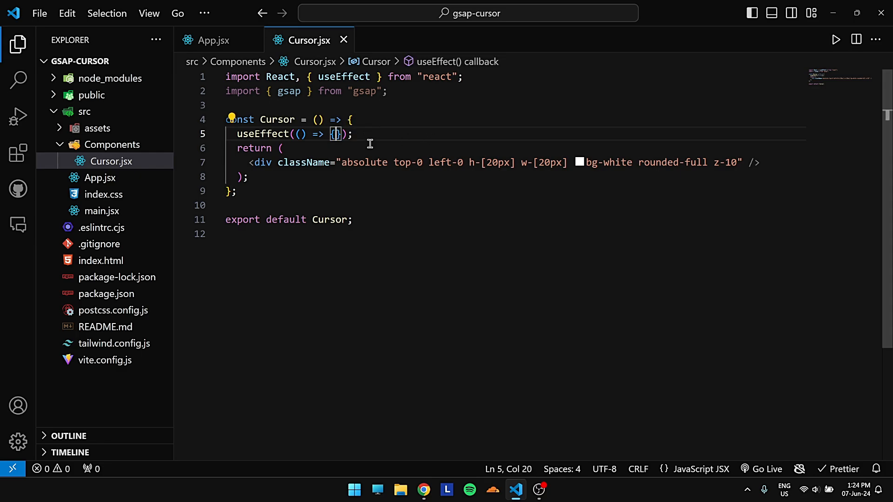
pyautogui.press('enter')
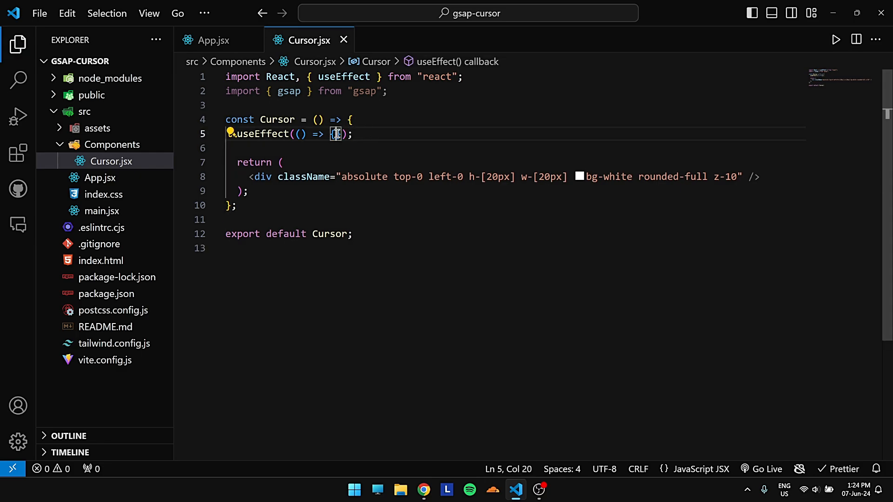
pyautogui.write('window')
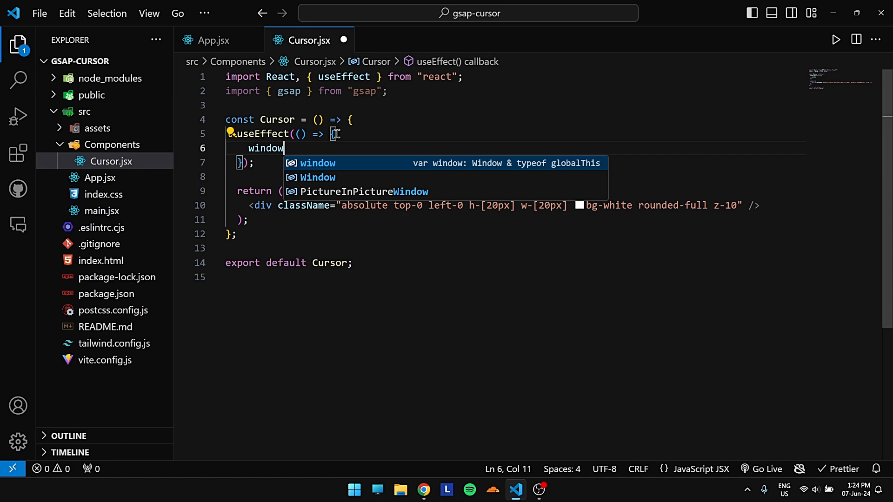
pyautogui.write('.addEventListener')
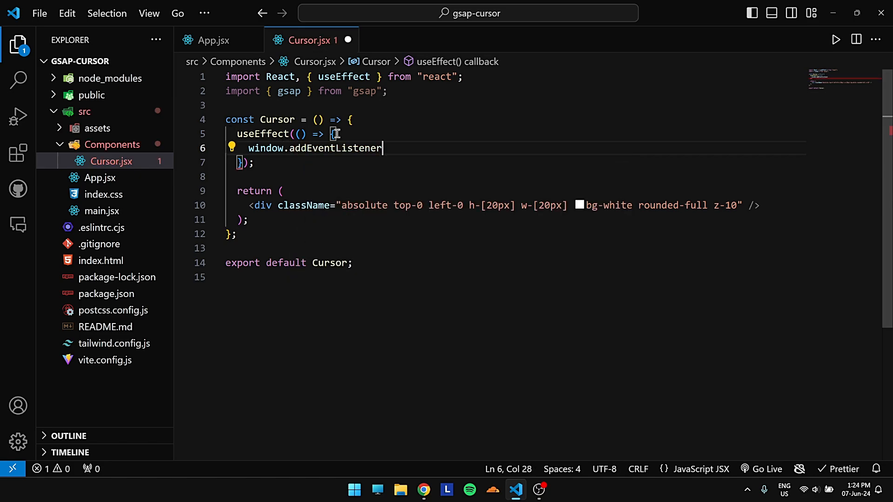
pyautogui.write('(')
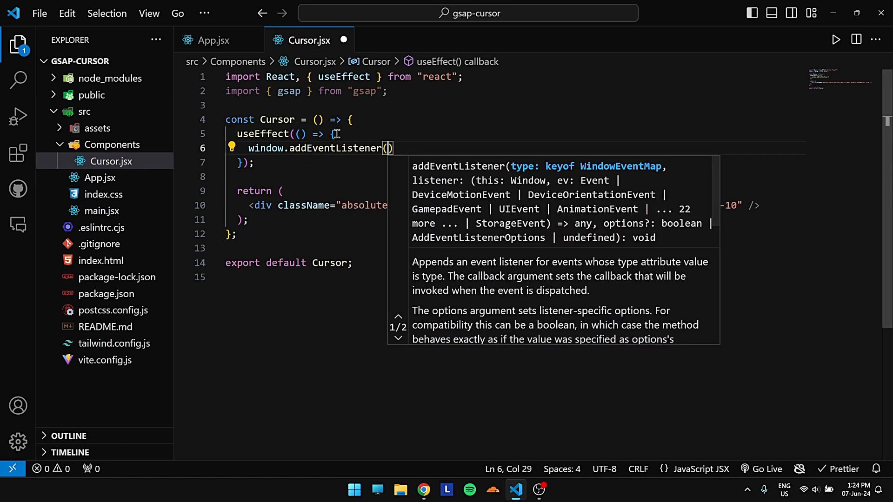
pyautogui.write('"moiu"')
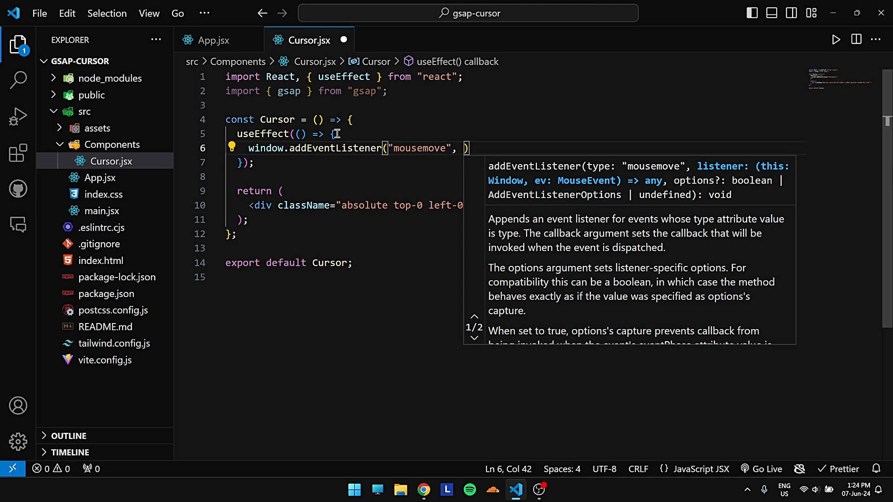
pyautogui.write('handle')
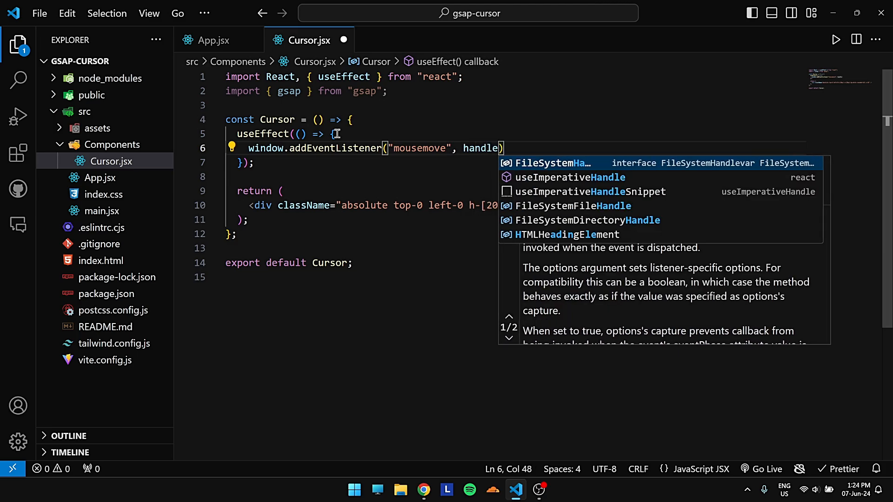
pyautogui.write('Mo')
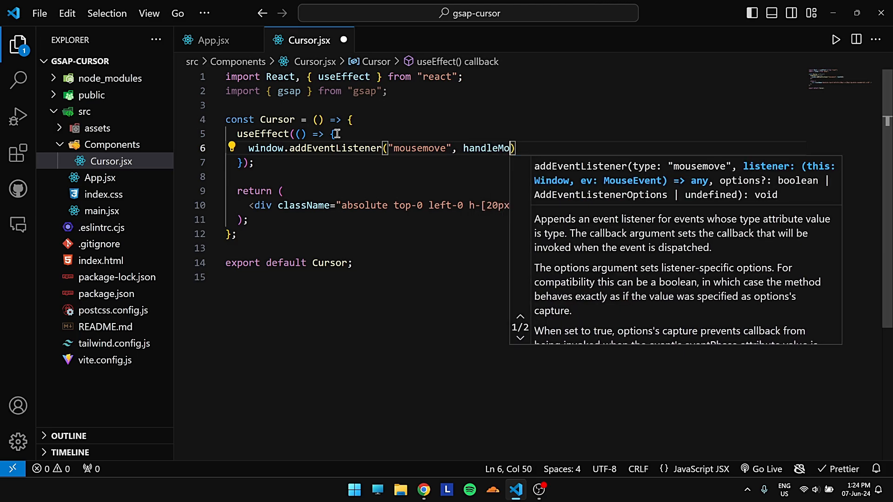
pyautogui.write('useMove')
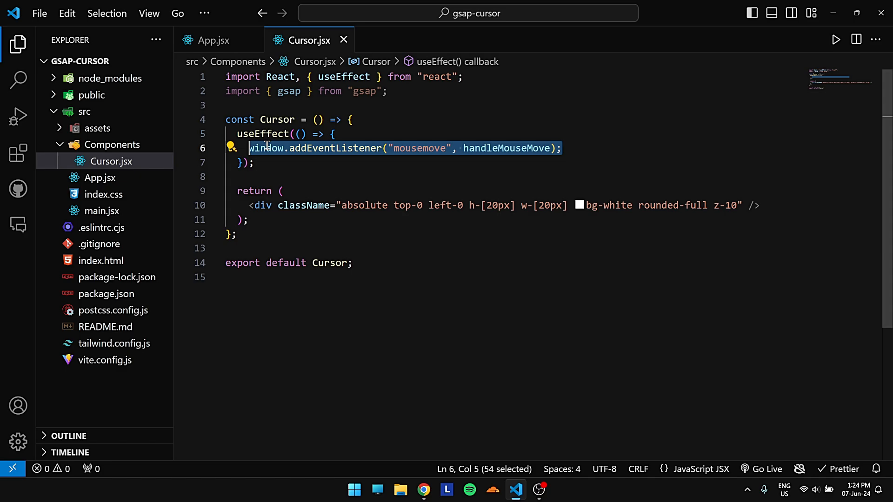
# - Add a cleanup removing the mousemove listener and an empty dependency array
pyautogui.click(561, 148)
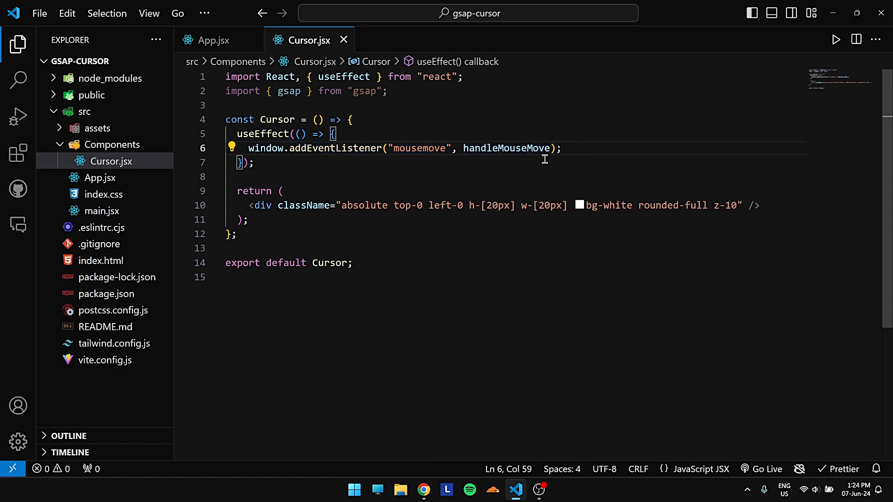
pyautogui.write('return')
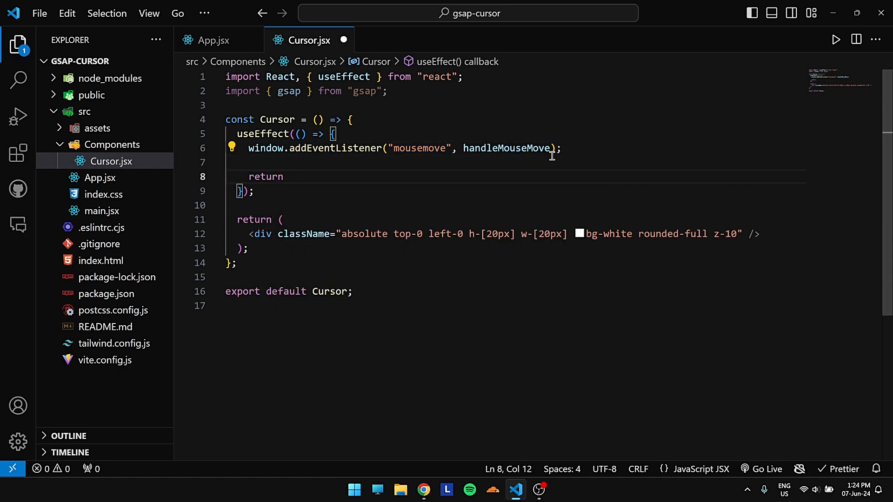
pyautogui.write('()=>{}')
pyautogui.write('window.removeEventListener("mousemove", handleMouseMove);')
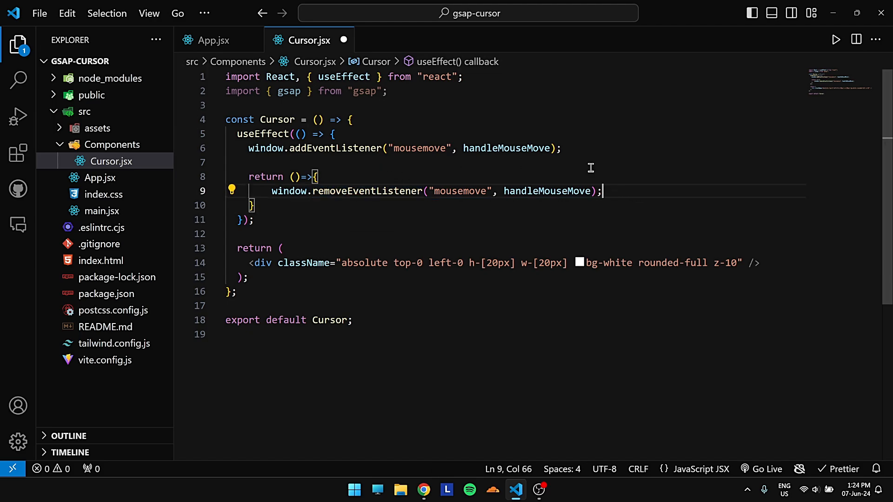
pyautogui.doubleClick(367, 190)
pyautogui.write(', []')
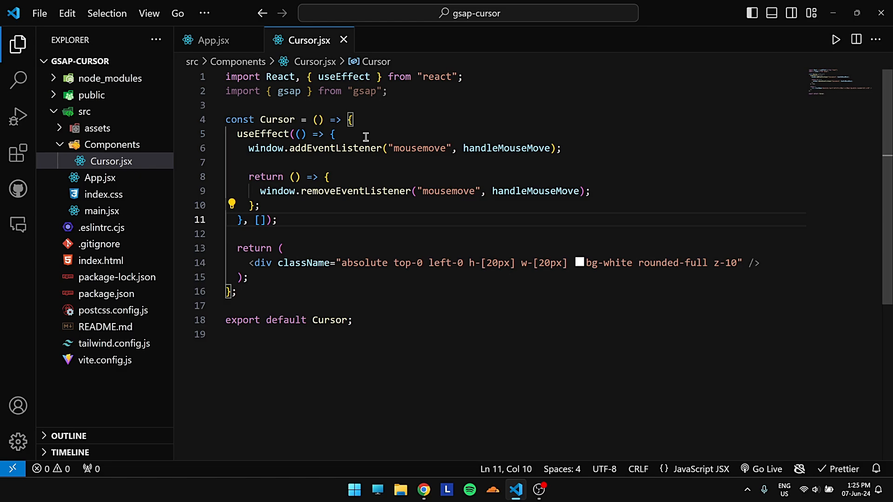
pyautogui.doubleClick(506, 148)
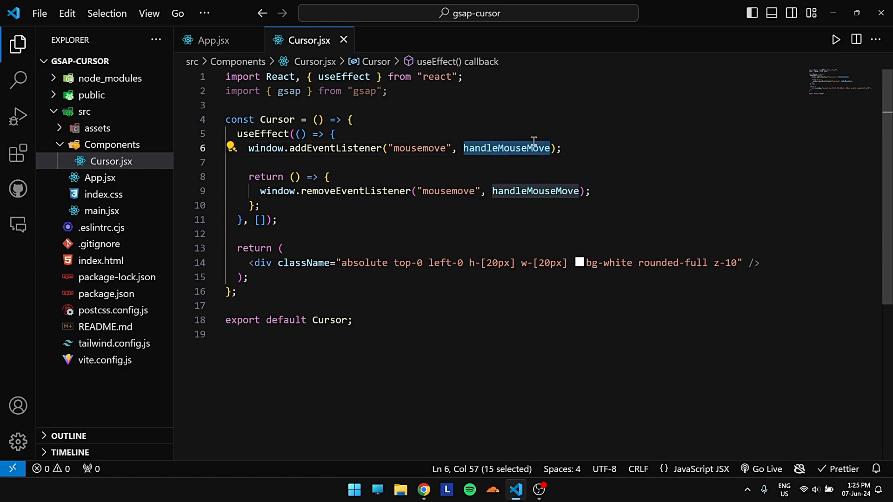
pyautogui.click(335, 134)
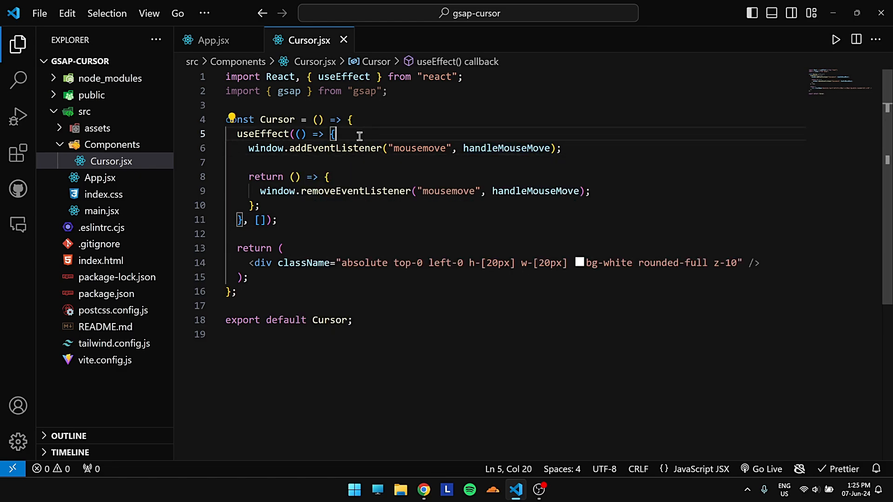
# - Declare handleMouseMove as an arrow function taking event above addEventListener
pyautogui.write('const handleMouseMove')
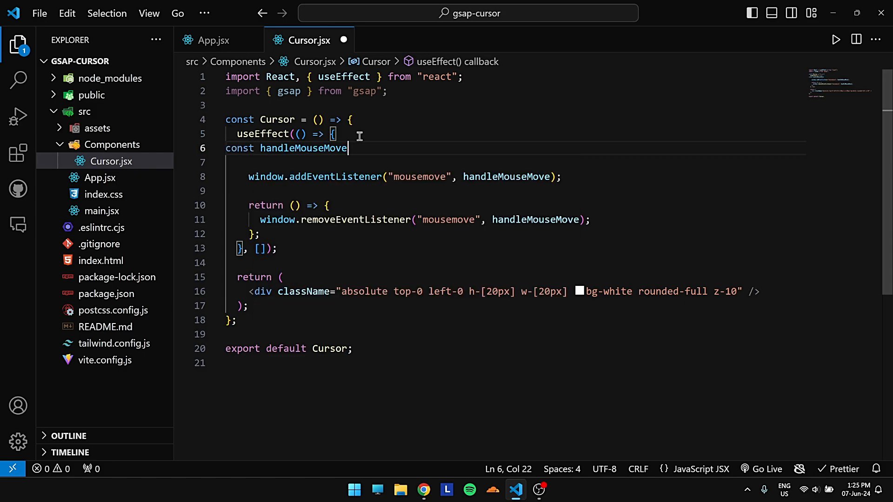
pyautogui.write('=')
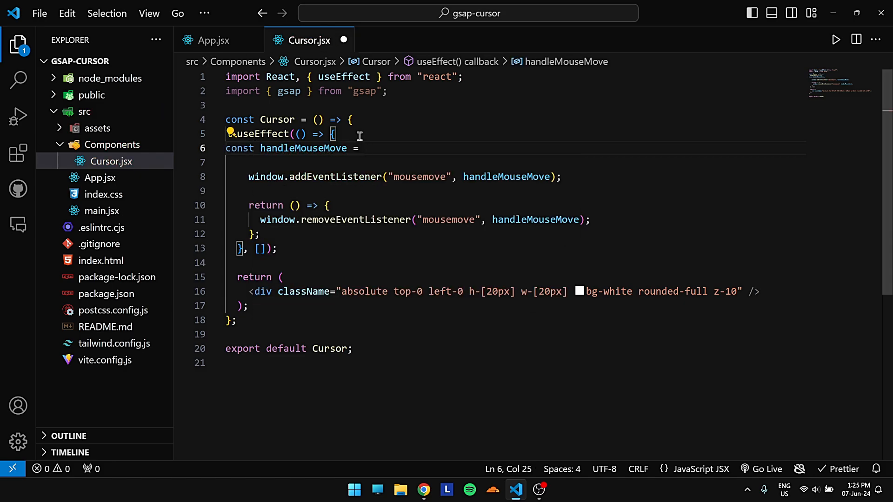
pyautogui.write('()=>{}')
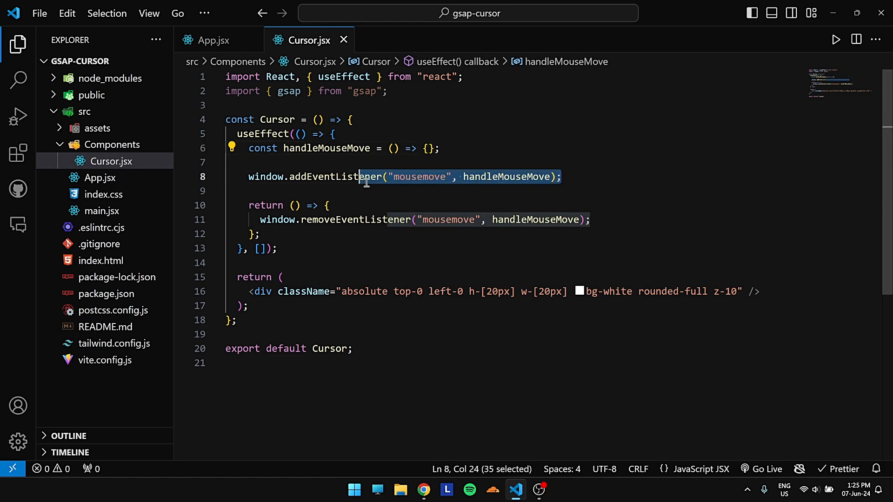
pyautogui.click(564, 177)
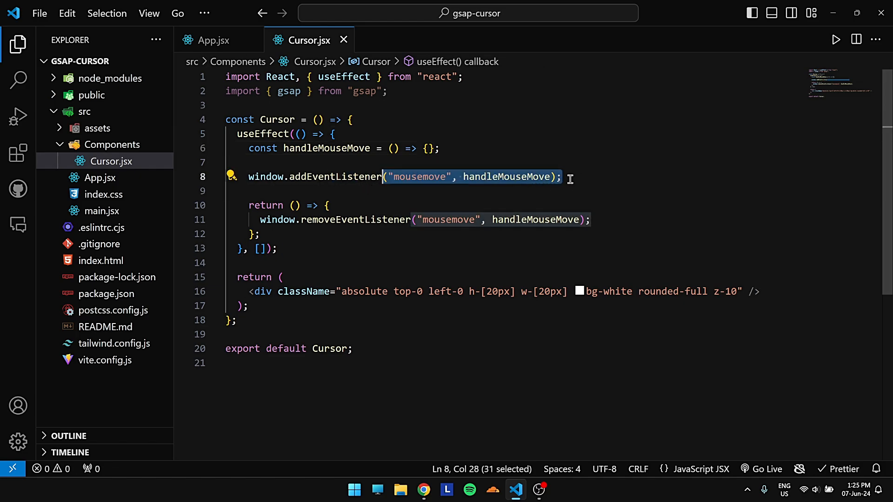
pyautogui.click(566, 177)
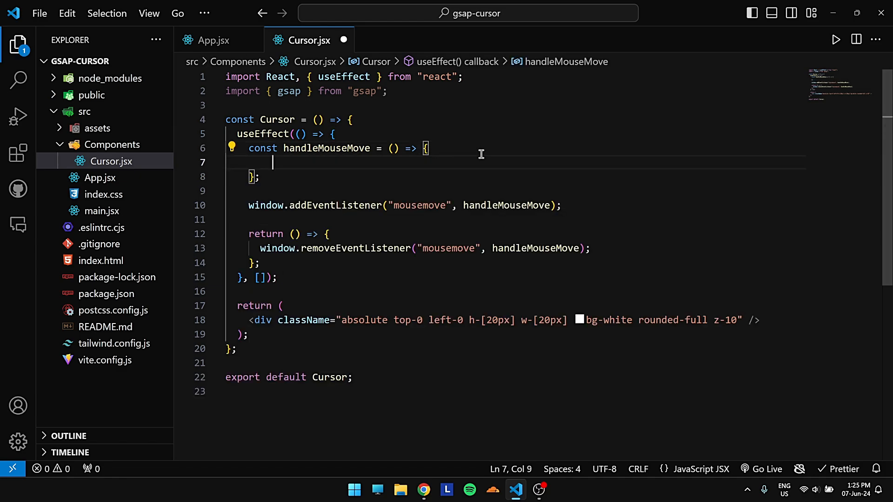
# - Destructure clientX and clientY from event and begin a gsap.to call
pyautogui.write('const {')
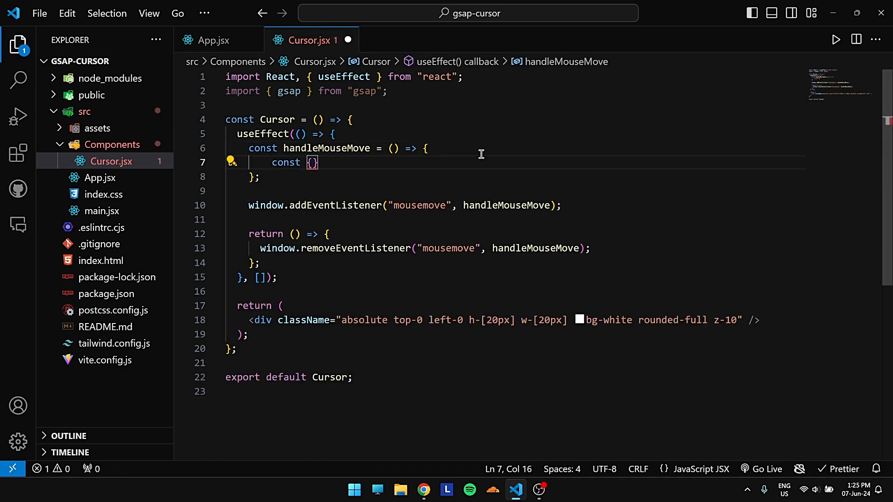
pyautogui.write('clientX, clientY')
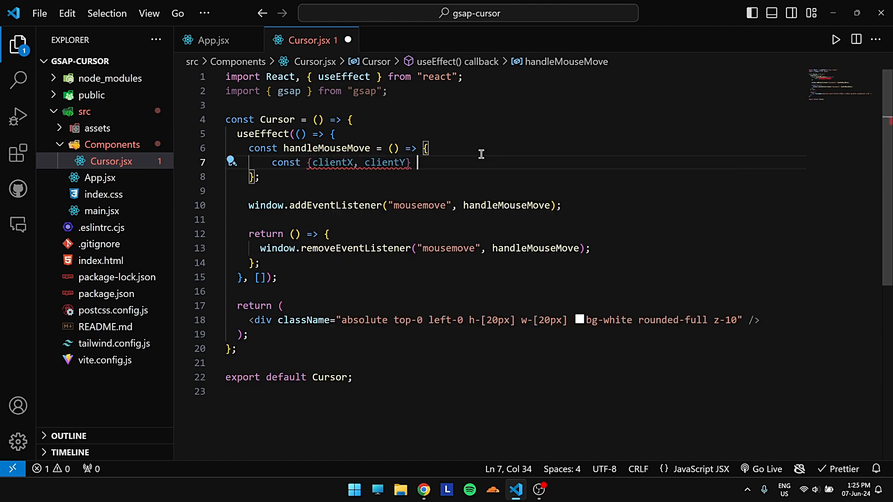
pyautogui.write('= event')
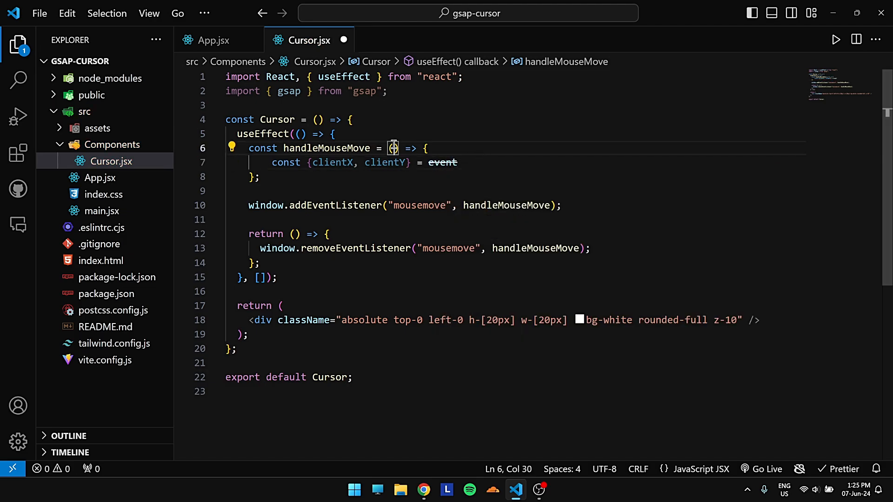
pyautogui.write('event')
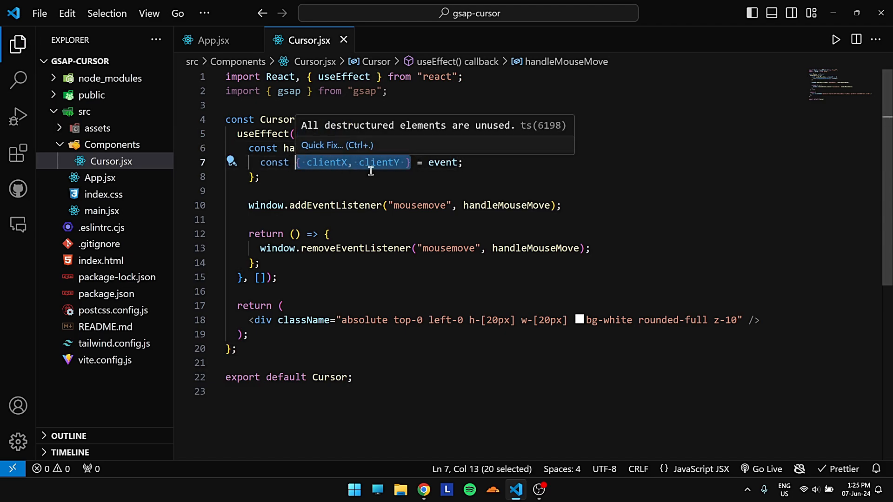
pyautogui.click(465, 162)
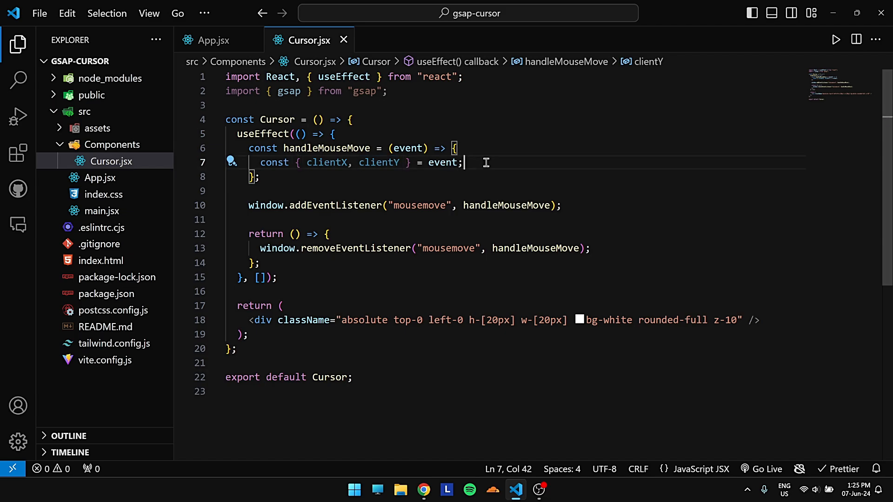
pyautogui.write('gsap.to(')
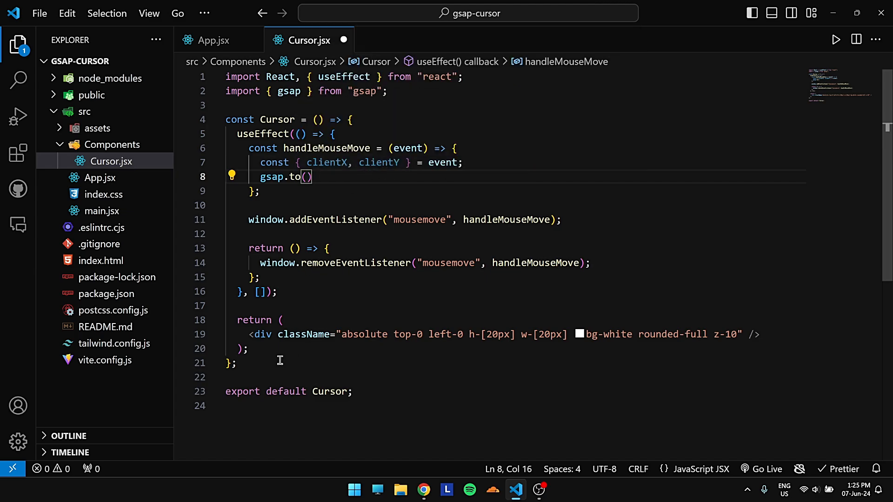
# - Give the div id 'cursor' and animate '#cursor' to x: clientX, y: clientY
pyautogui.click(760, 334)
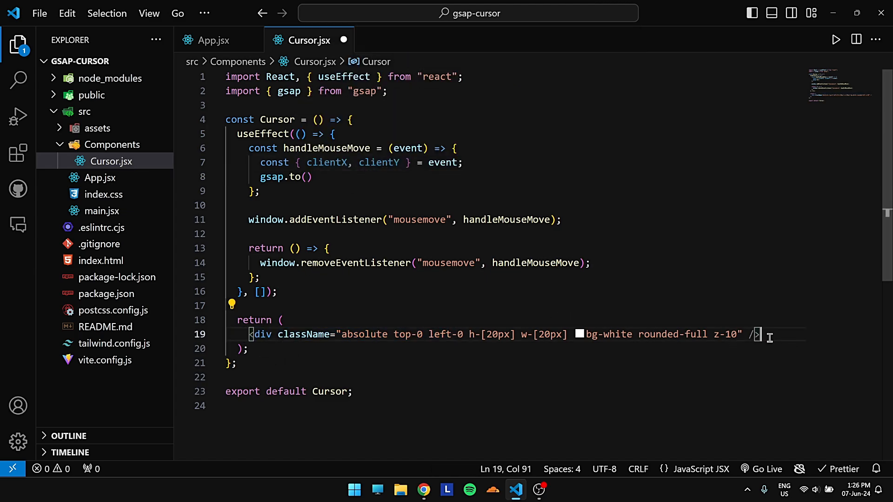
pyautogui.write('id="cur')
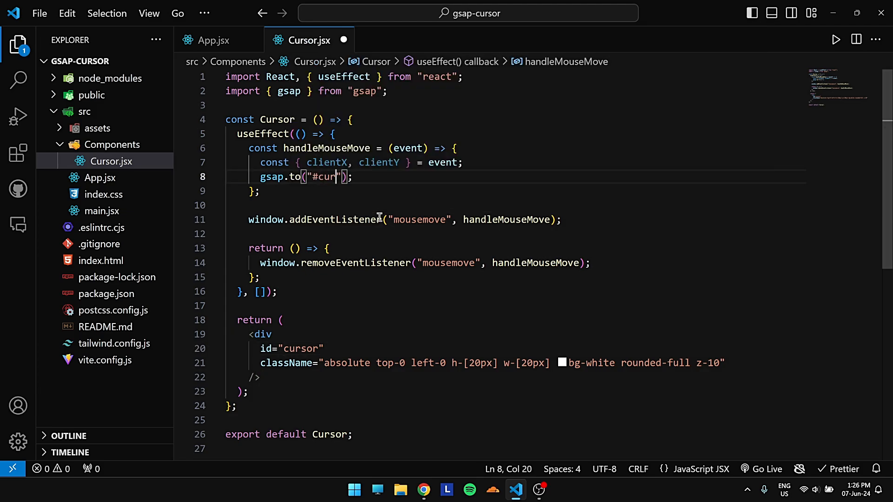
pyautogui.write('sor", {')
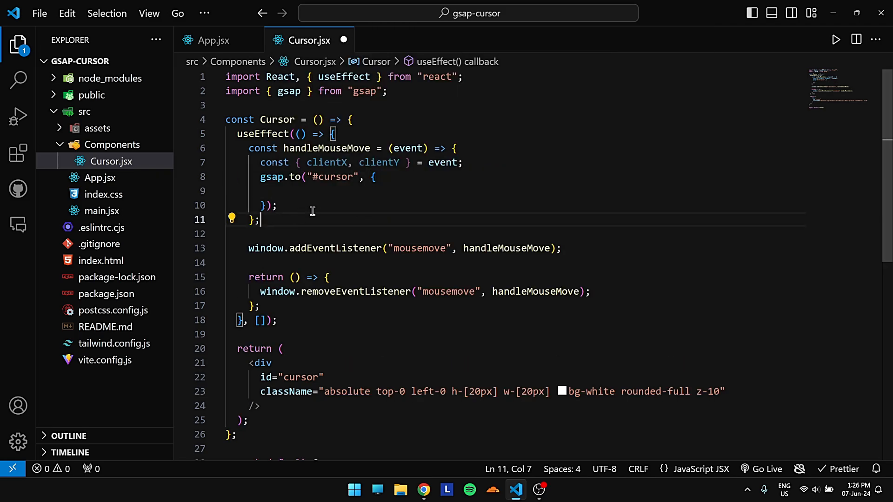
pyautogui.click(323, 190)
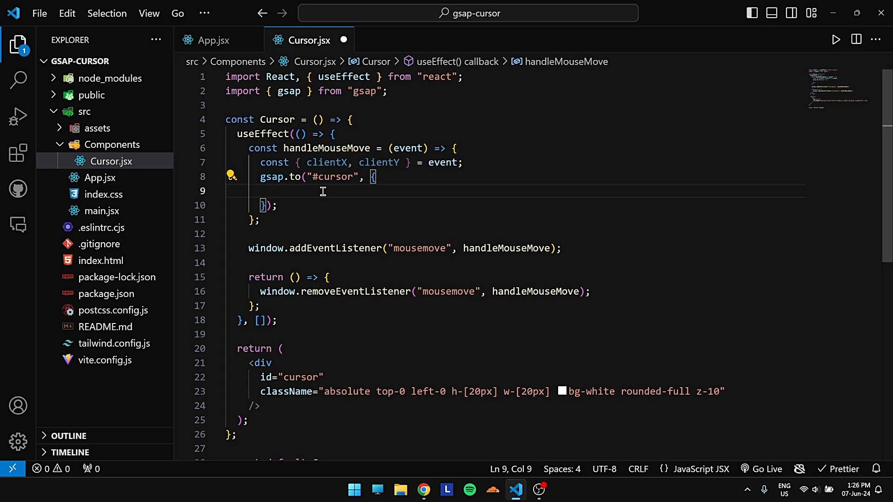
pyautogui.write('x:cl')
pyautogui.write('y:')
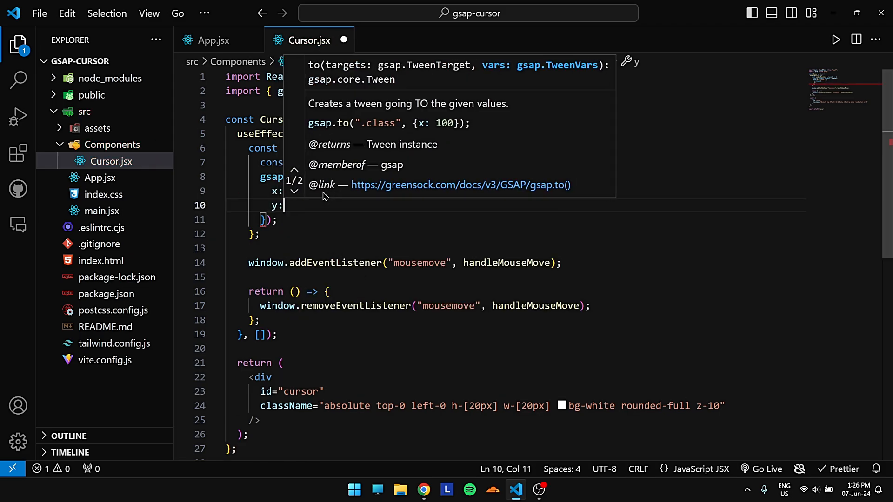
pyautogui.write('clientY,')
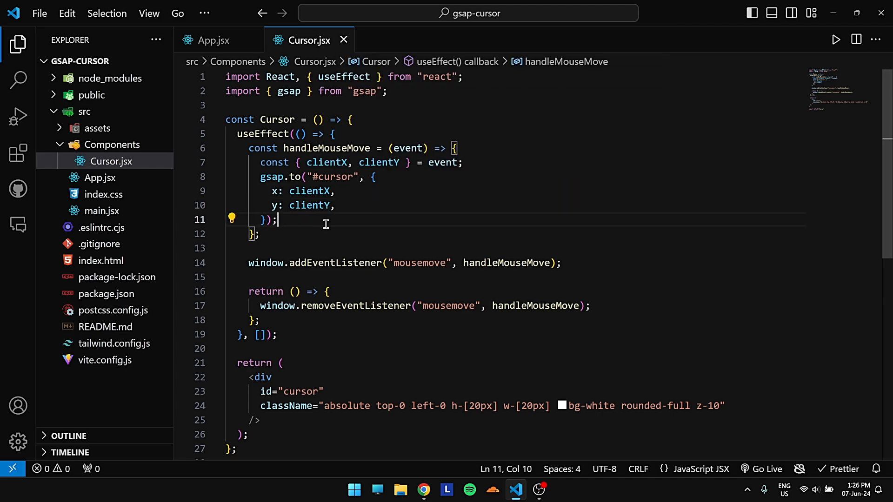
pyautogui.moveTo(449, 180)
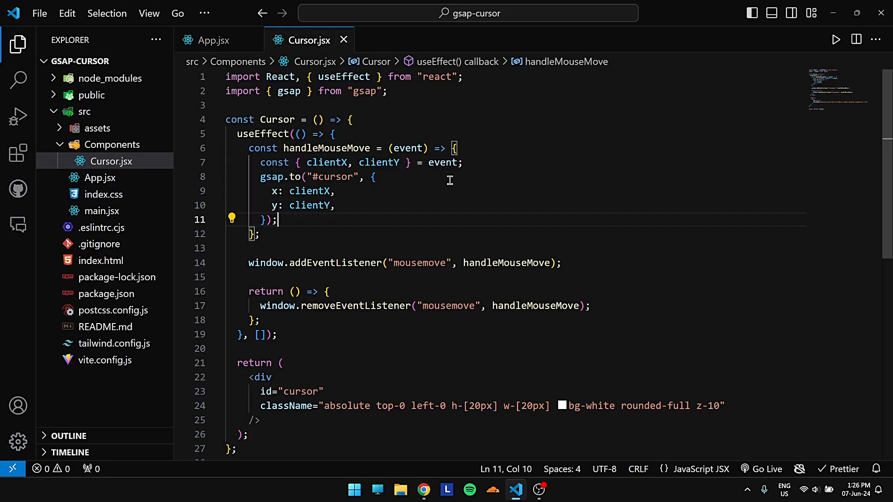
# - Change the gsap.to targets to clientX - 20 / 2 and clientY - 20 / 2
pyautogui.doubleClick(309, 191)
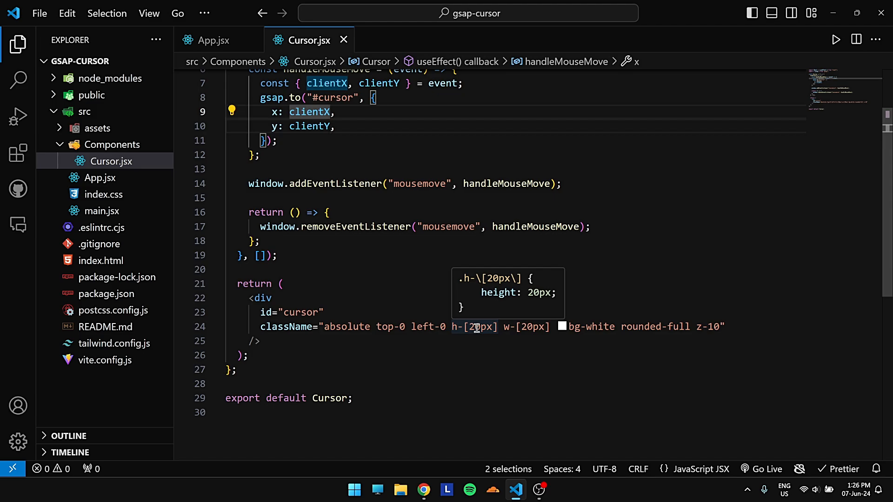
pyautogui.scroll(3)
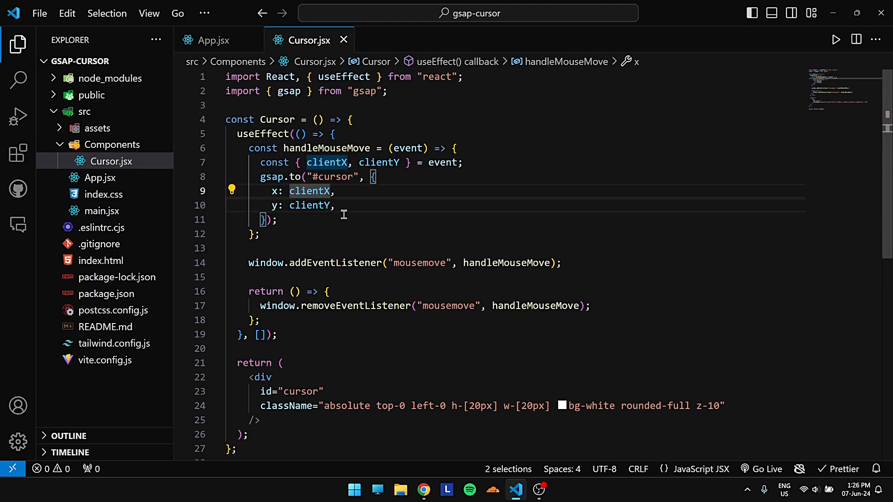
pyautogui.write('- 20 / 2')
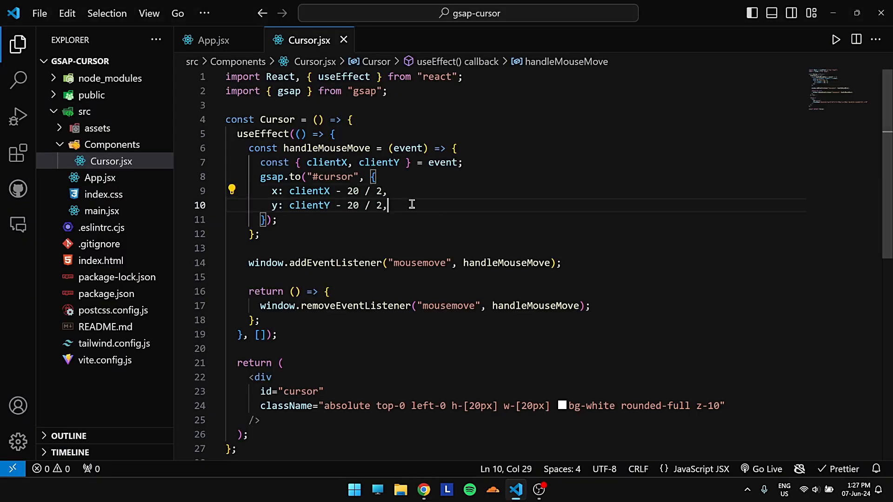
pyautogui.moveTo(438, 202)
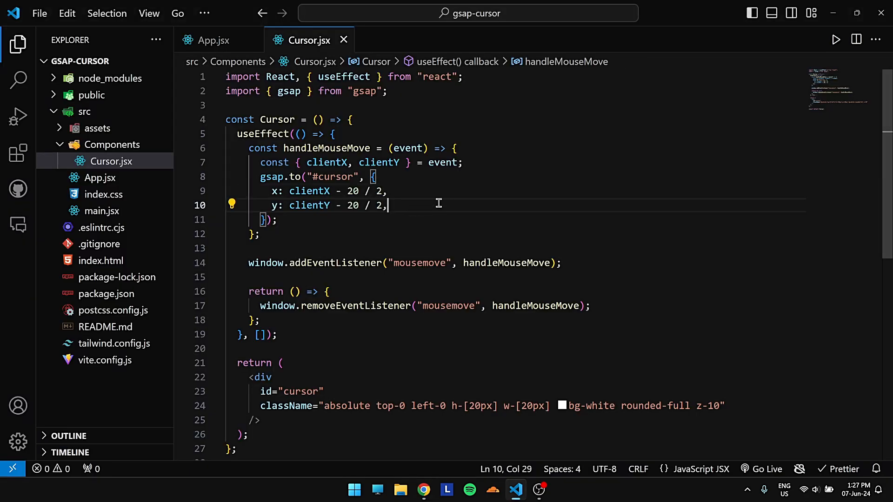
pyautogui.moveTo(431, 200)
pyautogui.write('duration:')
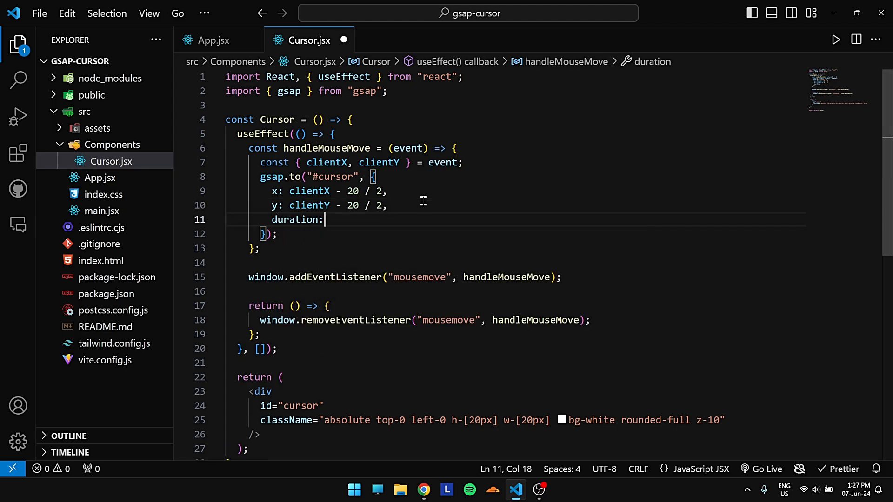
# - Add duration: 1, delay: 0 and ease "power4.out" to the gsap.to options, then save
pyautogui.write('d')
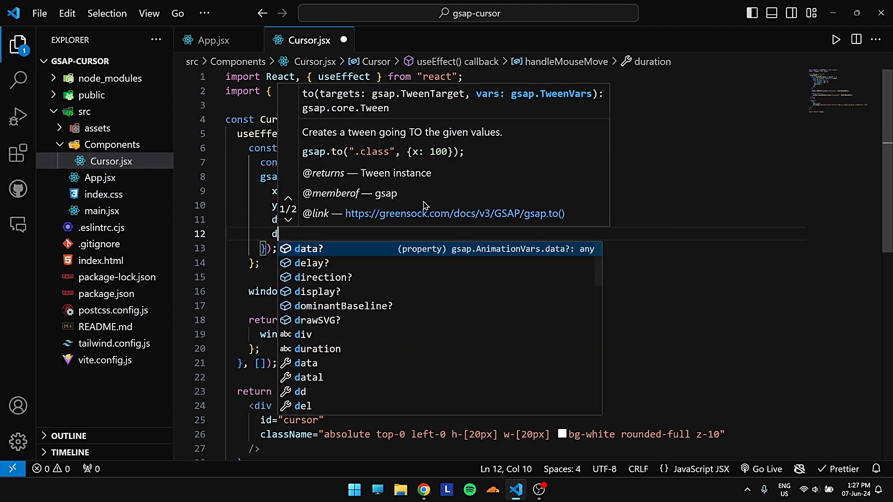
pyautogui.write('elay:0,')
pyautogui.write('ease: "pow')
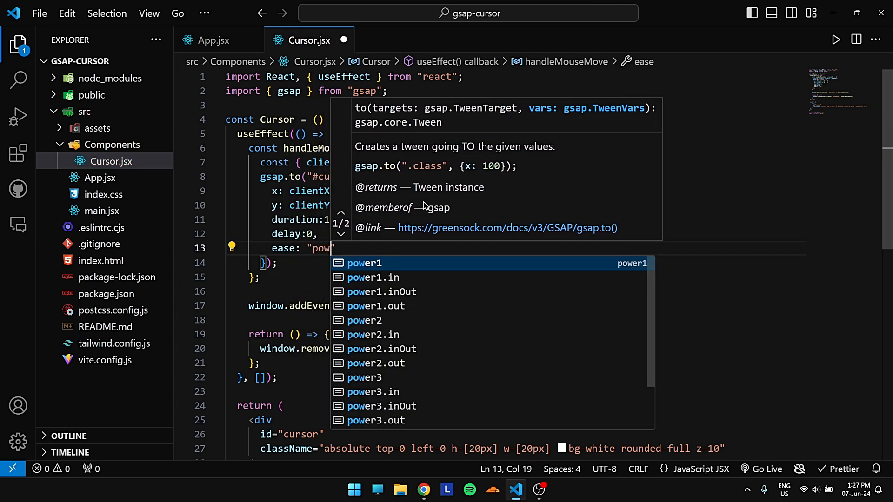
pyautogui.write('er4.out')
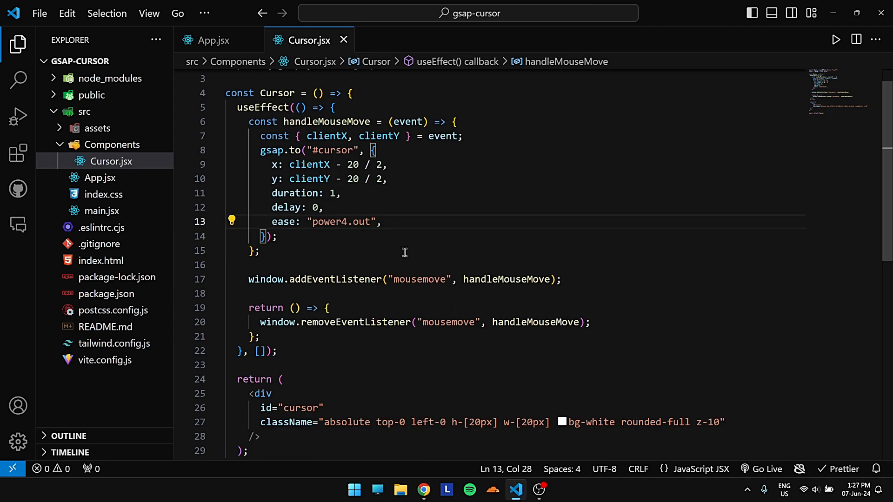
pyautogui.scroll(-3)
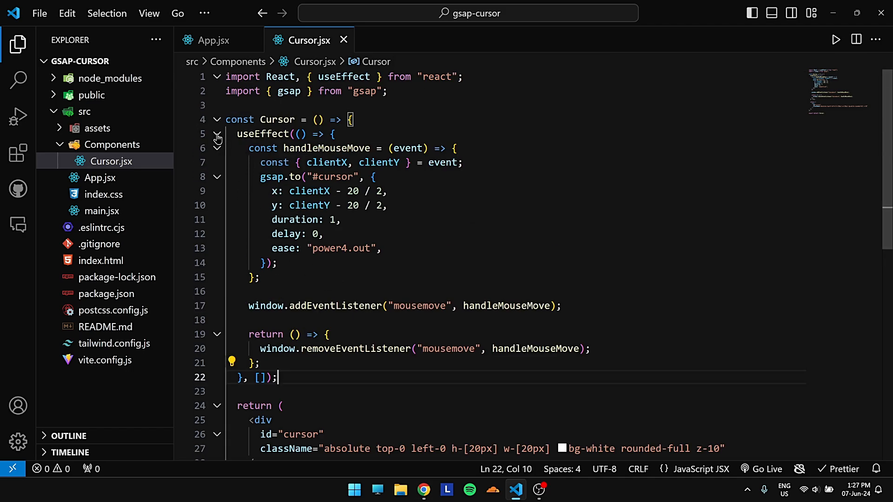
pyautogui.moveTo(217, 137)
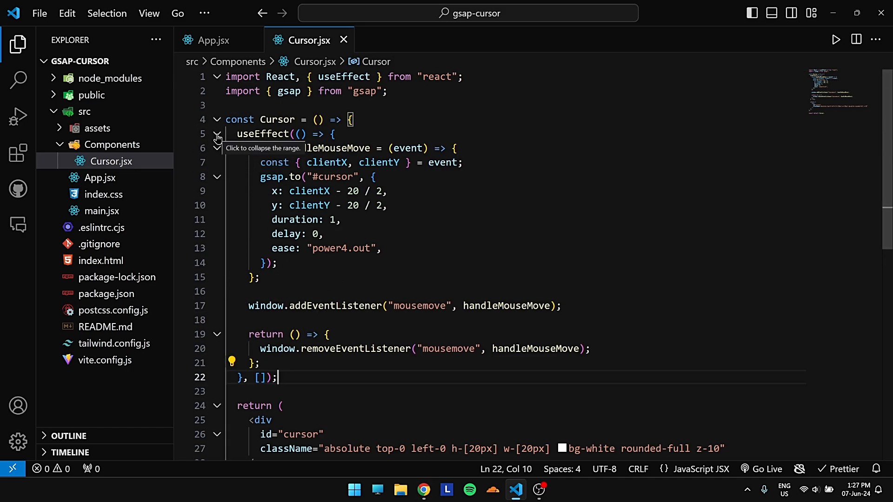
# - Wrap Cursor's return in a fragment and add a w-full h-screen div with an empty h1
pyautogui.click(217, 134)
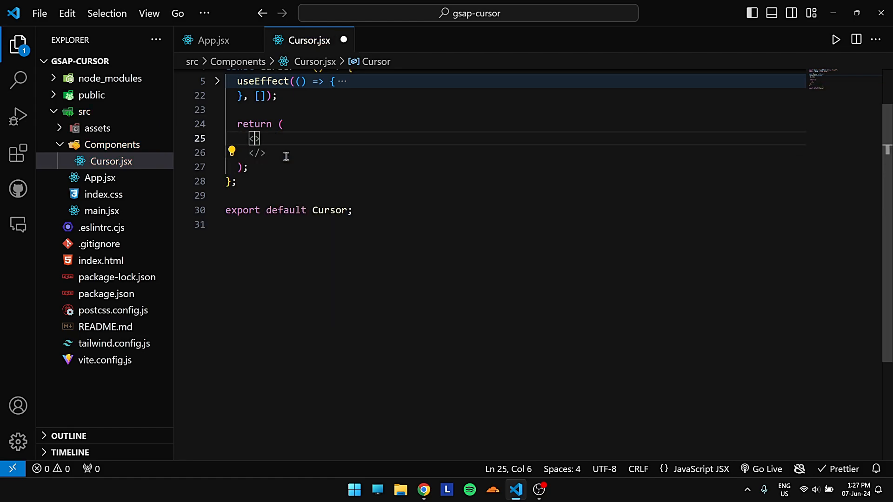
pyautogui.press('Enter')
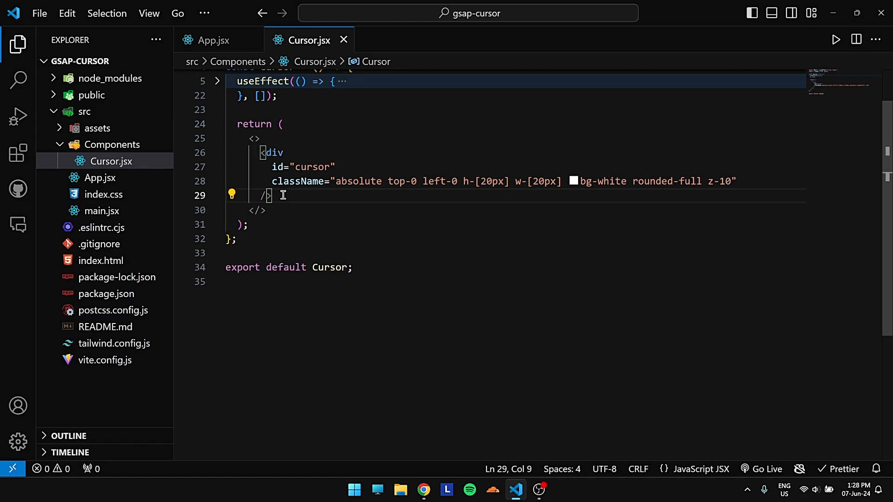
pyautogui.write('<div></div>')
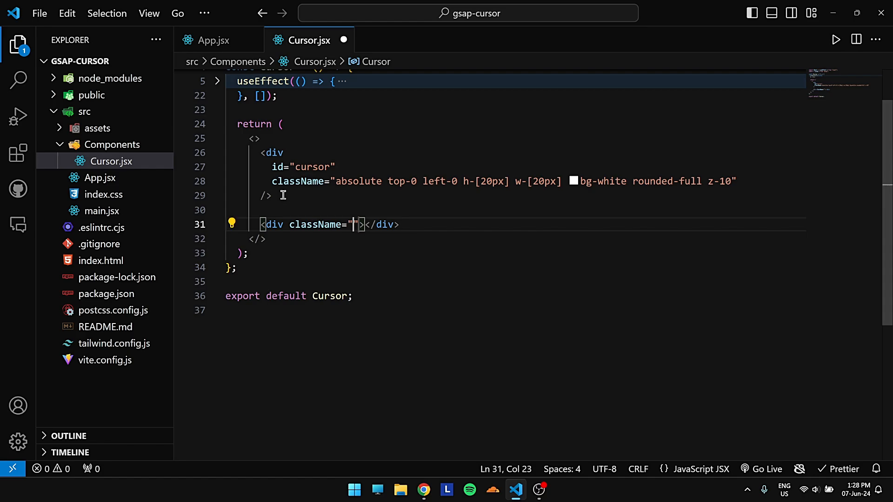
pyautogui.write('w-full')
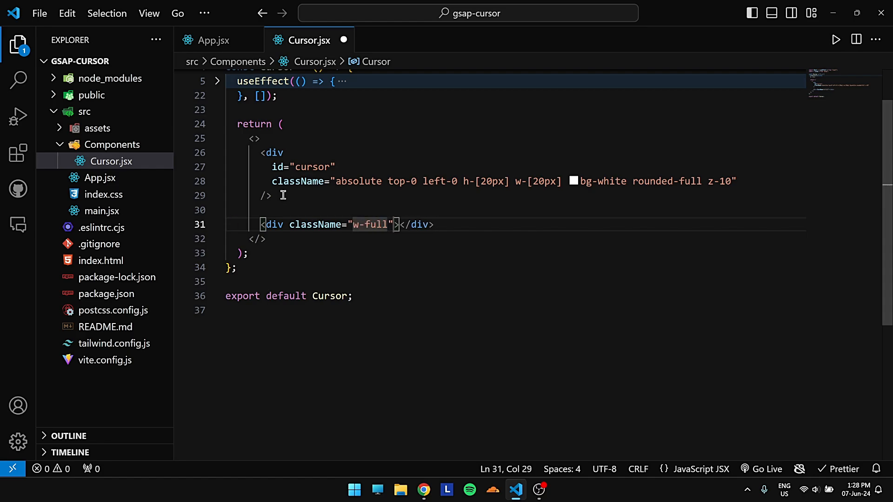
pyautogui.write('h')
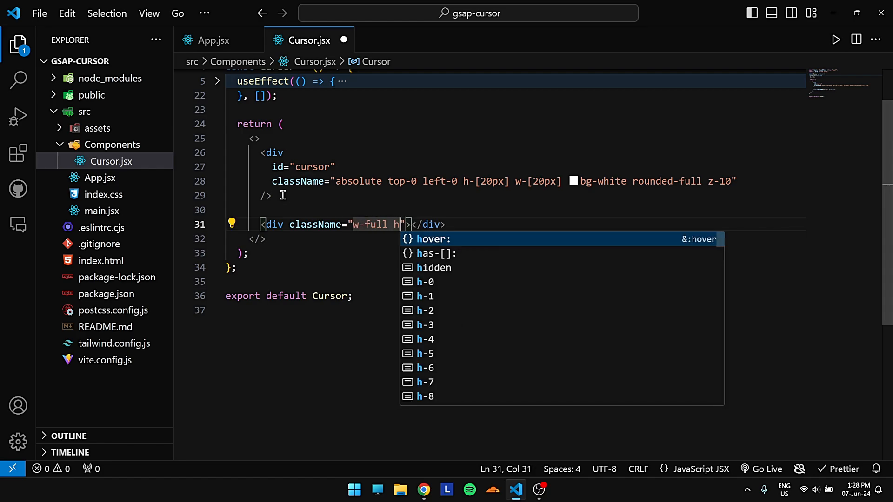
pyautogui.write('-screen')
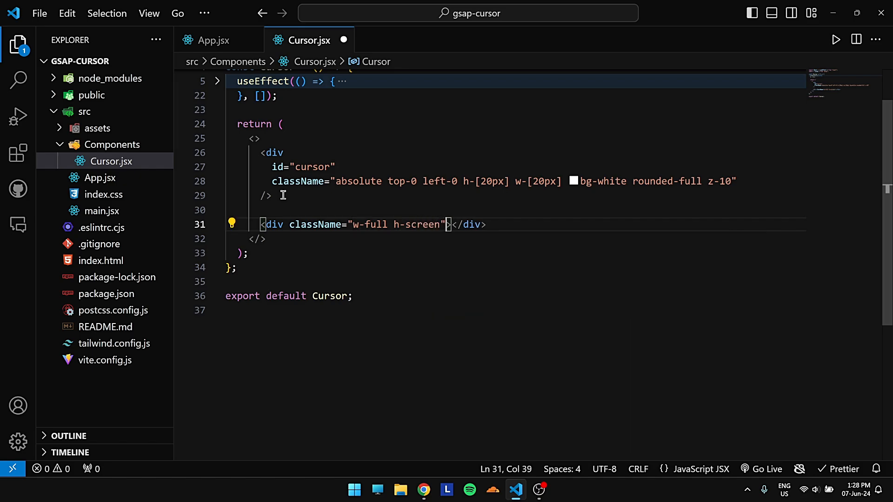
pyautogui.press('Enter')
pyautogui.write('<h1></h1>')
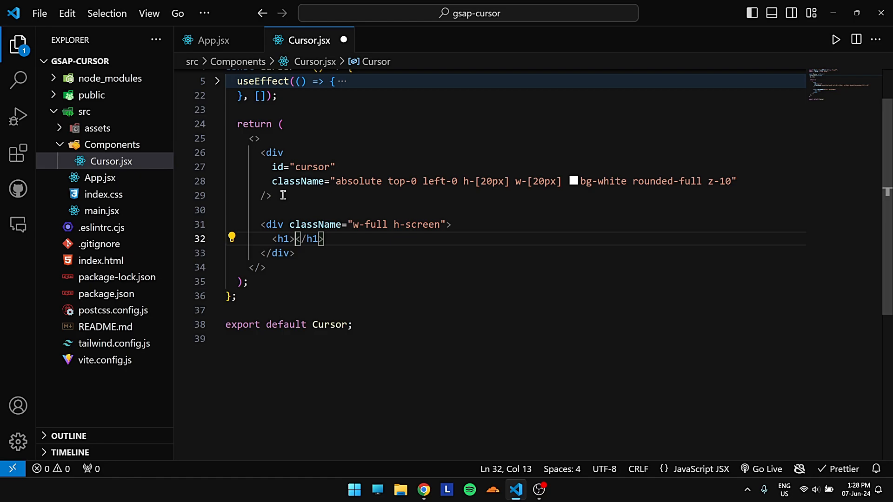
# - Make the h1 read 'HOVER ME !' with className text-9xl, and preview it
pyautogui.write('CURSOR')
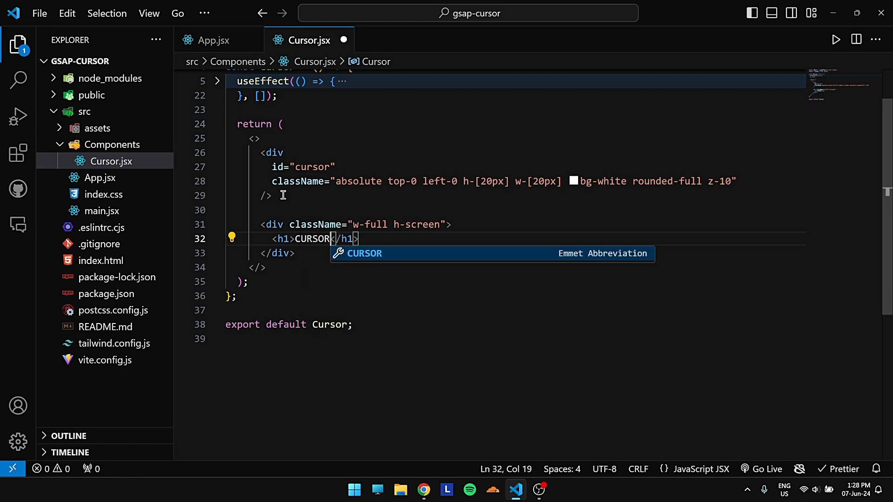
pyautogui.write('HOVER ME')
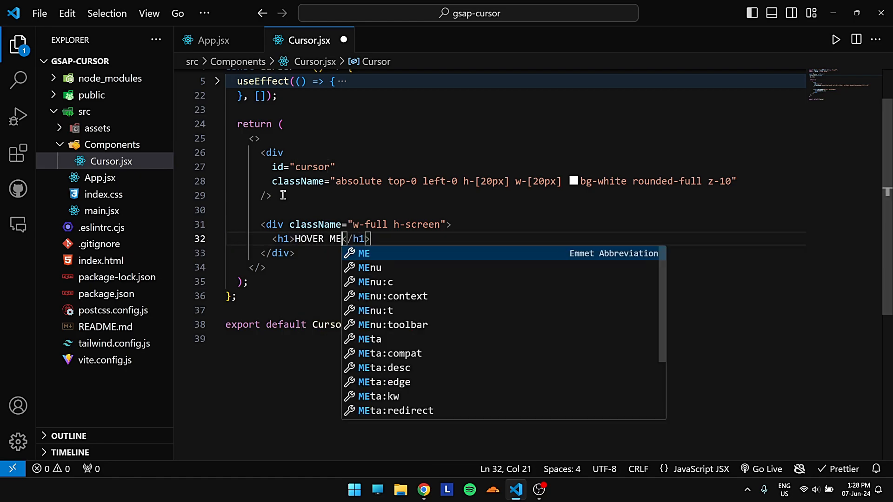
pyautogui.write('!')
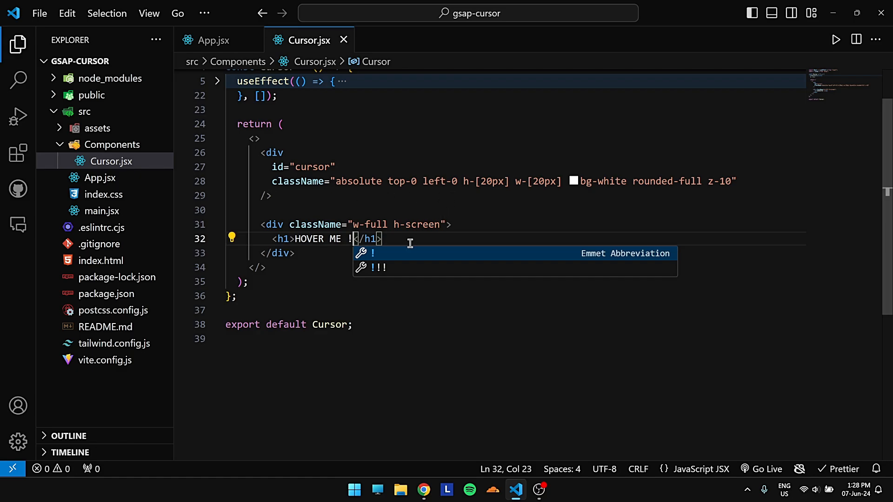
pyautogui.write('className="text')
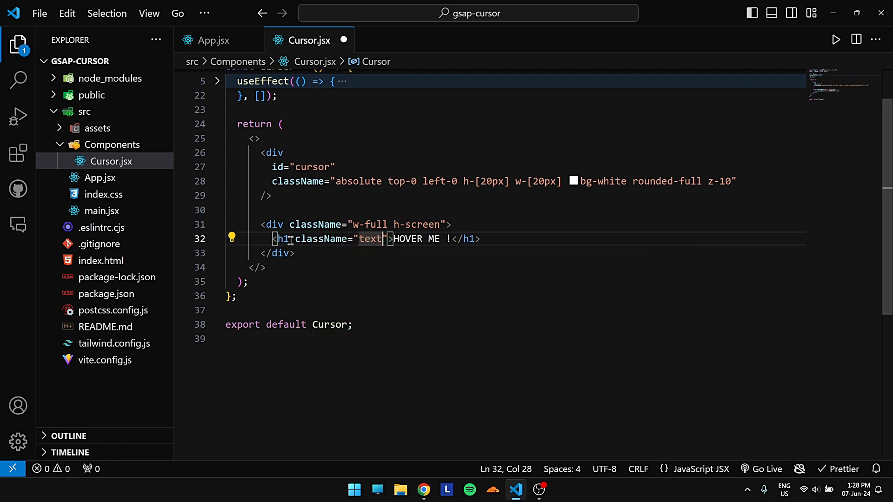
pyautogui.write('-9xl')
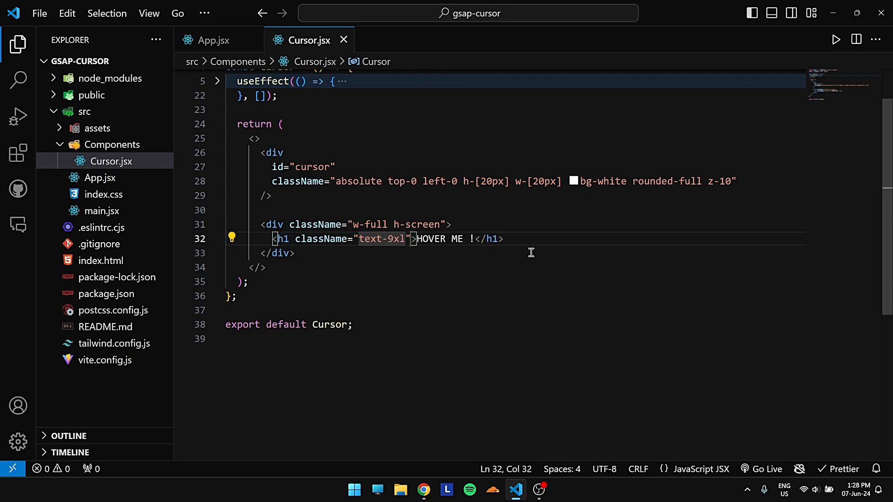
pyautogui.click(424, 489)
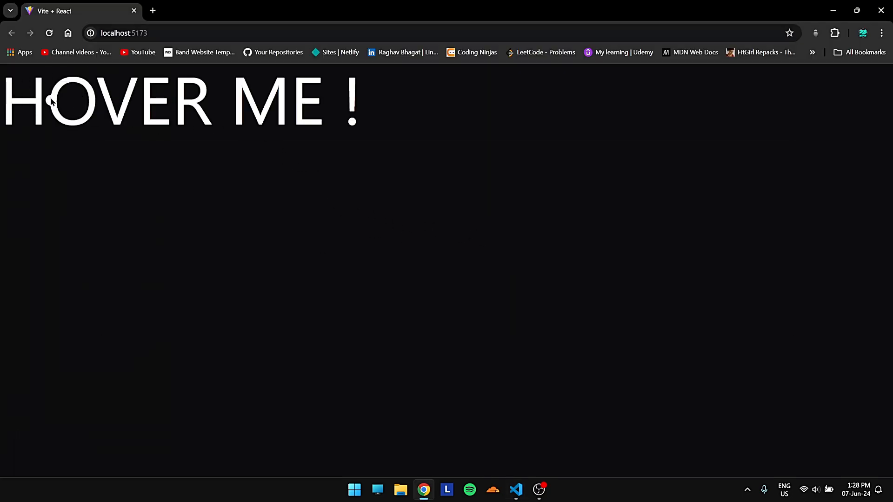
pyautogui.moveTo(364, 301)
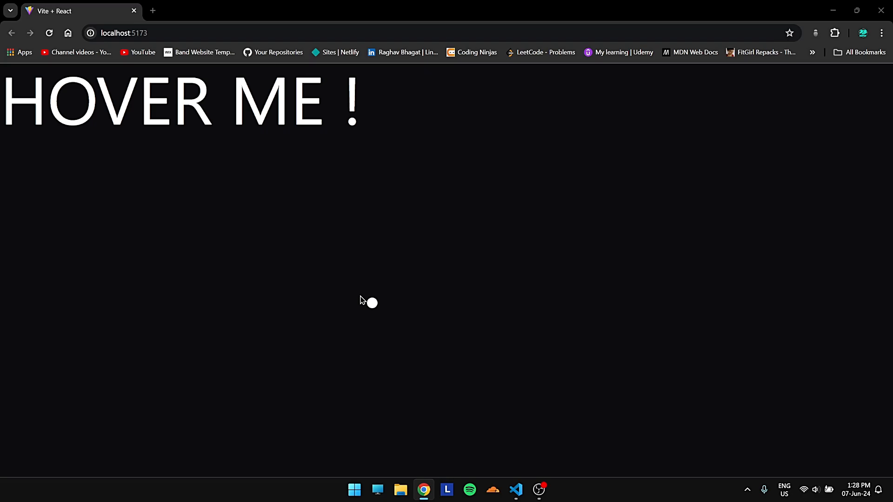
# - Add flex justify-center items-center to the section div and check the centering
pyautogui.click(515, 490)
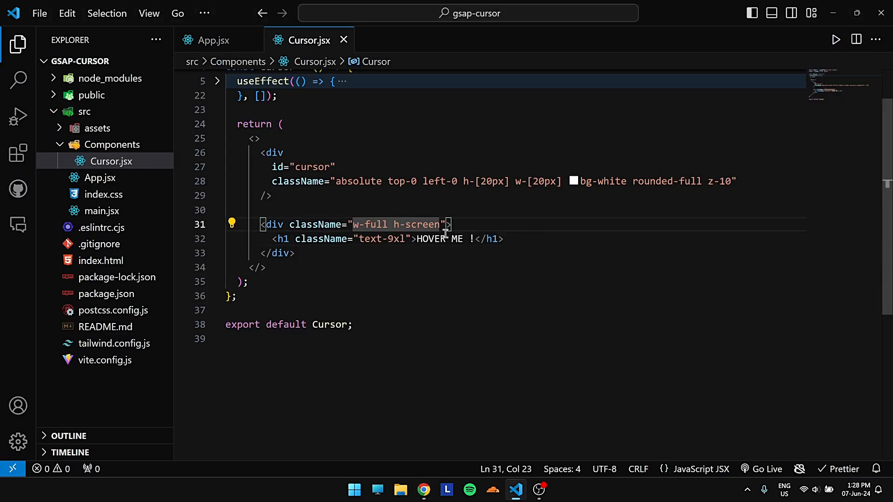
pyautogui.write('flex')
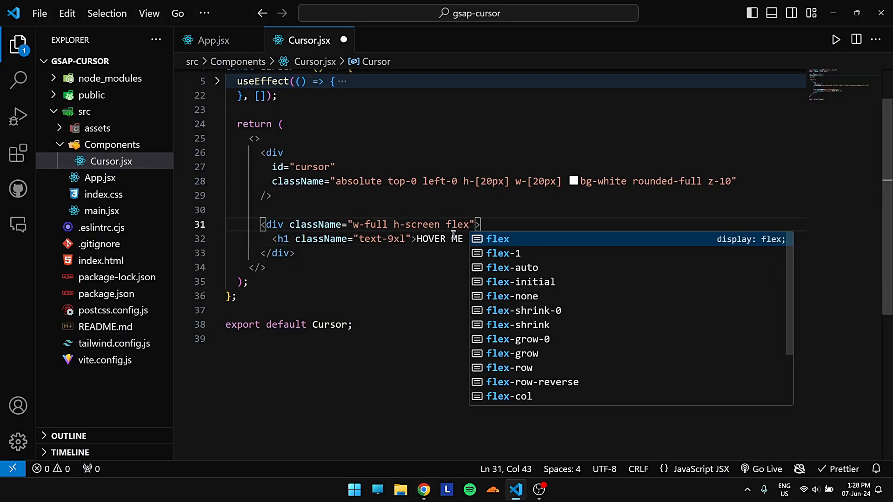
pyautogui.write('justify-center items-center')
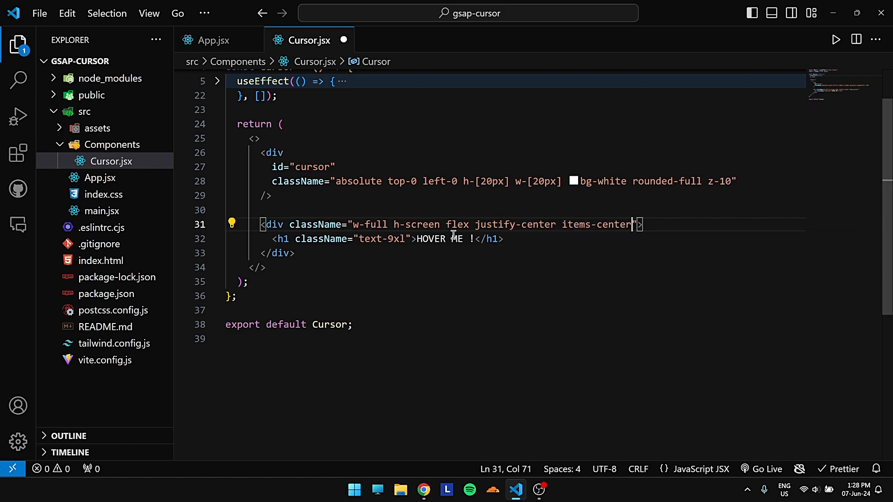
pyautogui.click(423, 489)
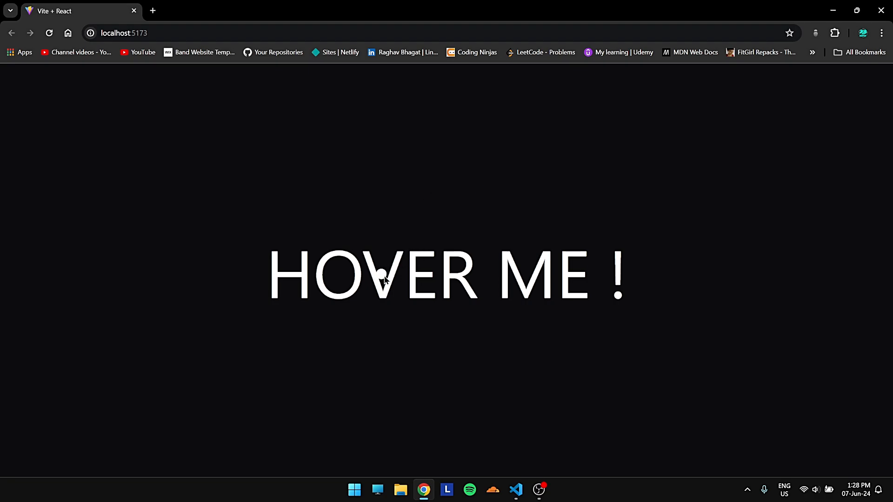
pyautogui.moveTo(444, 274)
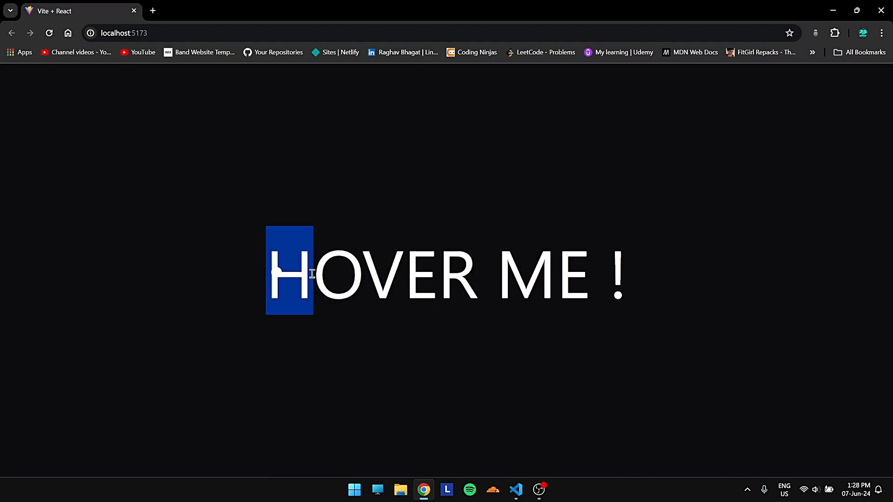
# - After checking the centered heading in Chrome, open index.css in VS Code
pyautogui.click(515, 489)
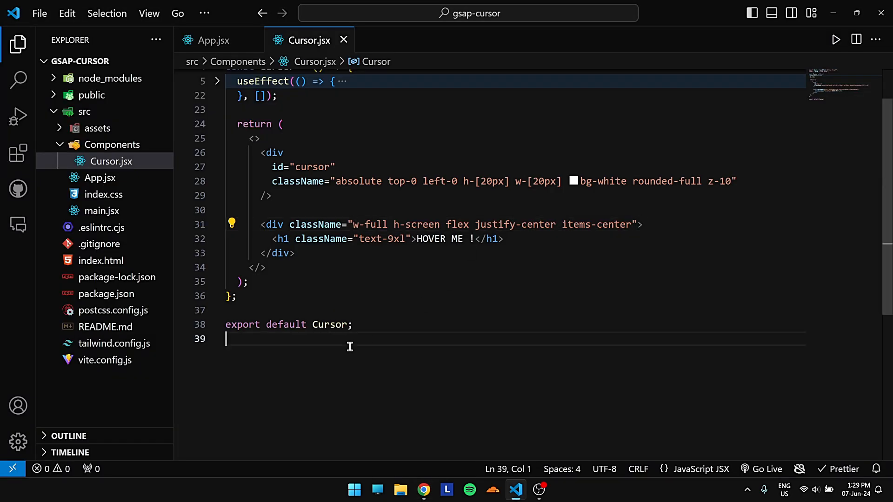
pyautogui.click(104, 194)
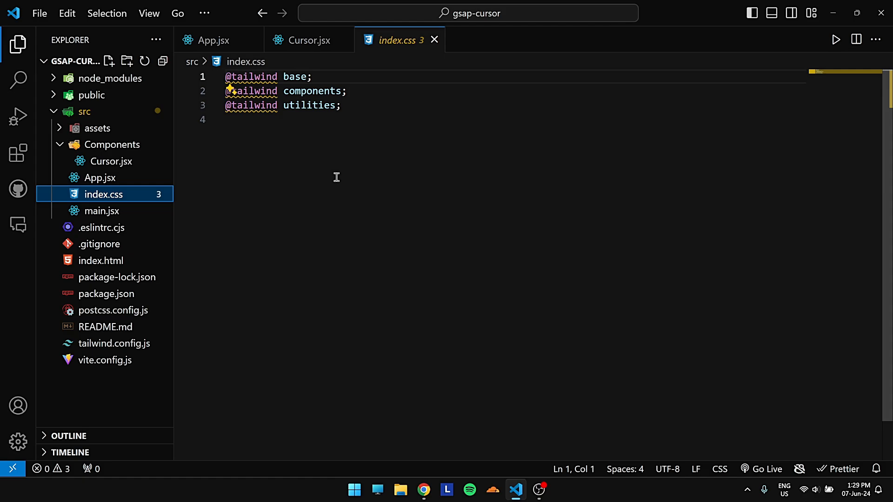
# - Add body { cursor: default; } to index.css and preview the page in Chrome
pyautogui.write('body {')
pyautogui.write('position: inherit;')
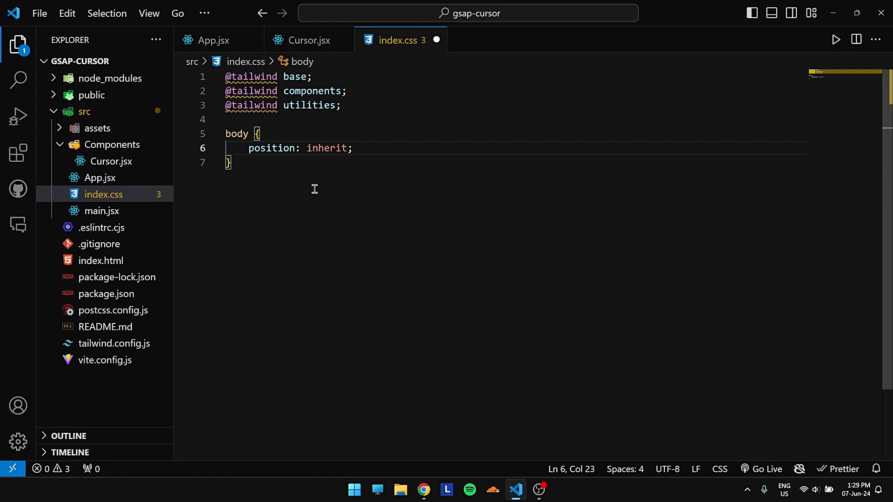
pyautogui.write('defa')
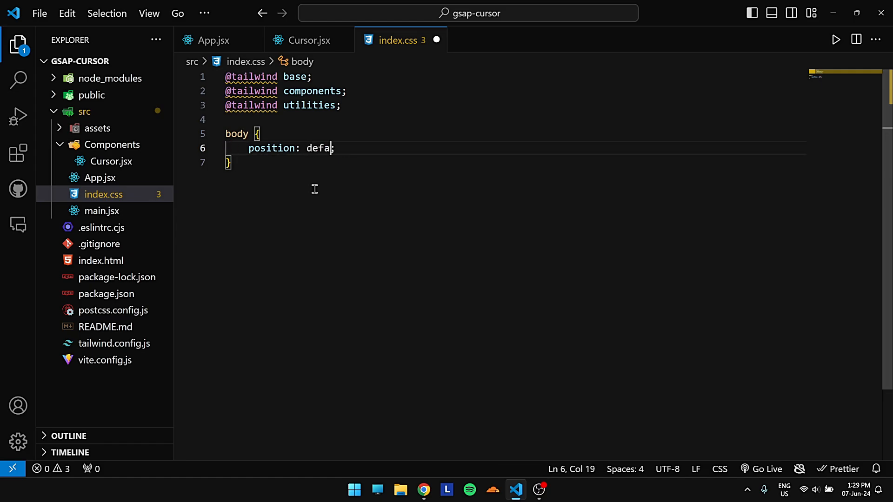
pyautogui.click(422, 493)
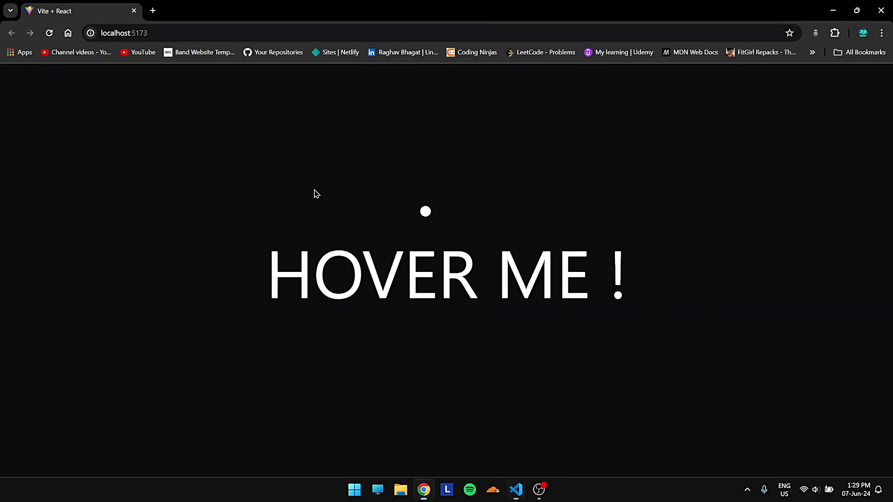
pyautogui.moveTo(543, 274)
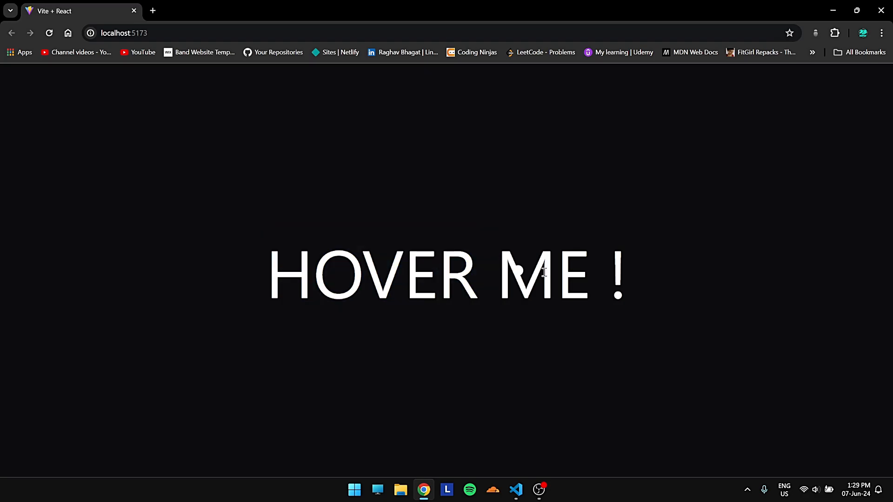
pyautogui.click(516, 490)
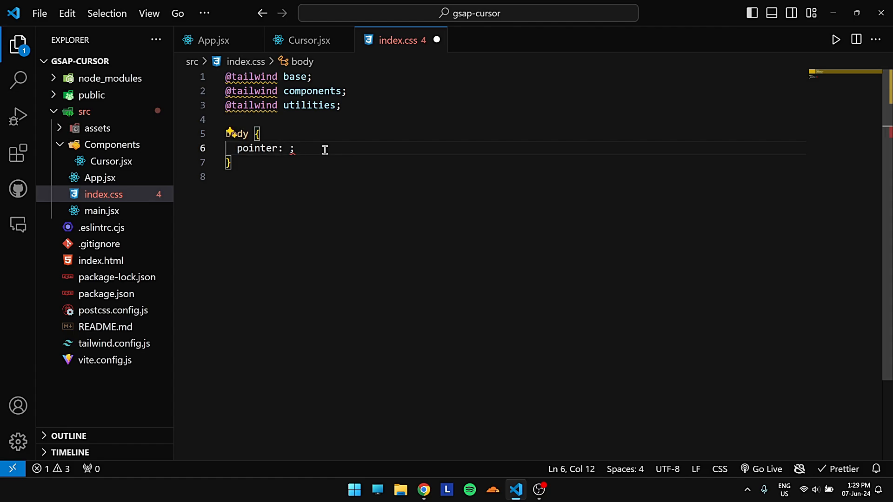
pyautogui.write('curs')
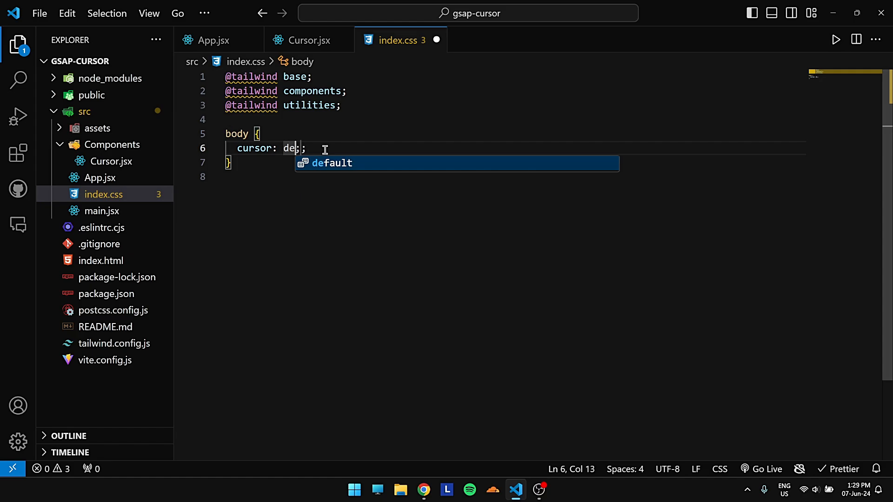
pyautogui.click(422, 490)
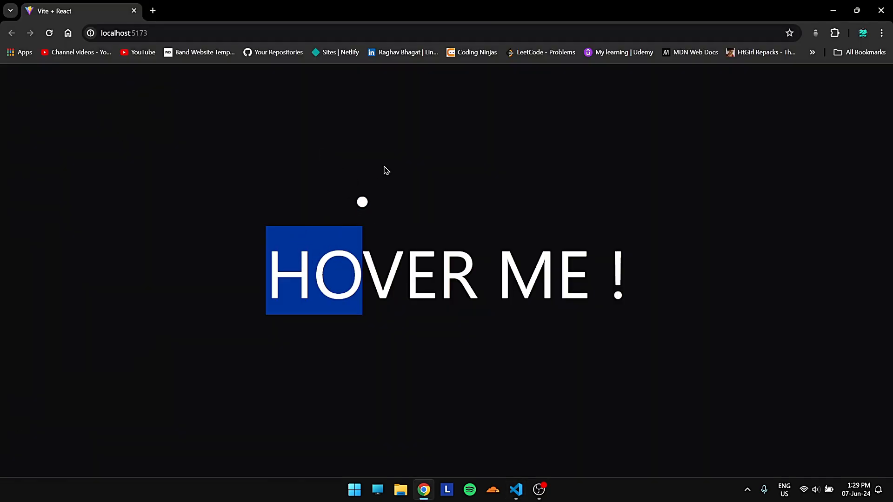
pyautogui.moveTo(472, 287)
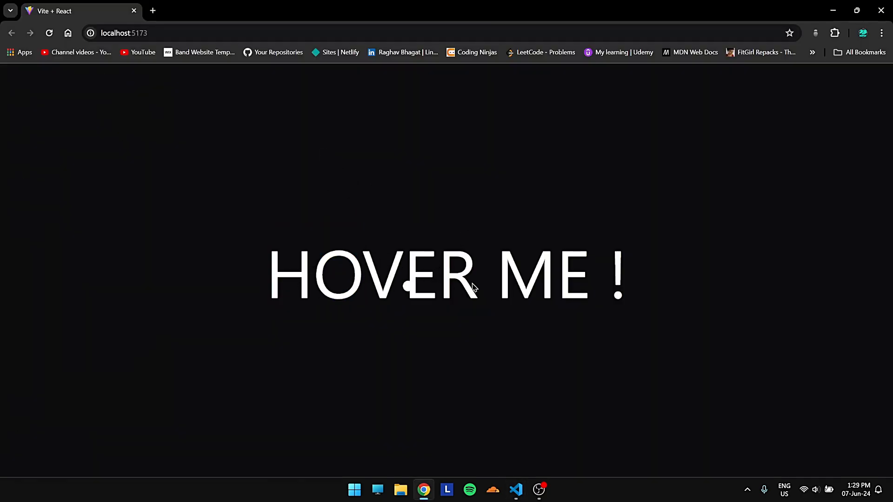
# - Return to the Cursor.jsx tab and check the white dot in the browser
pyautogui.click(516, 489)
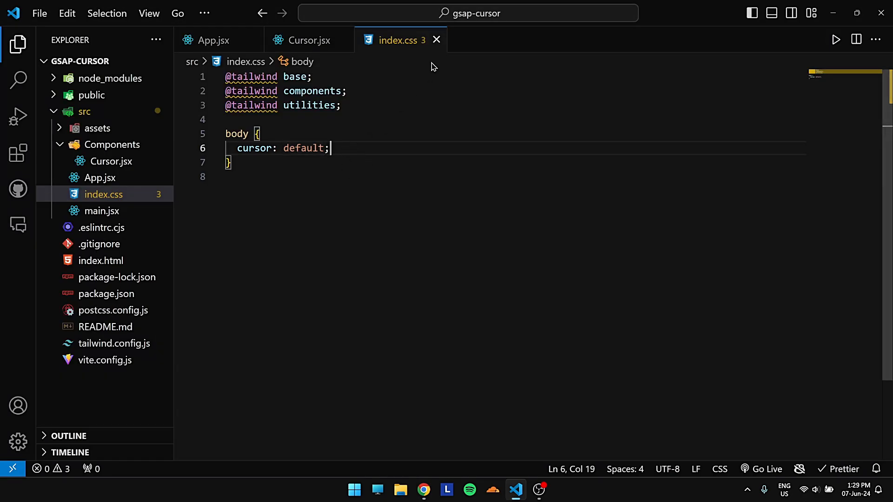
pyautogui.click(308, 40)
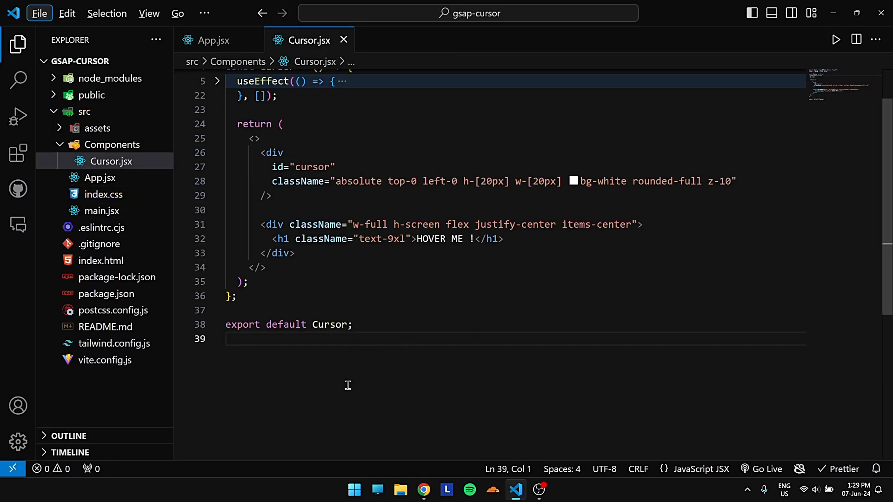
pyautogui.click(423, 490)
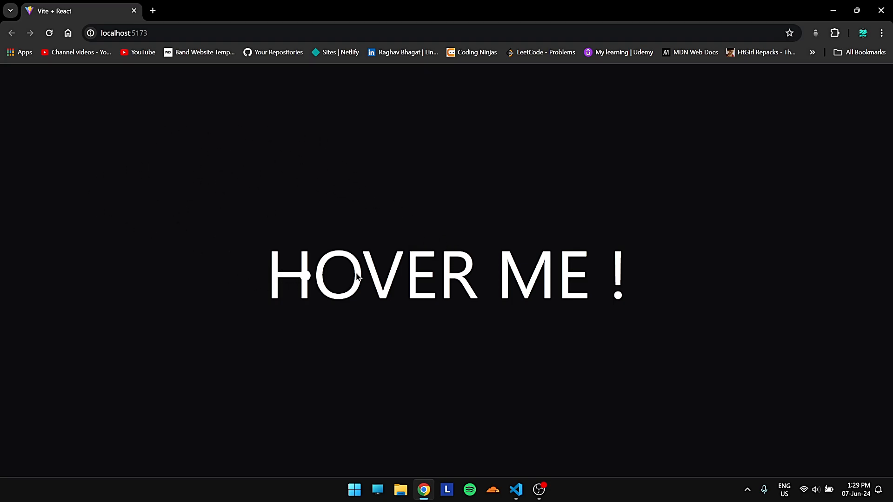
pyautogui.moveTo(175, 126)
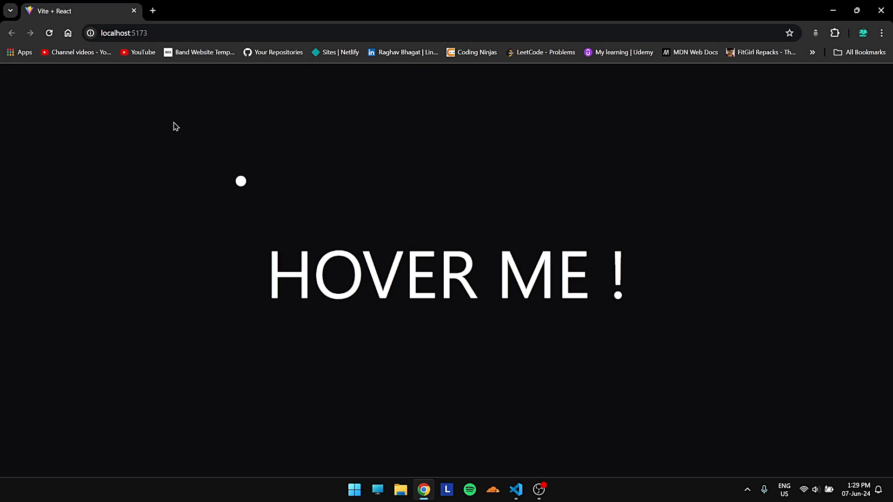
pyautogui.click(515, 489)
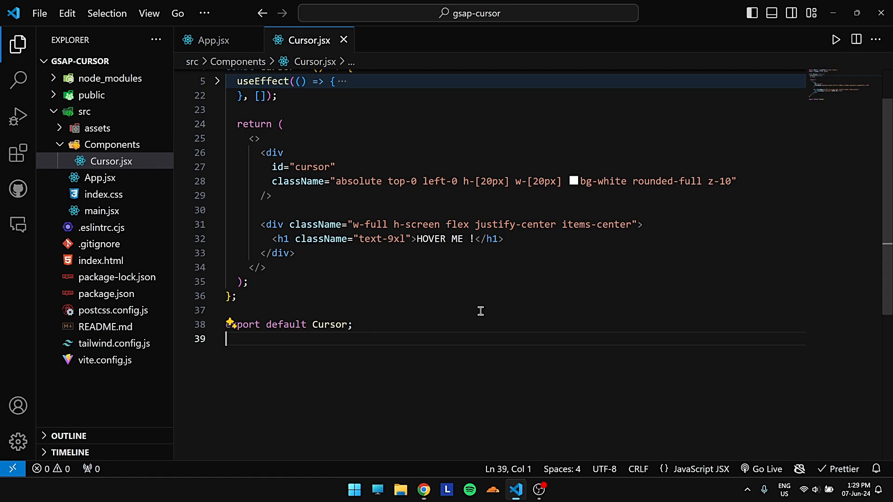
pyautogui.moveTo(475, 251)
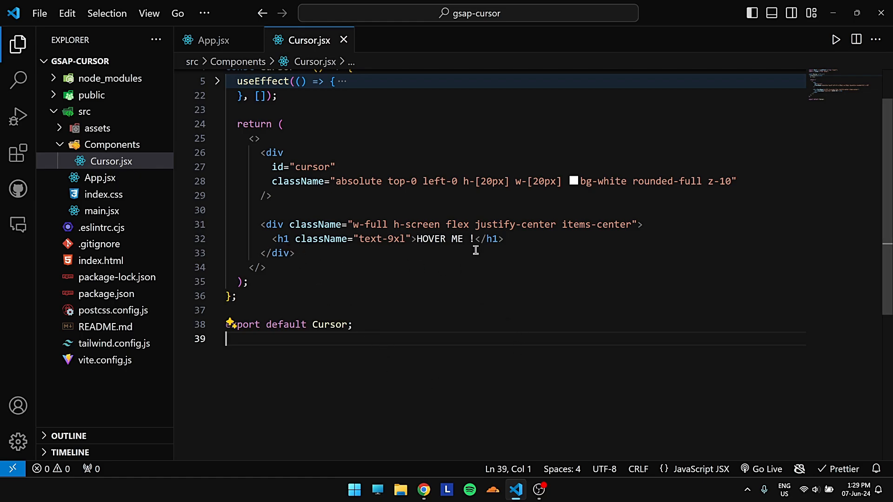
# - Add onMouseEnter and onMouseLeave handlers to the h1 that call gsap.to
pyautogui.click(413, 239)
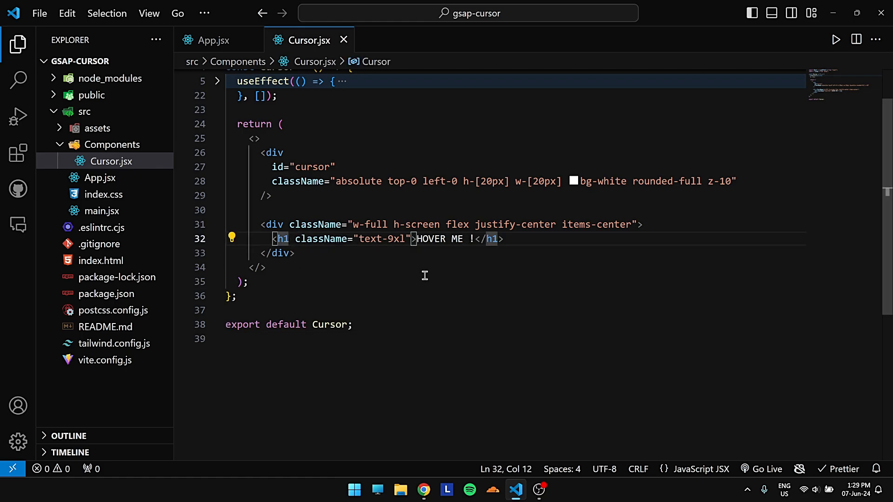
pyautogui.write('on')
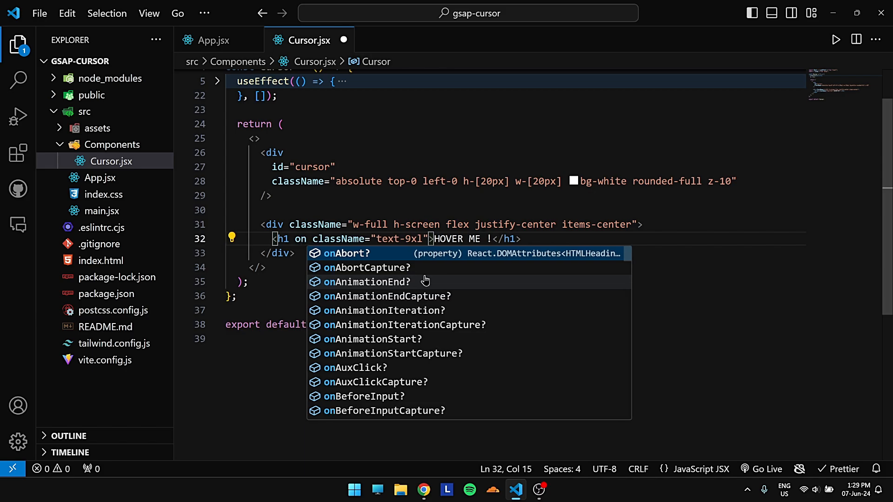
pyautogui.write('mouse')
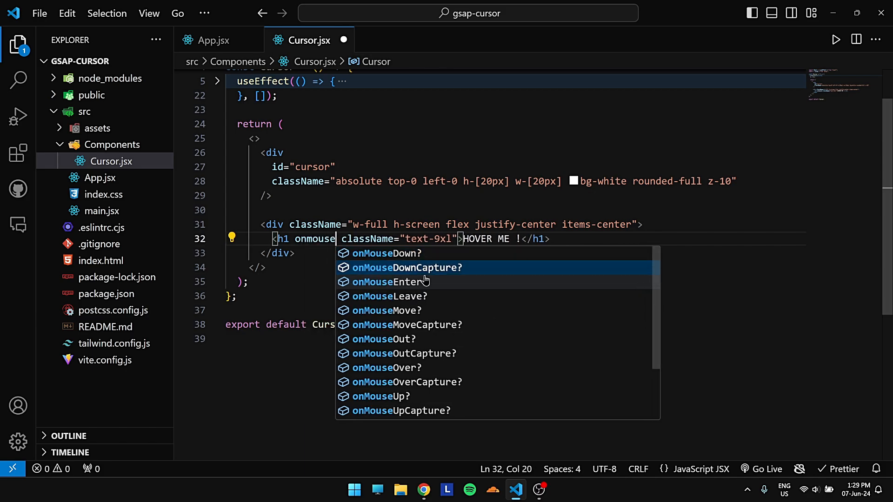
pyautogui.click(389, 281)
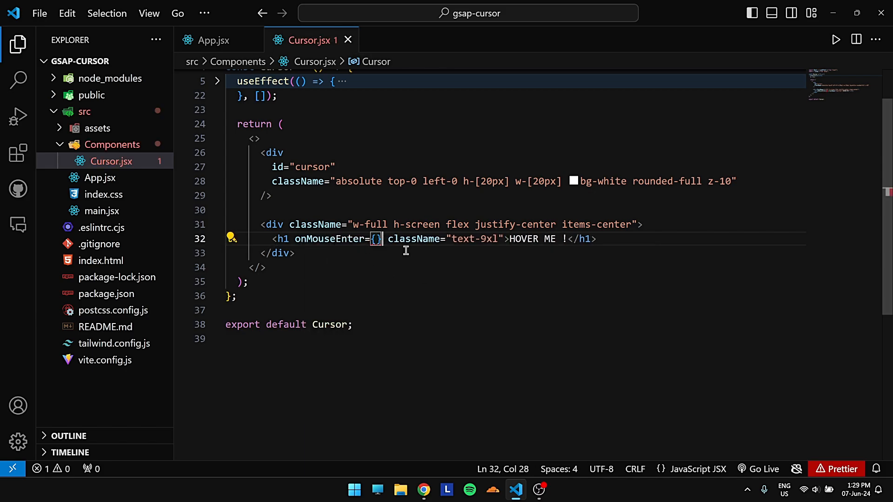
pyautogui.write('onmo')
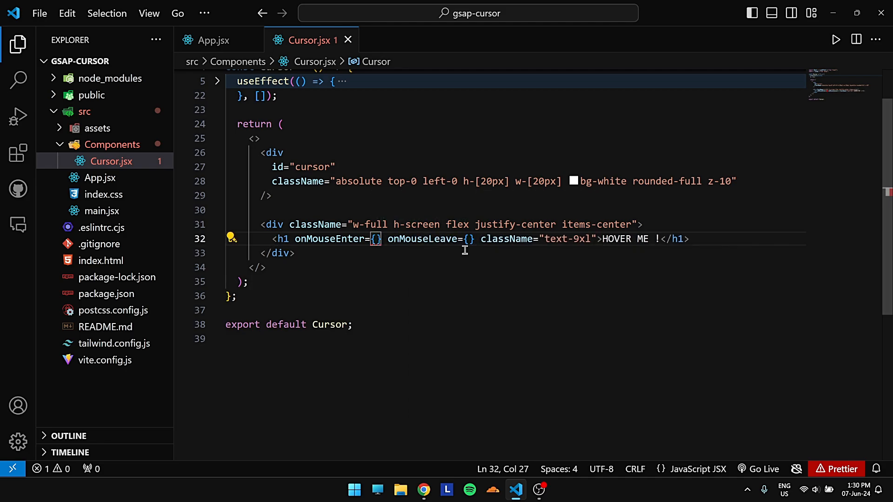
pyautogui.write('()=>{')
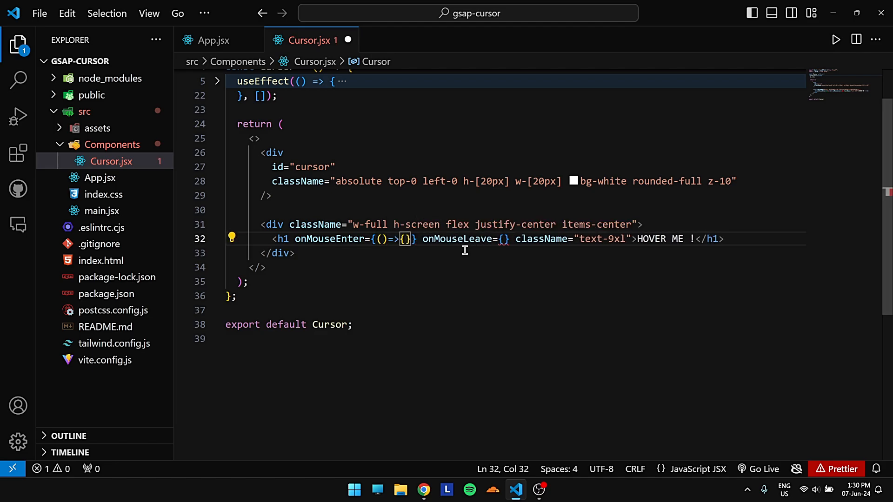
pyautogui.write('gsap')
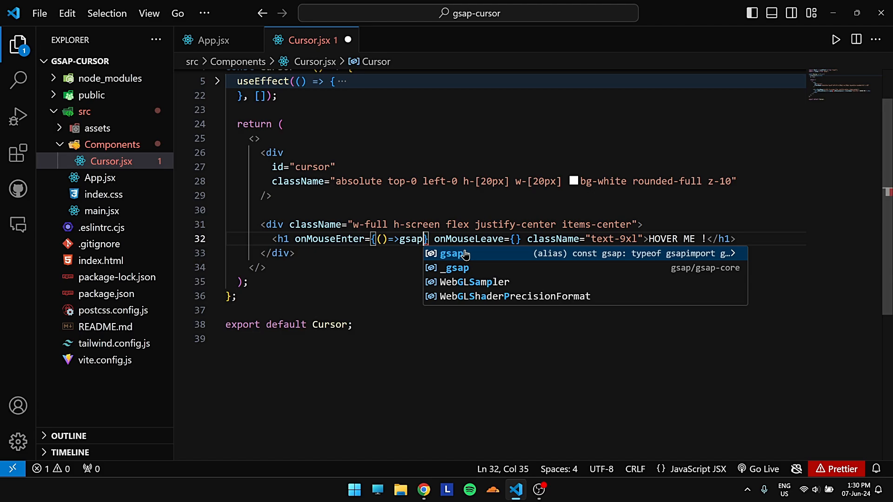
pyautogui.write('.to("#cu')
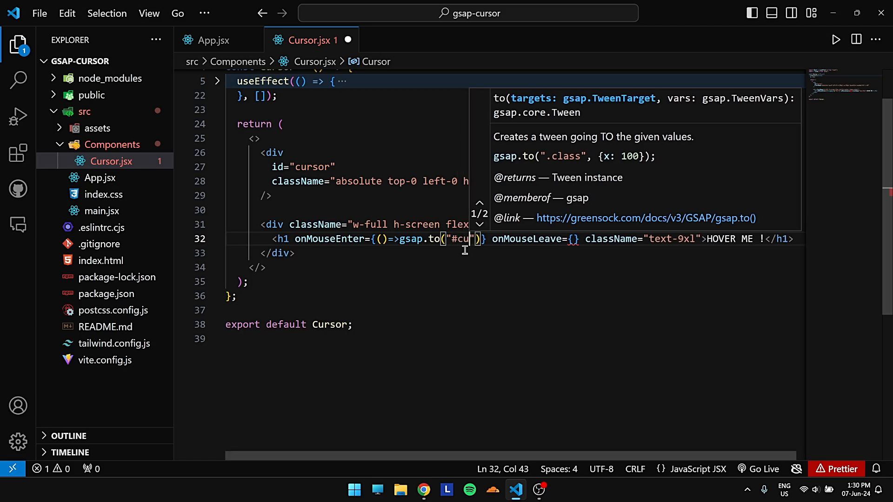
# - Target #cursor with scale 8 (1 on leave) over 0.3 seconds, then test the hover
pyautogui.write('rsor')
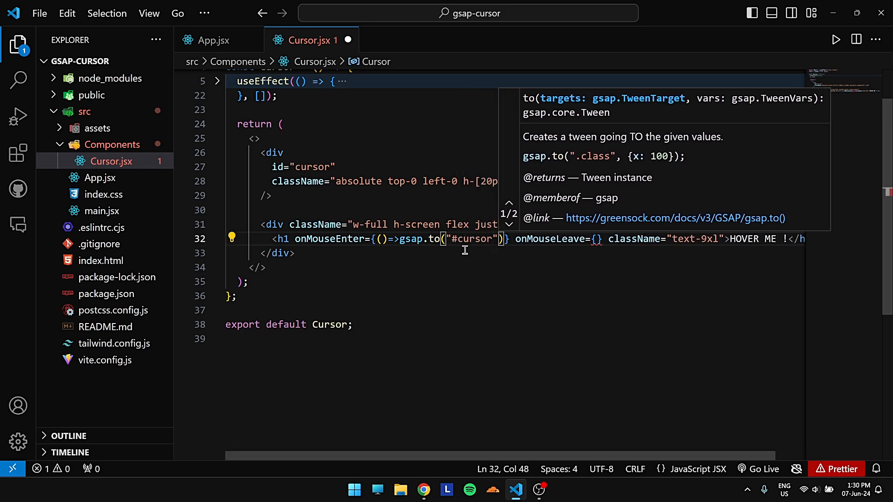
pyautogui.write(', {')
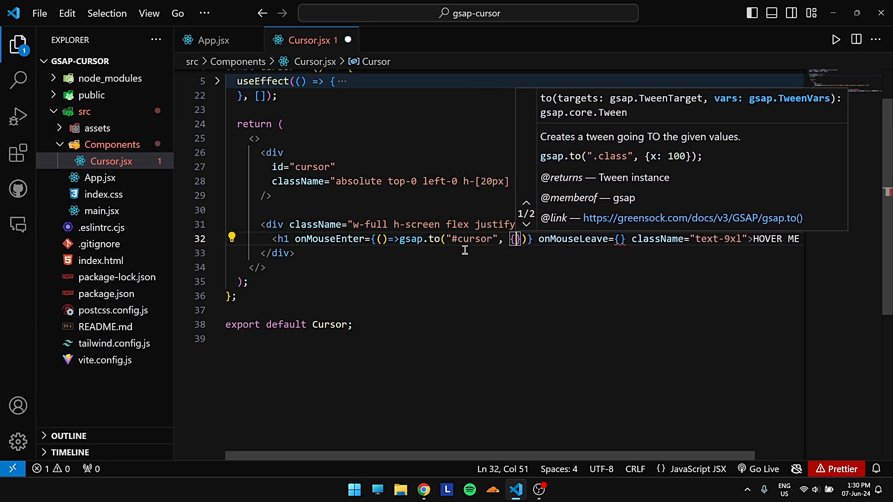
pyautogui.write('scale:')
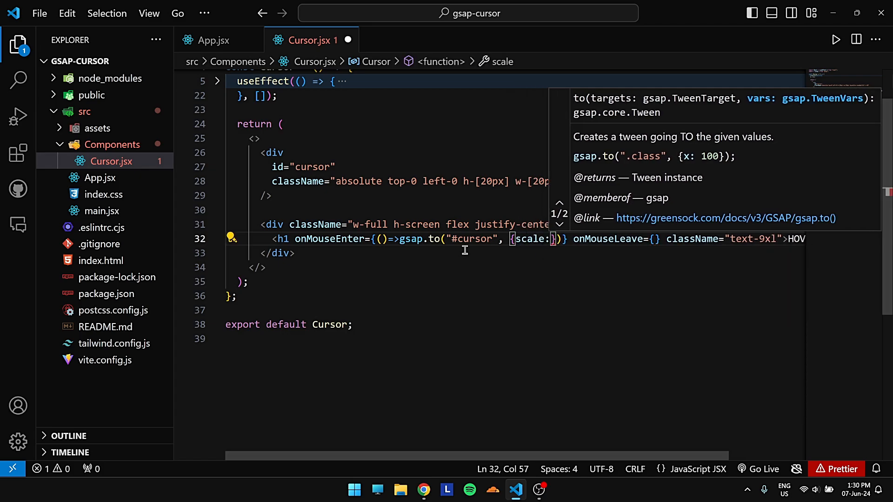
pyautogui.write('8,')
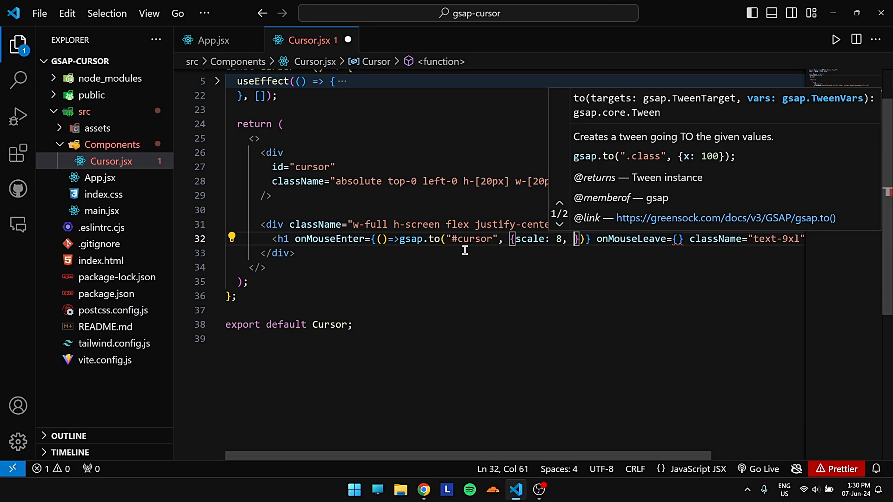
pyautogui.write('duration:')
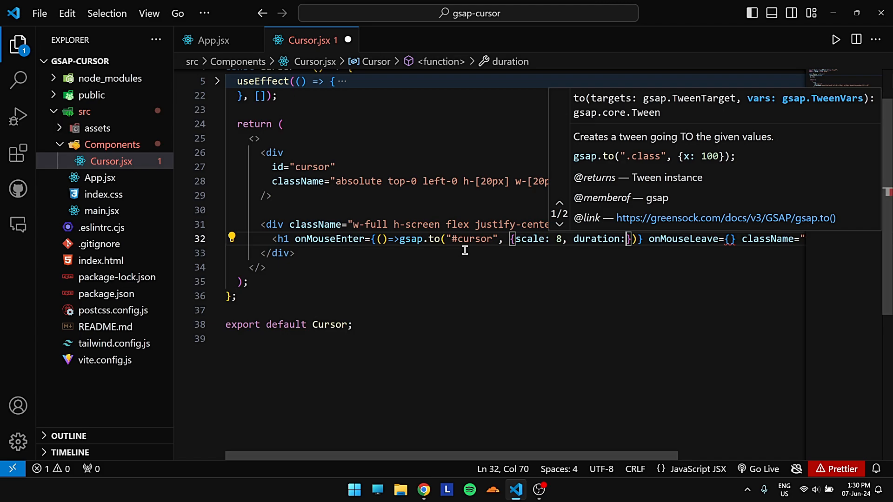
pyautogui.write('0.3')
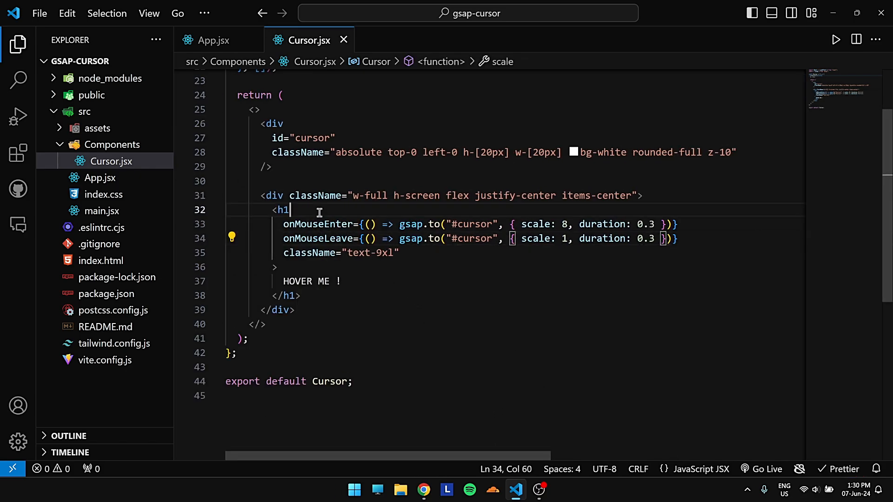
pyautogui.click(282, 210)
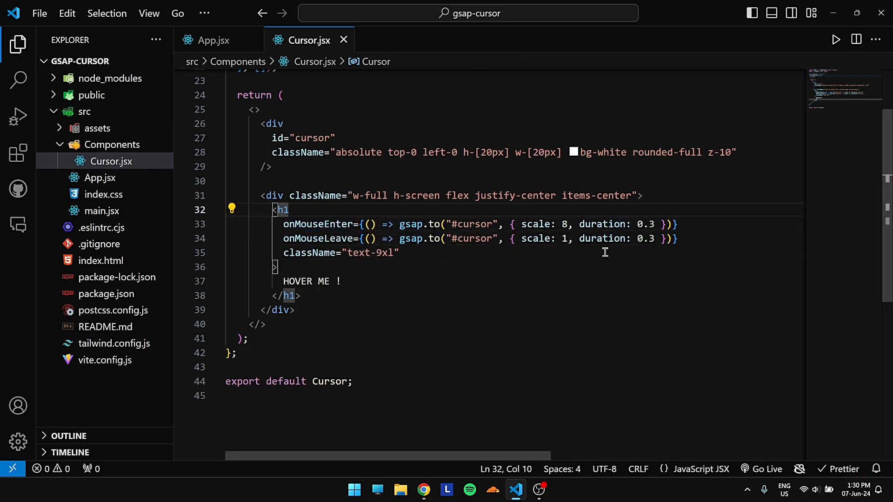
pyautogui.doubleClick(563, 224)
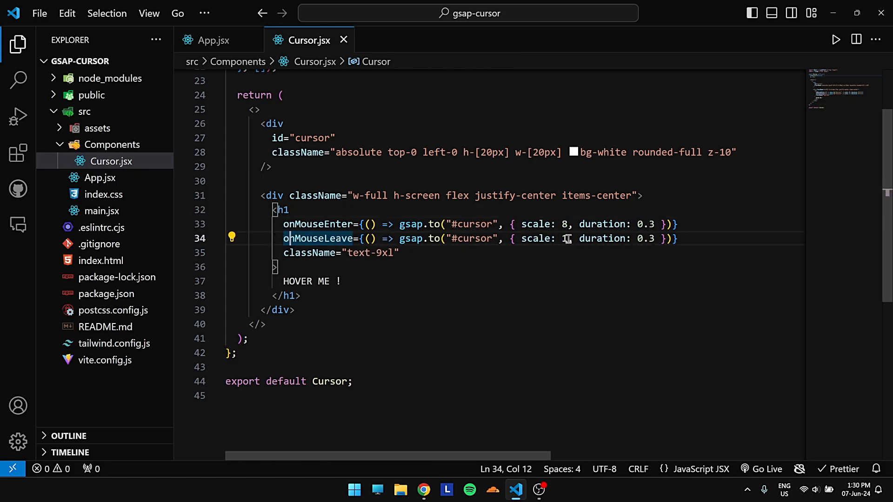
pyautogui.click(424, 490)
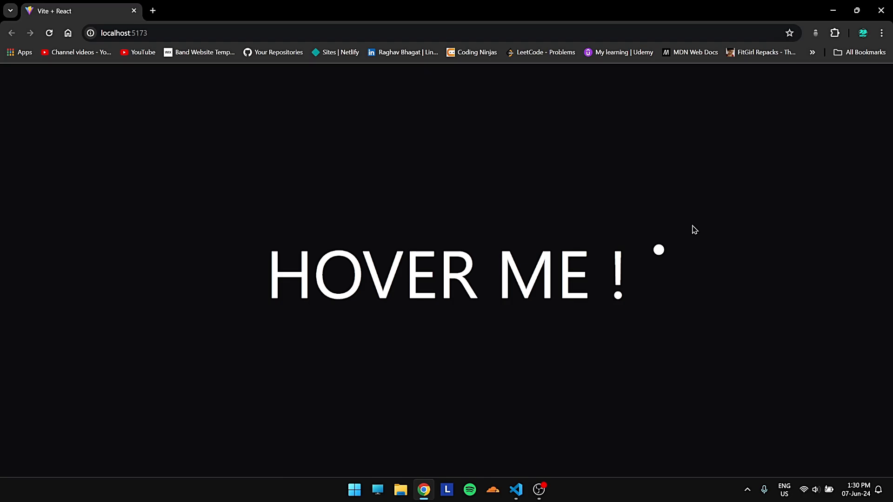
pyautogui.moveTo(467, 284)
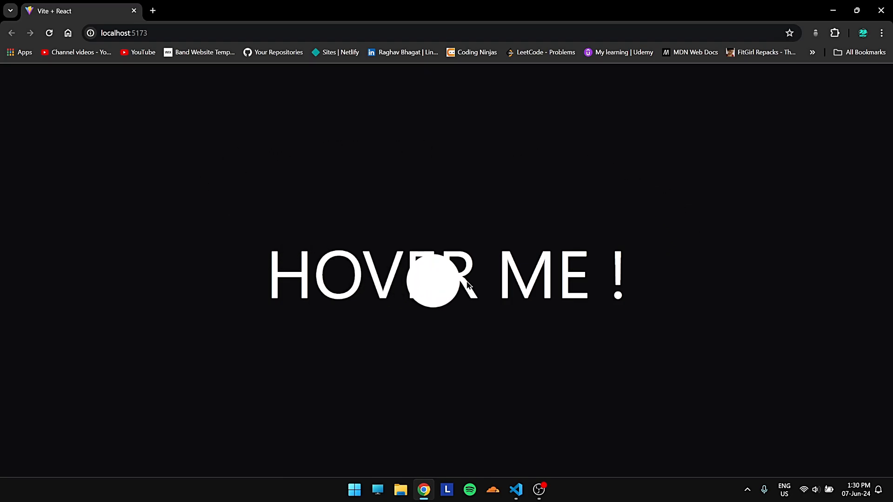
pyautogui.moveTo(587, 276)
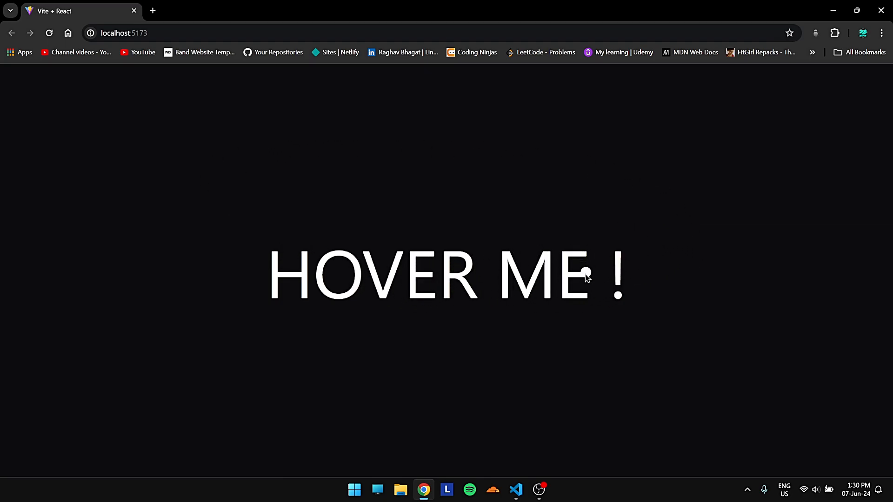
pyautogui.click(515, 489)
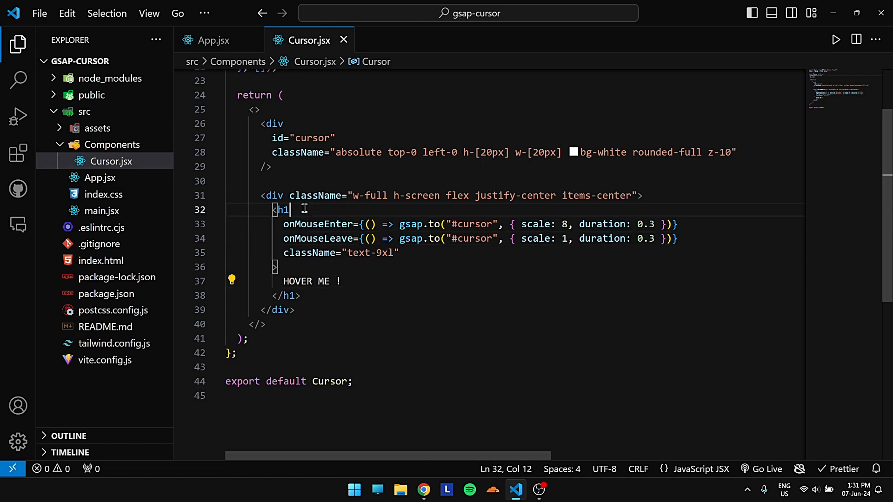
pyautogui.click(423, 489)
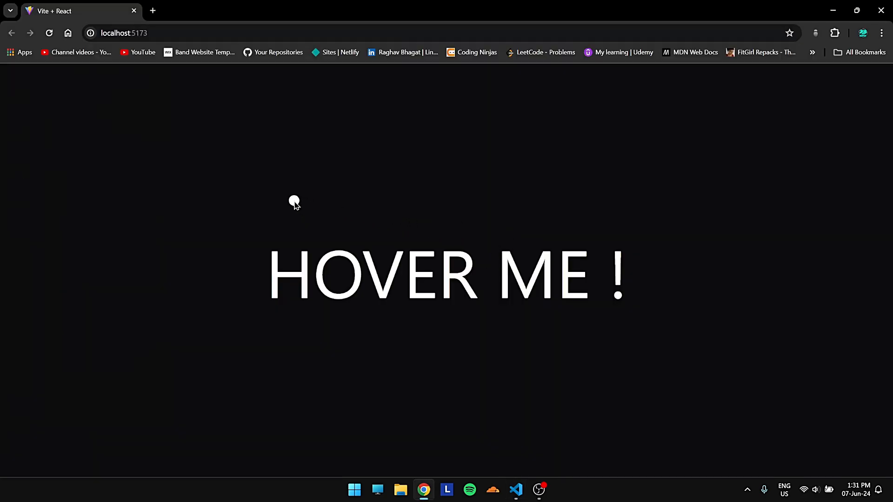
pyautogui.moveTo(279, 276)
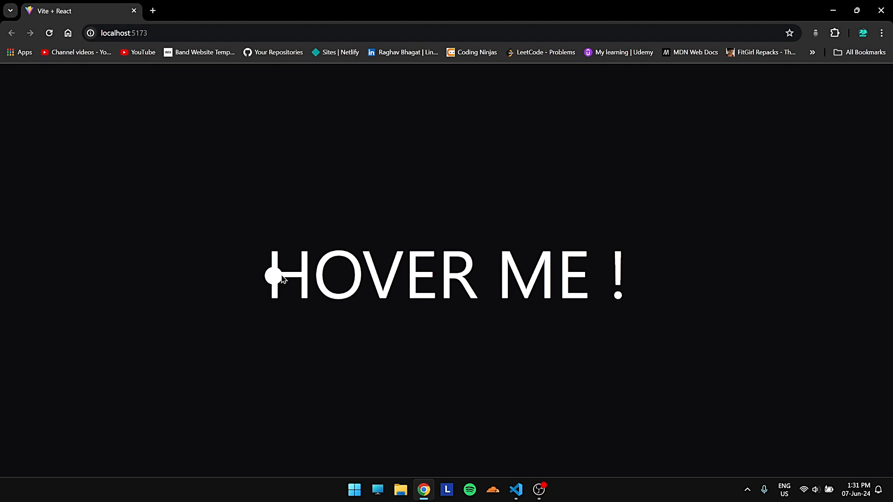
pyautogui.moveTo(328, 275)
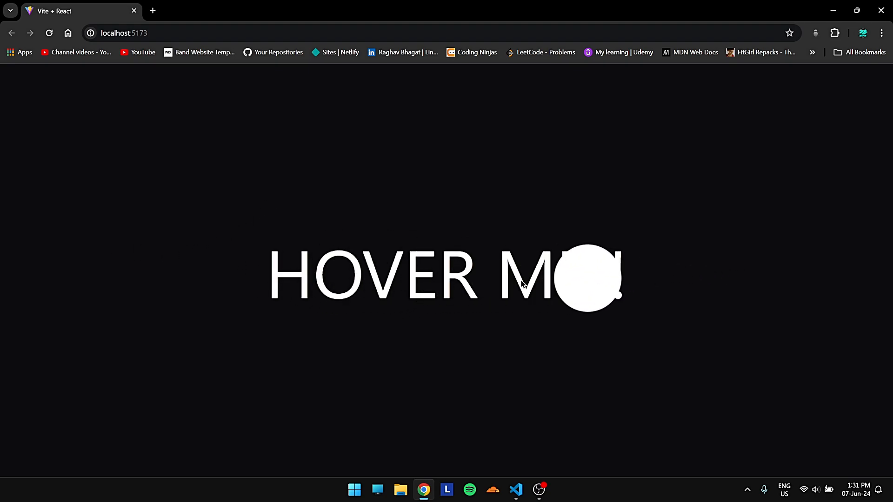
pyautogui.moveTo(778, 280)
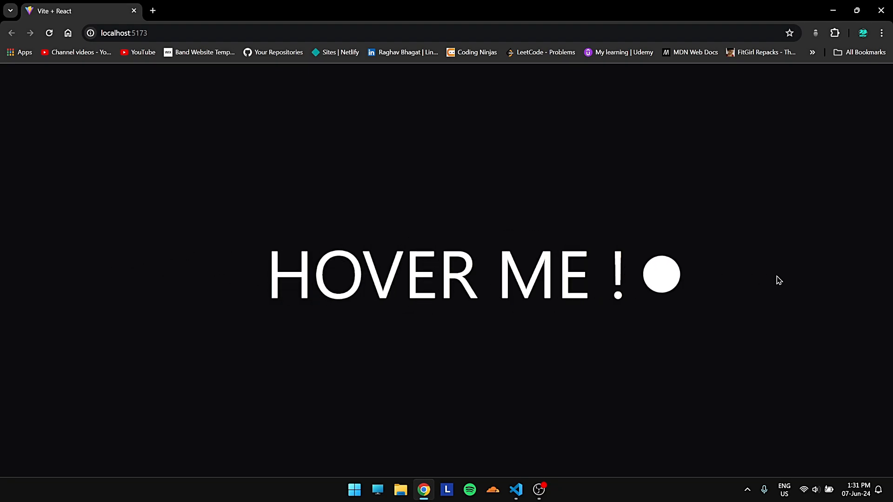
pyautogui.moveTo(680, 264)
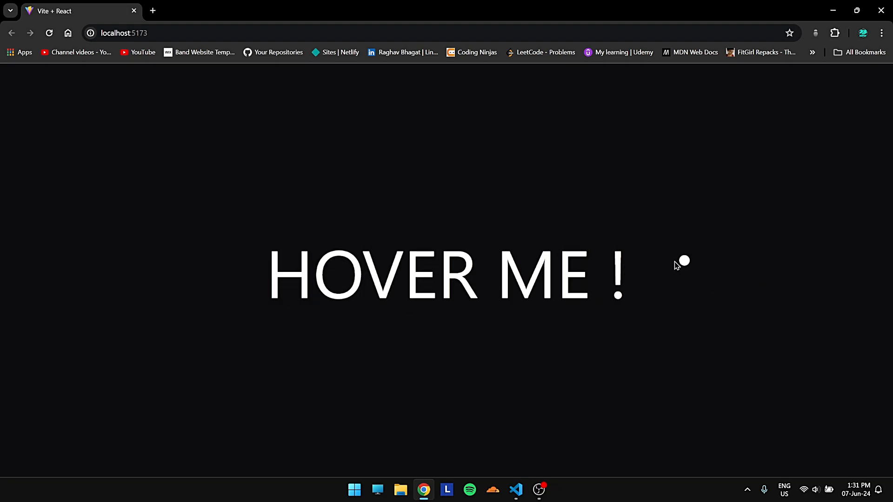
pyautogui.moveTo(564, 281)
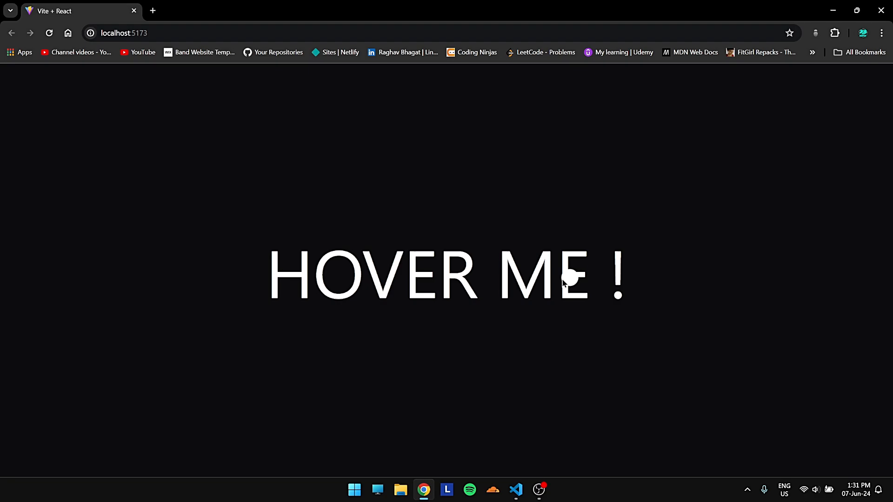
pyautogui.moveTo(686, 209)
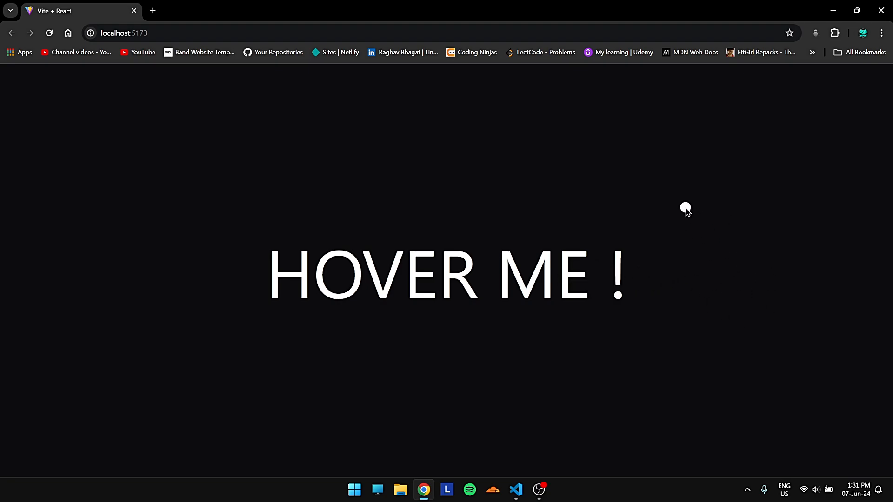
pyautogui.moveTo(543, 277)
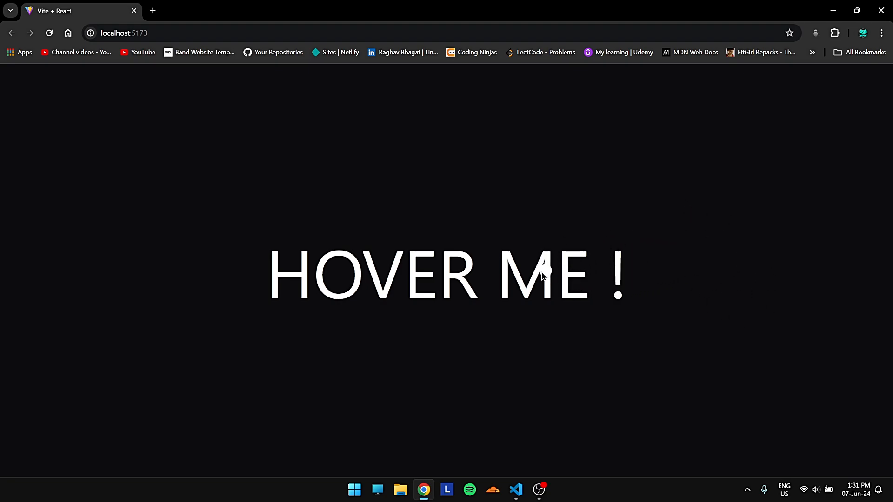
pyautogui.moveTo(756, 290)
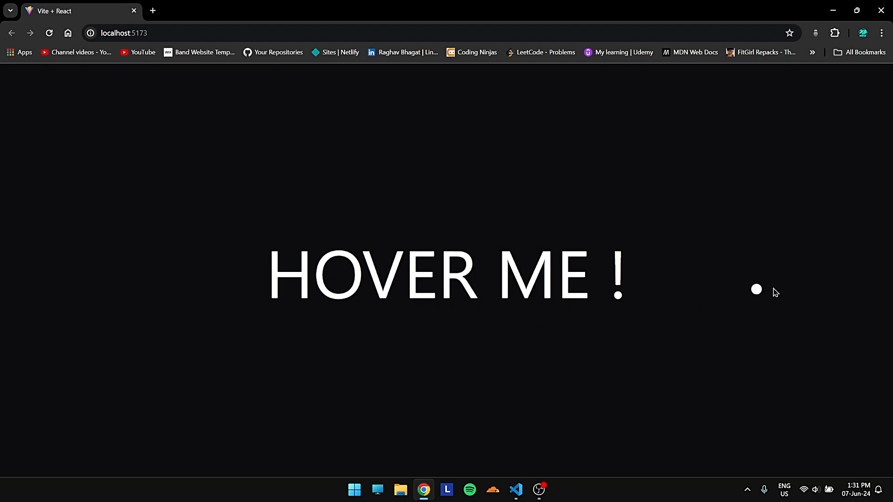
pyautogui.moveTo(747, 277)
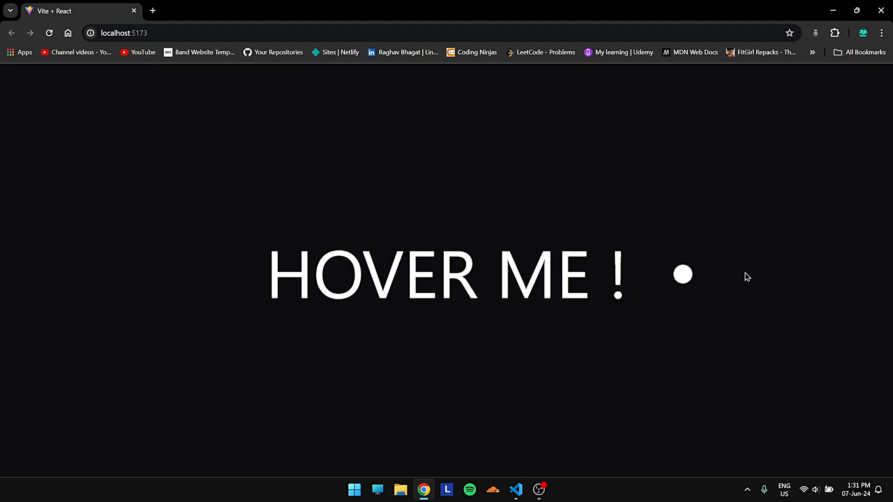
pyautogui.moveTo(618, 275)
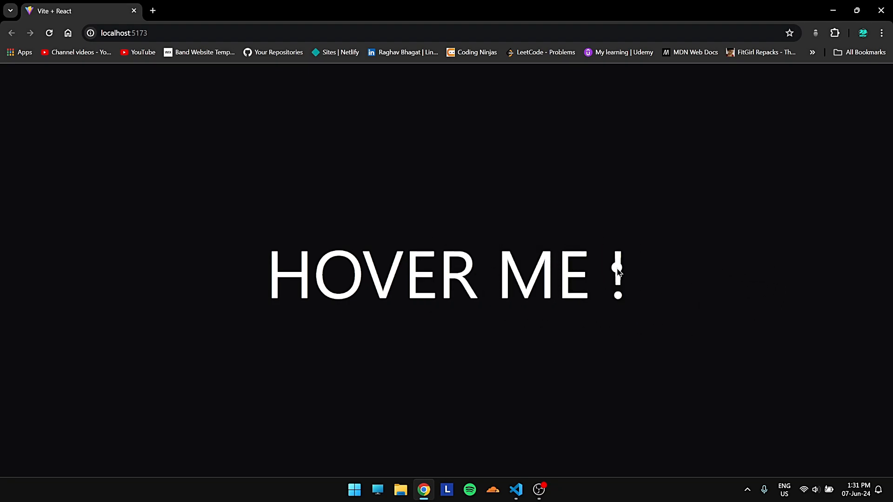
pyautogui.moveTo(773, 269)
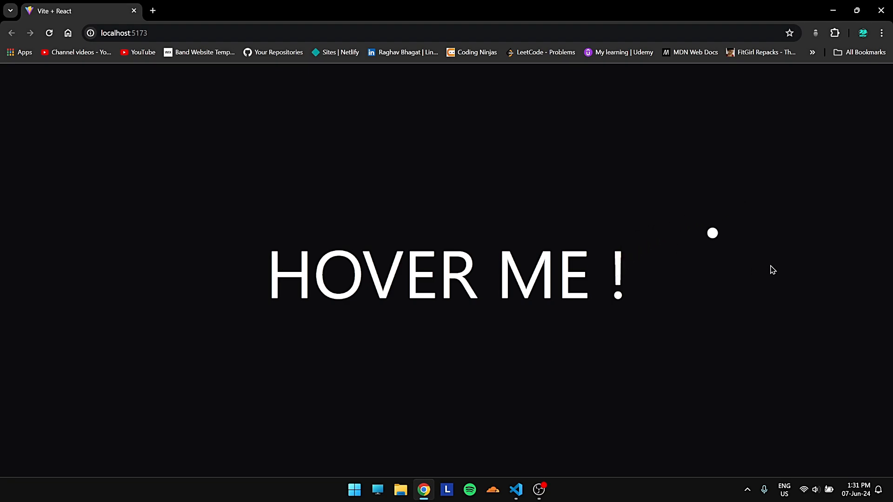
pyautogui.moveTo(550, 270)
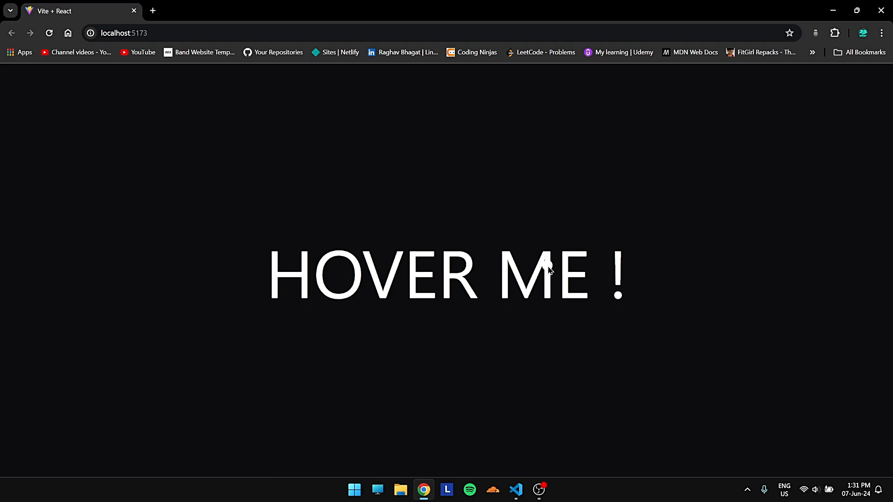
pyautogui.moveTo(239, 327)
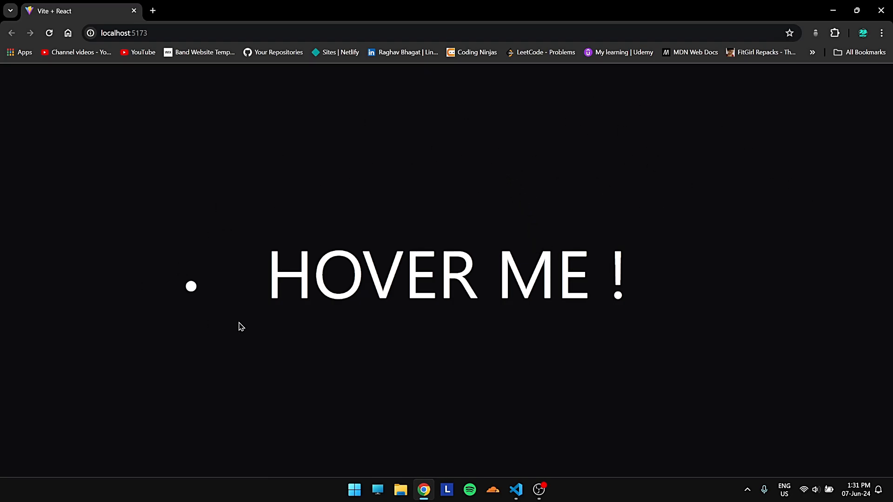
pyautogui.moveTo(359, 268)
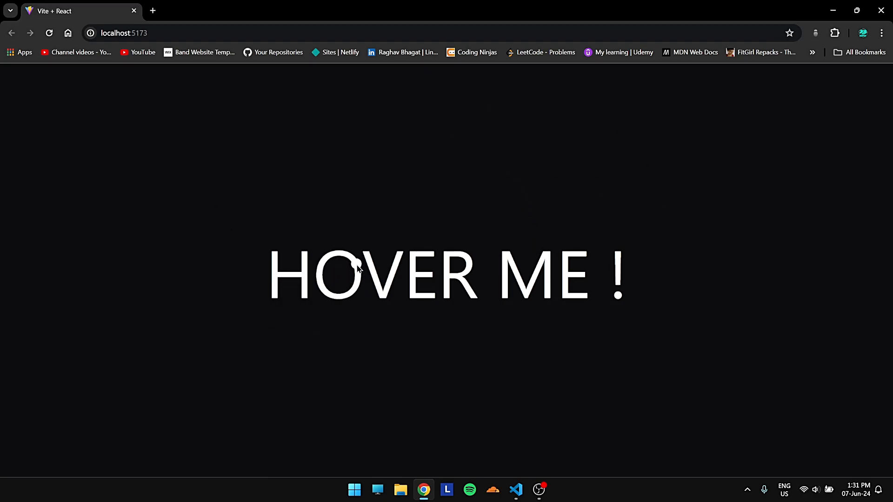
# - Add pointer-events-none to the #cursor div's className and test the hover in Chrome
pyautogui.click(515, 489)
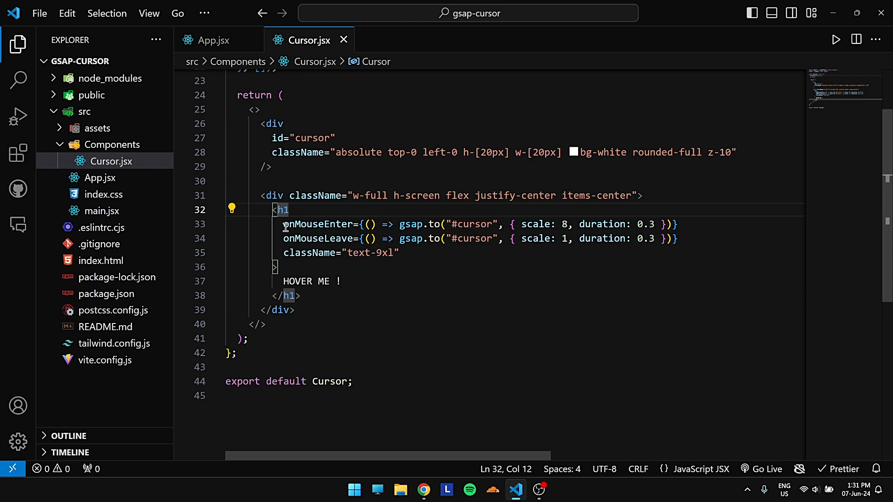
pyautogui.click(375, 239)
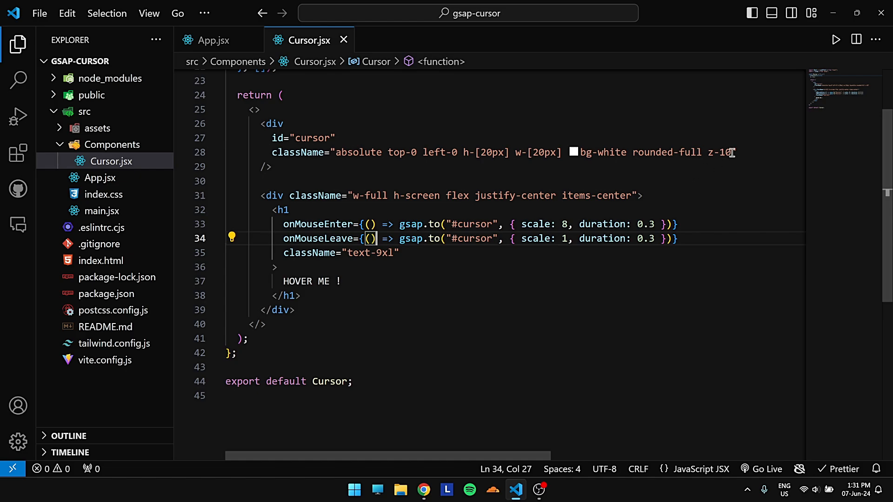
pyautogui.write('co')
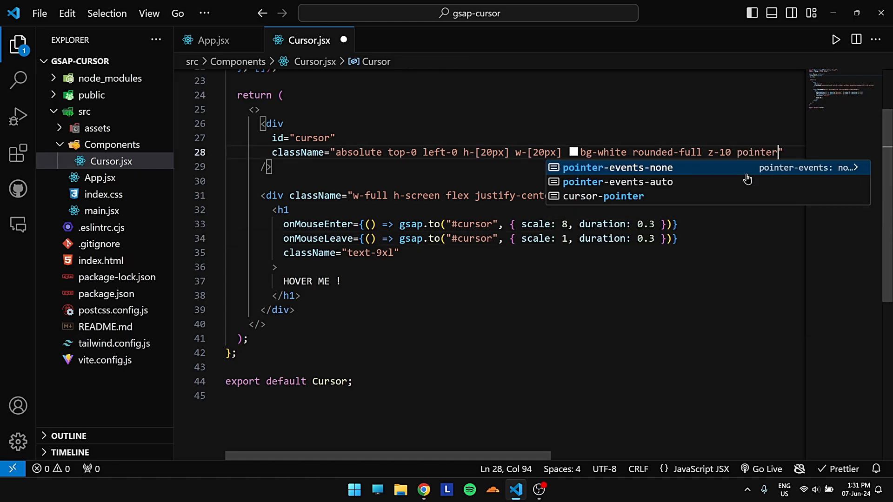
pyautogui.click(424, 489)
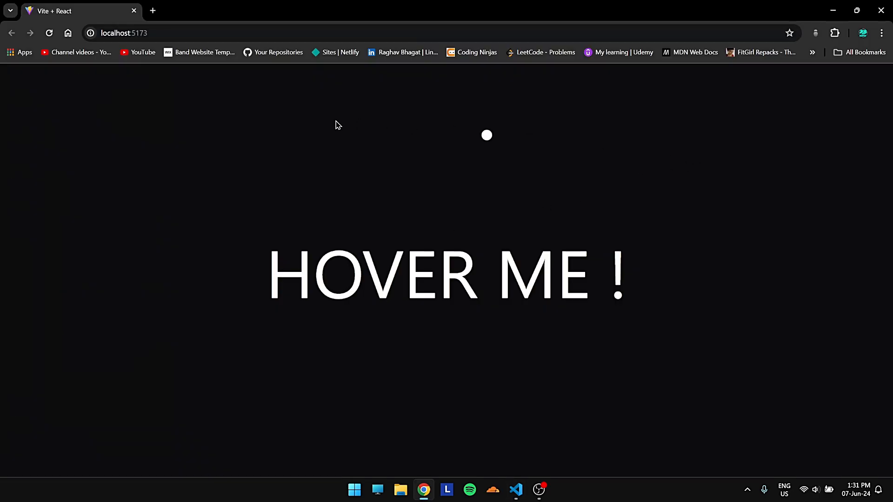
pyautogui.moveTo(530, 284)
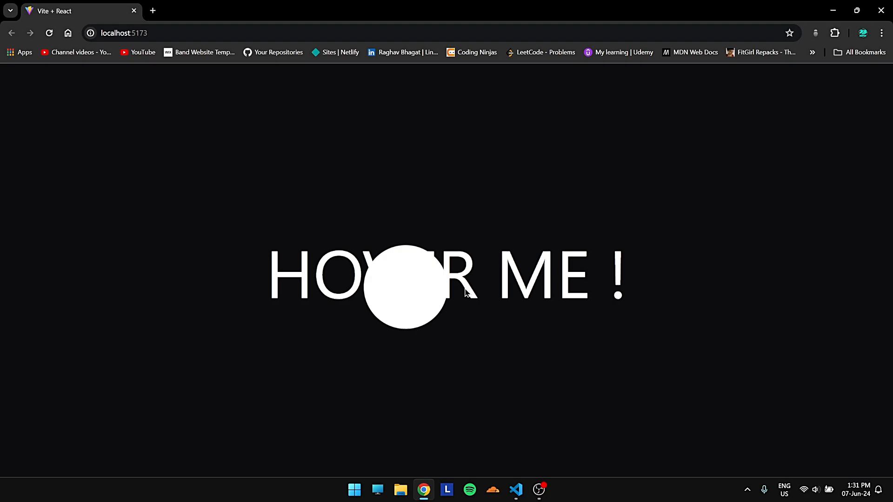
pyautogui.moveTo(675, 287)
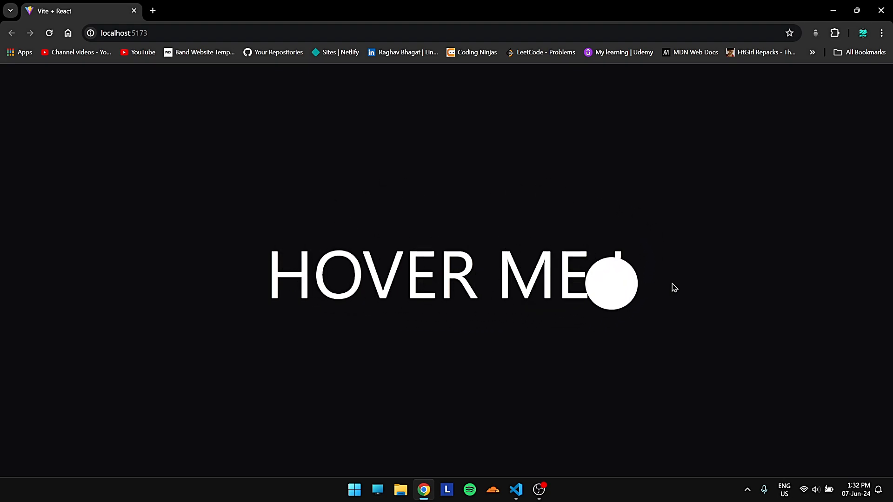
pyautogui.moveTo(561, 276)
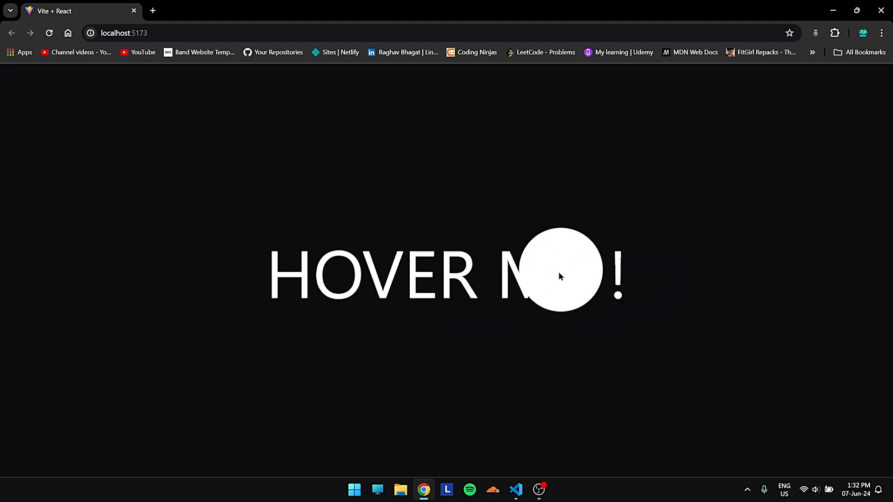
pyautogui.moveTo(601, 281)
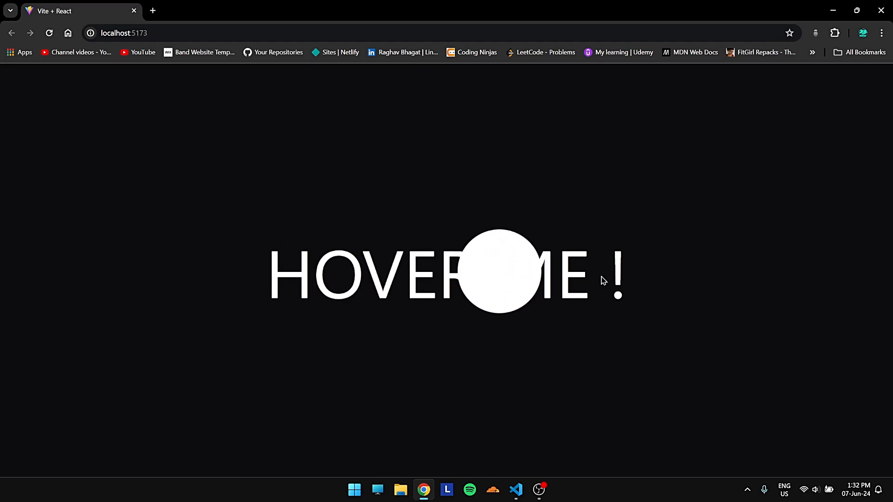
# - Try a grey bg-zinc-200 dot colour and preview the hover in Chrome
pyautogui.click(515, 490)
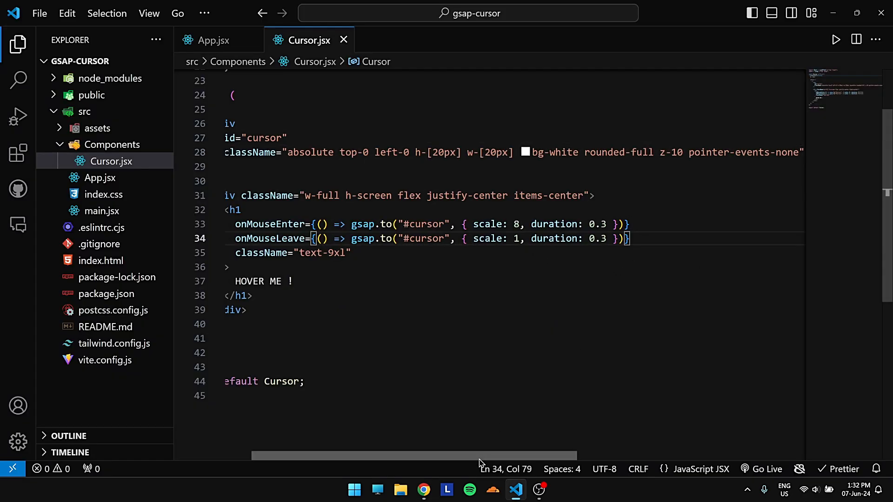
pyautogui.click(423, 490)
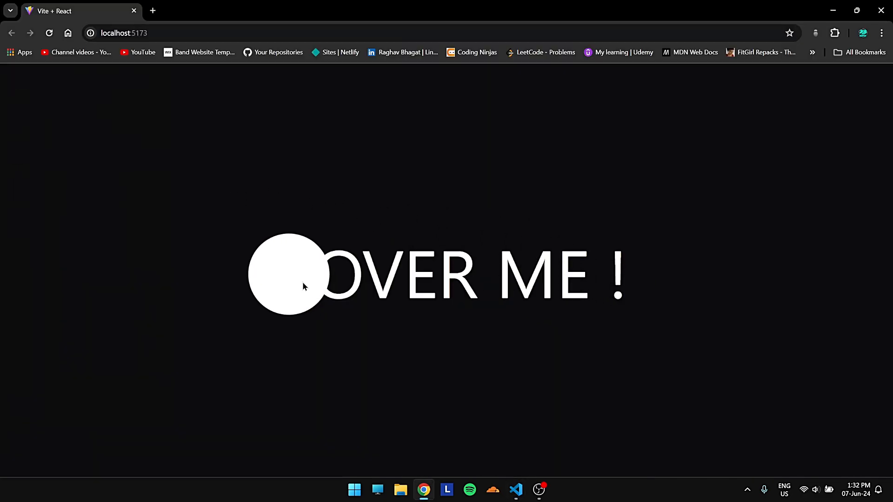
pyautogui.click(514, 490)
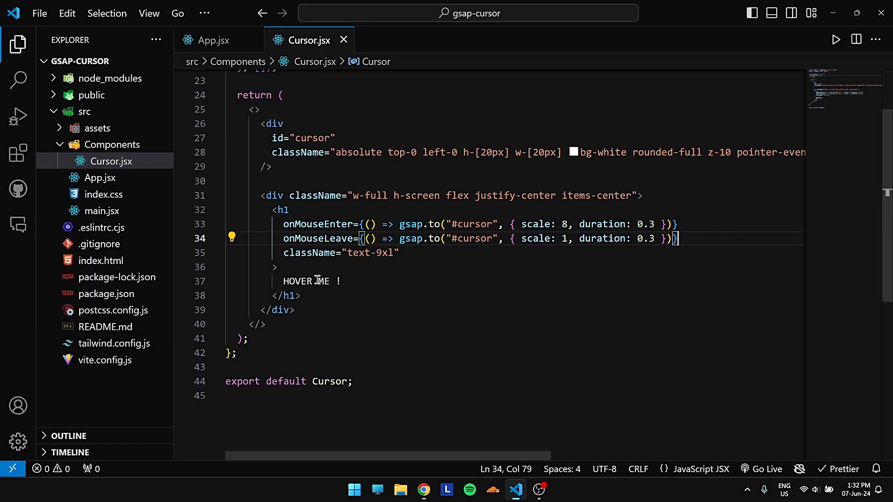
pyautogui.click(423, 489)
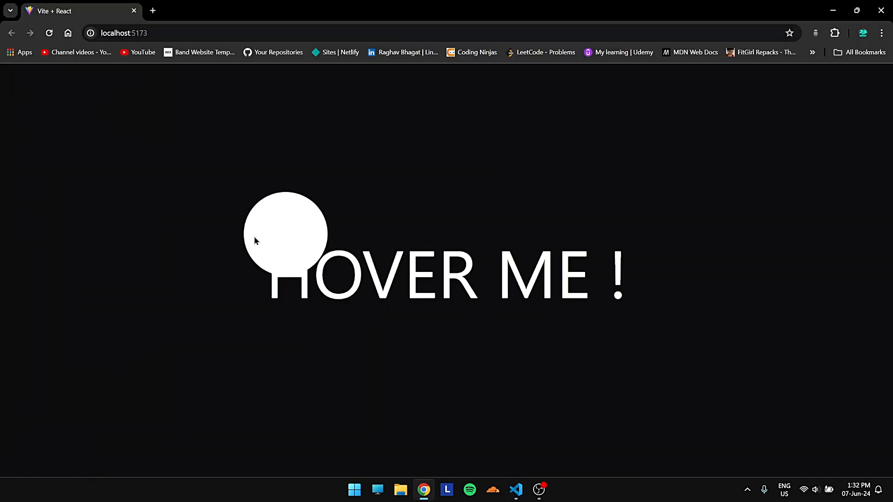
pyautogui.click(515, 490)
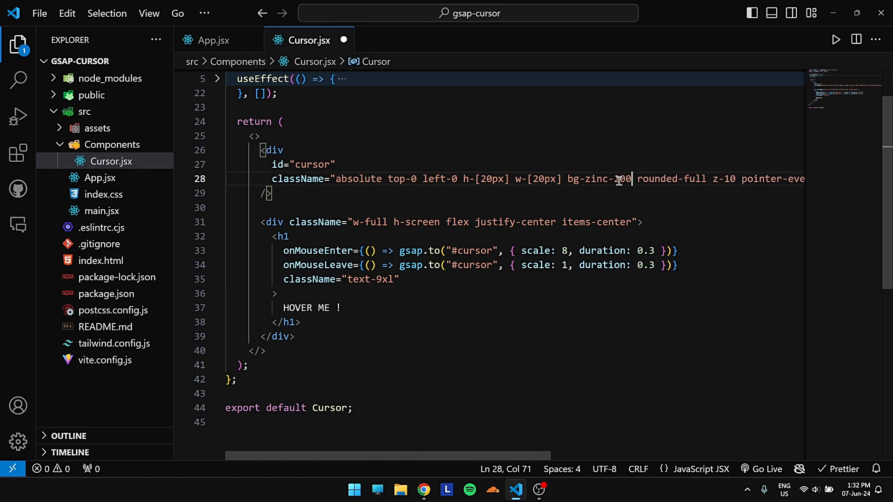
pyautogui.click(423, 490)
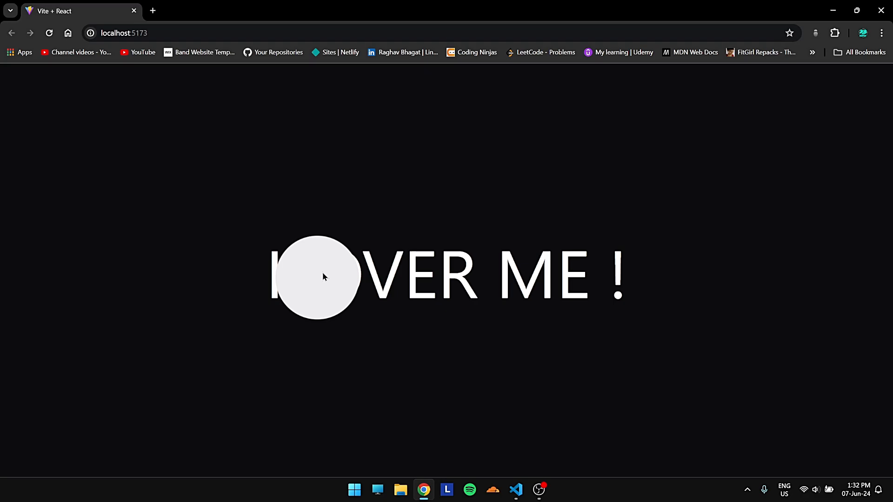
# - Change the dot to bg-red-200 and its layer from z-10 to z-5
pyautogui.click(516, 489)
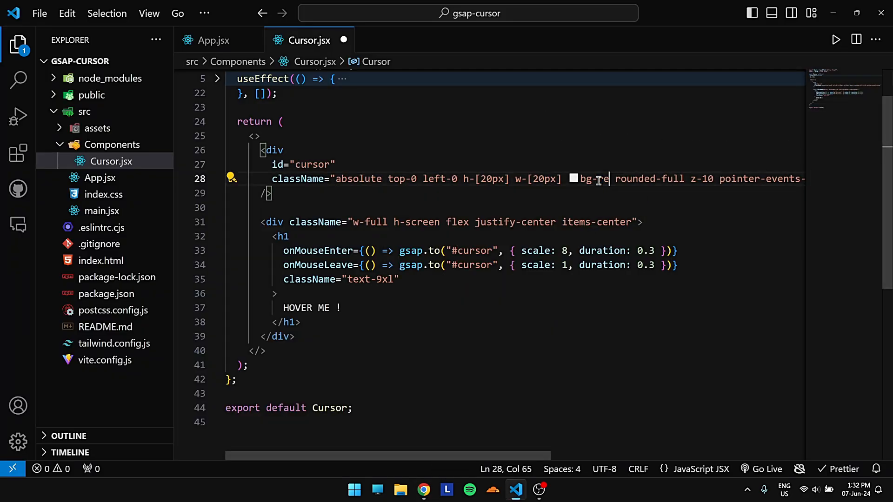
pyautogui.press('alt+tab')
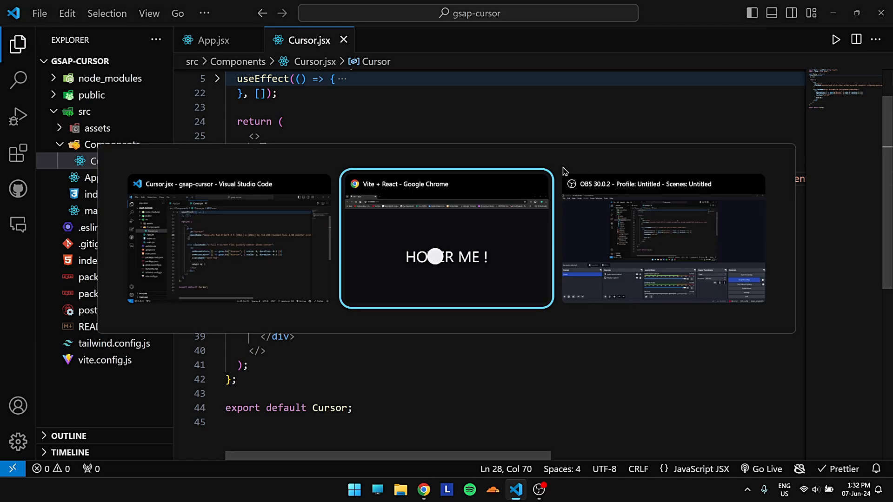
pyautogui.click(446, 237)
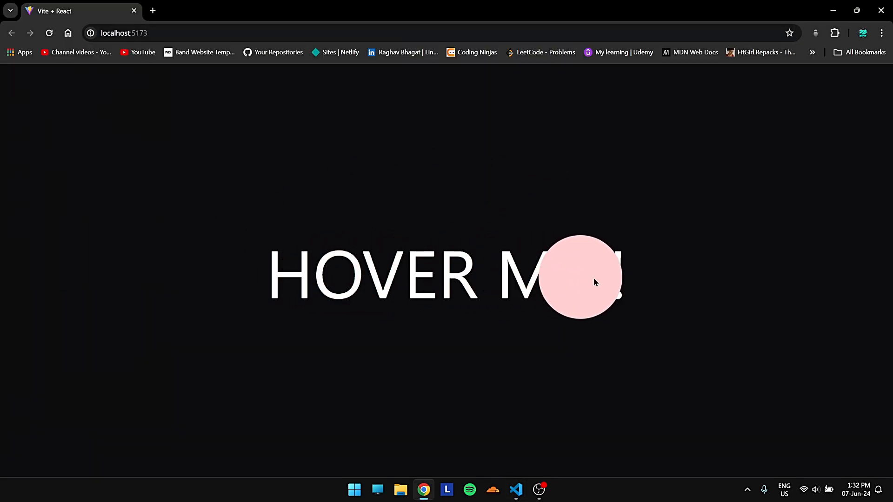
pyautogui.moveTo(576, 280)
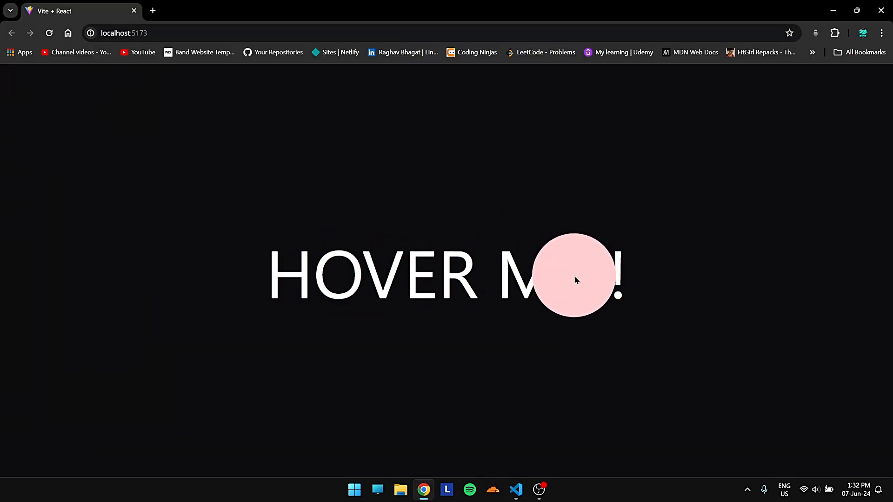
pyautogui.moveTo(524, 142)
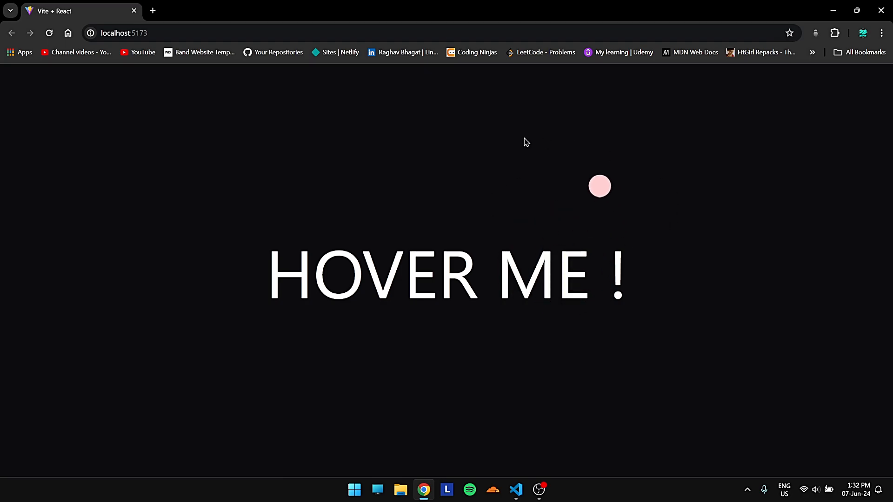
pyautogui.click(515, 489)
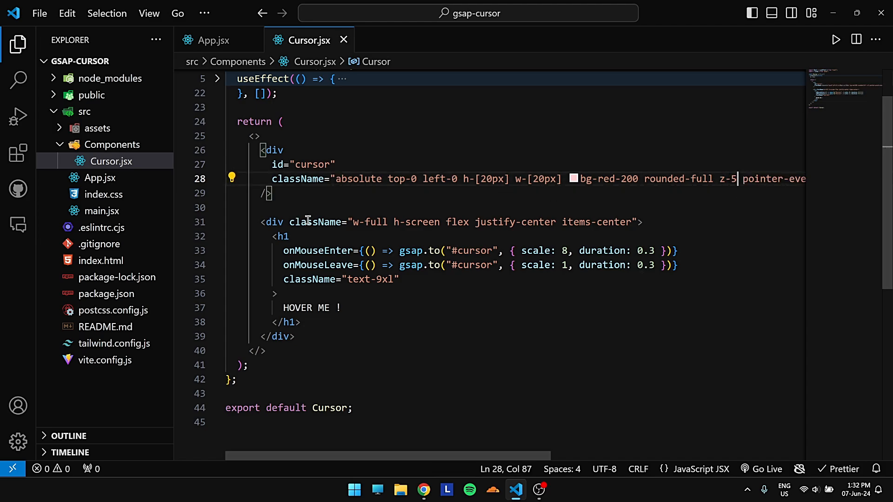
# - Preview the pink dot, then delete z-10 from the h1's "text-9xl z-10" className
pyautogui.write('" "')
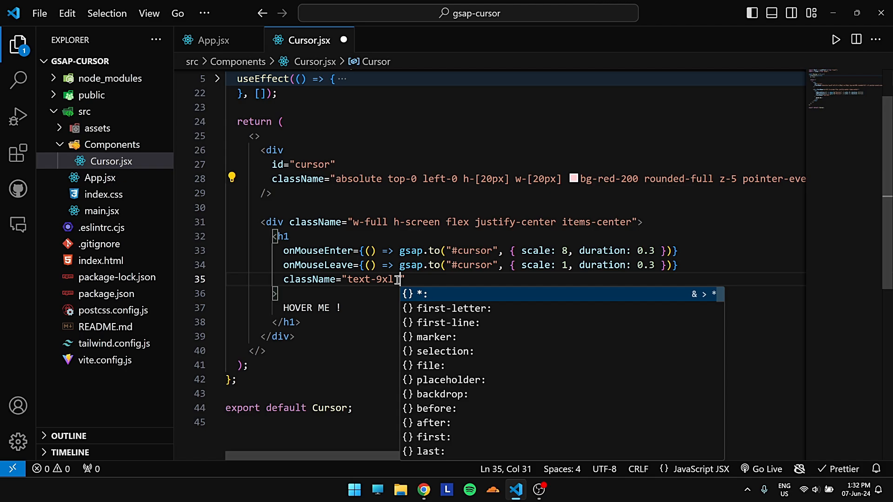
pyautogui.click(423, 489)
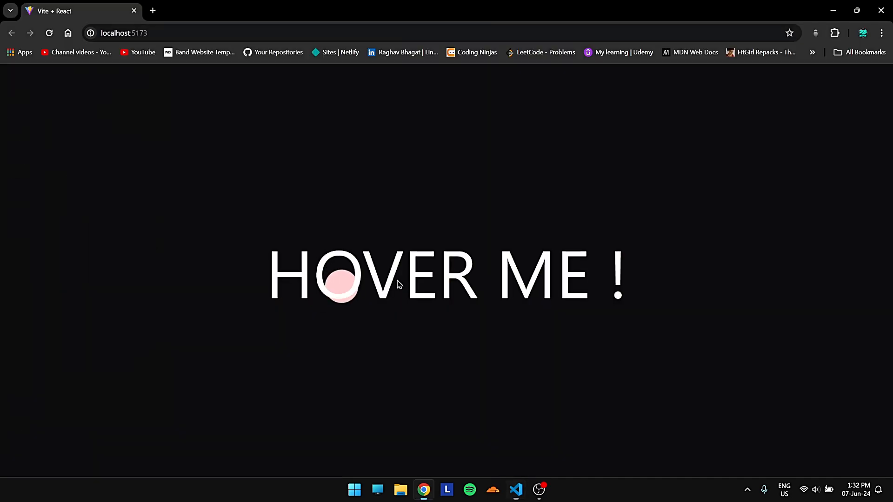
pyautogui.moveTo(472, 279)
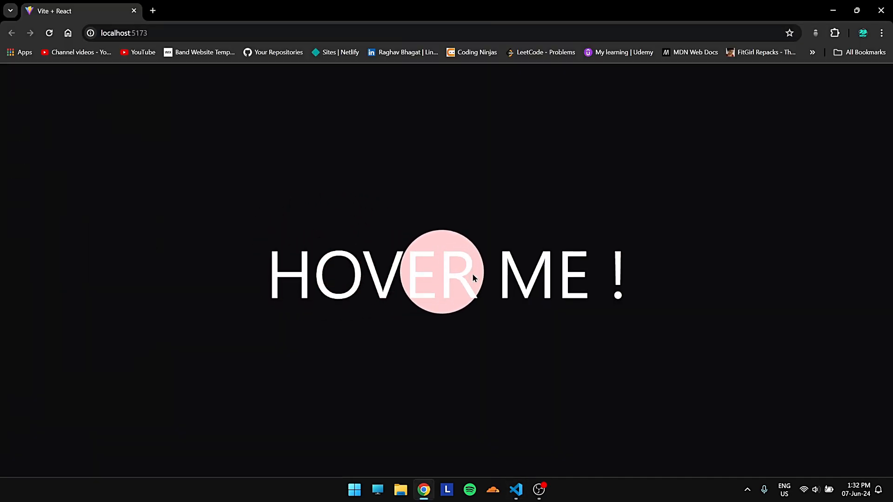
pyautogui.moveTo(256, 272)
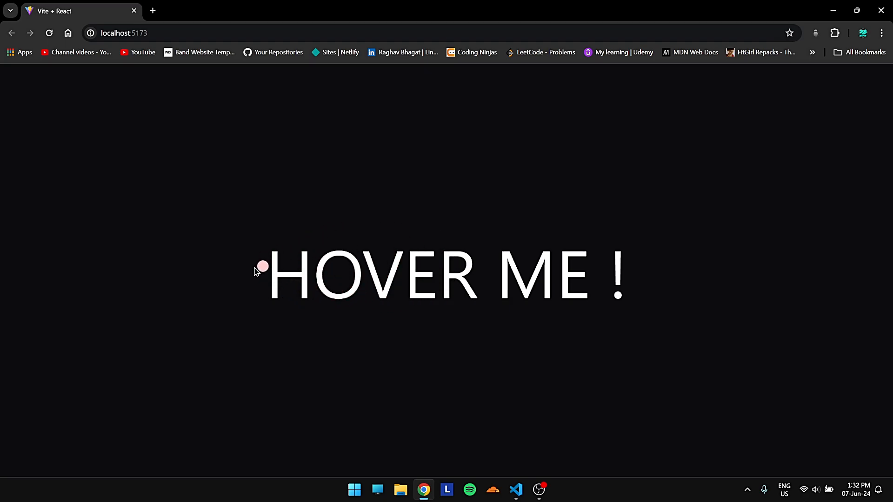
pyautogui.click(515, 490)
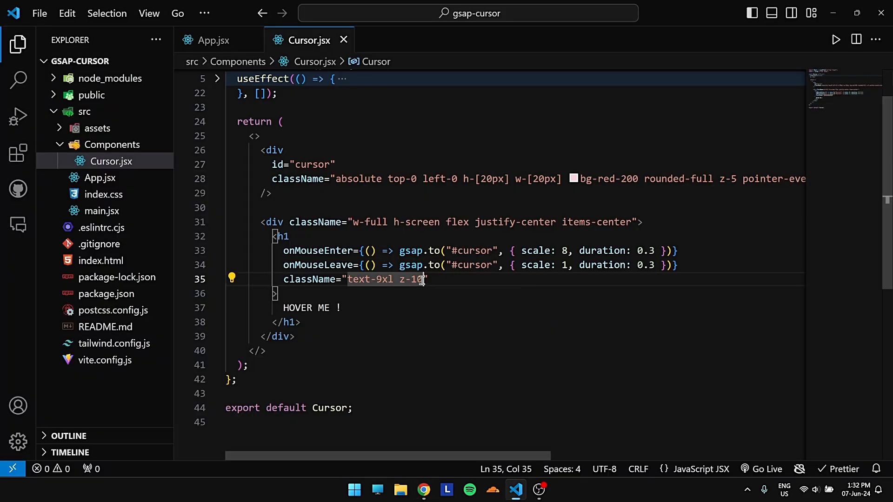
pyautogui.press('Backspace')
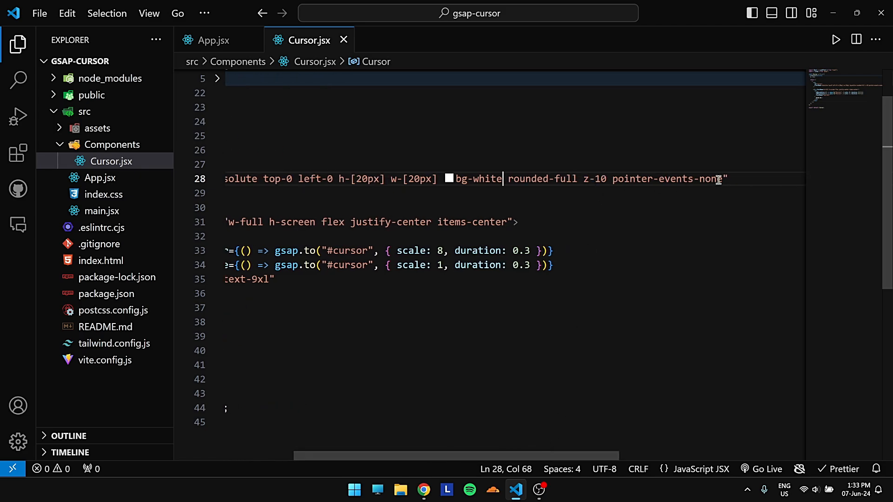
# - Give the dot bg-white, z-10 and mix-blend-difference, then test the inverted hover in Chrome
pyautogui.write('mix-blend-difference')
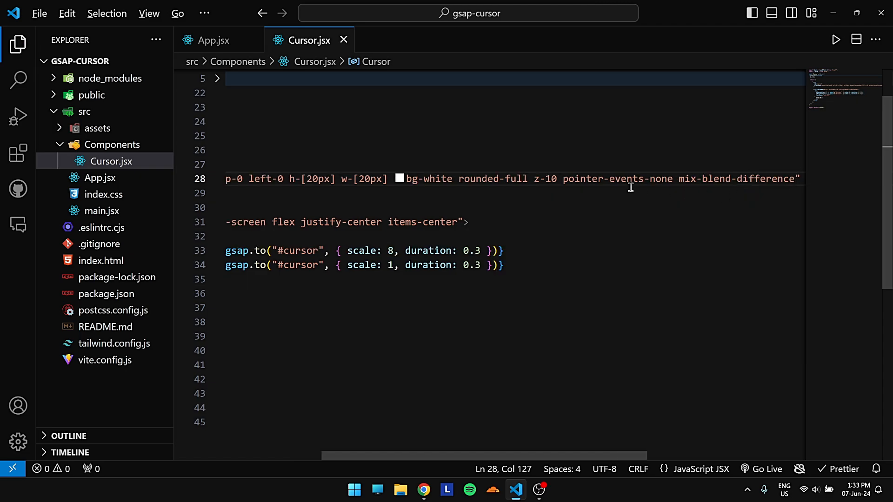
pyautogui.click(423, 490)
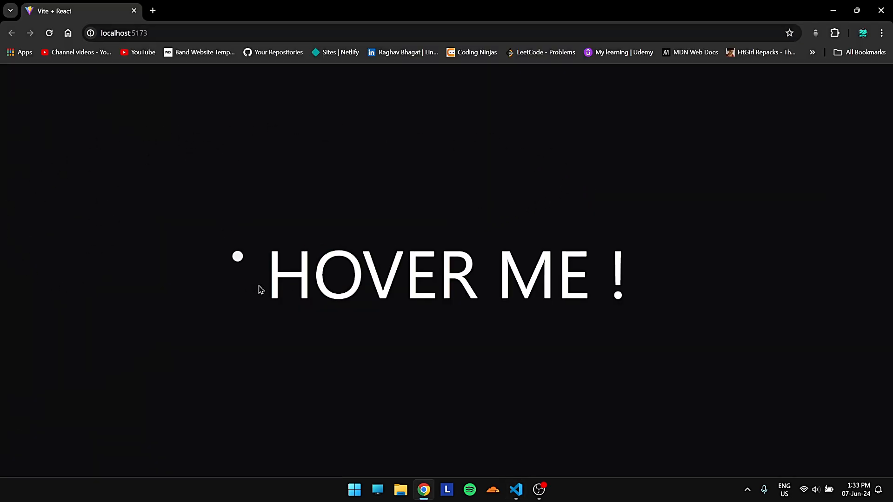
pyautogui.moveTo(603, 287)
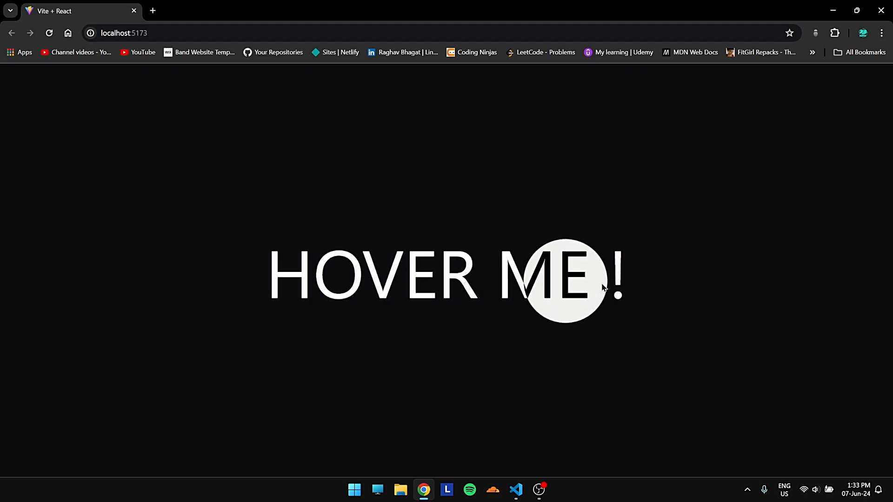
pyautogui.moveTo(268, 284)
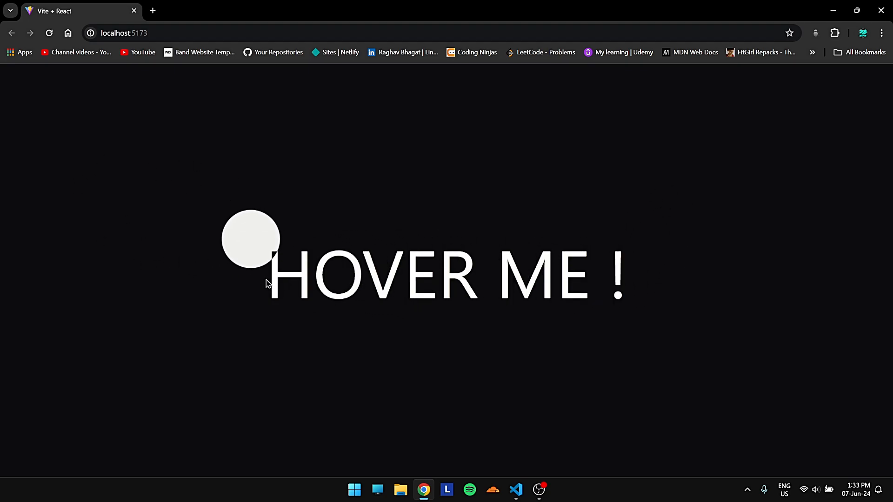
pyautogui.rightClick(535, 286)
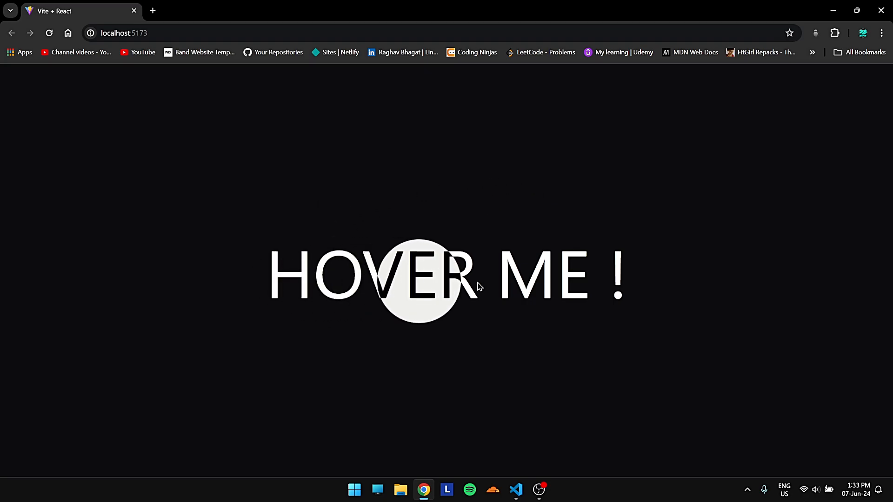
pyautogui.click(515, 489)
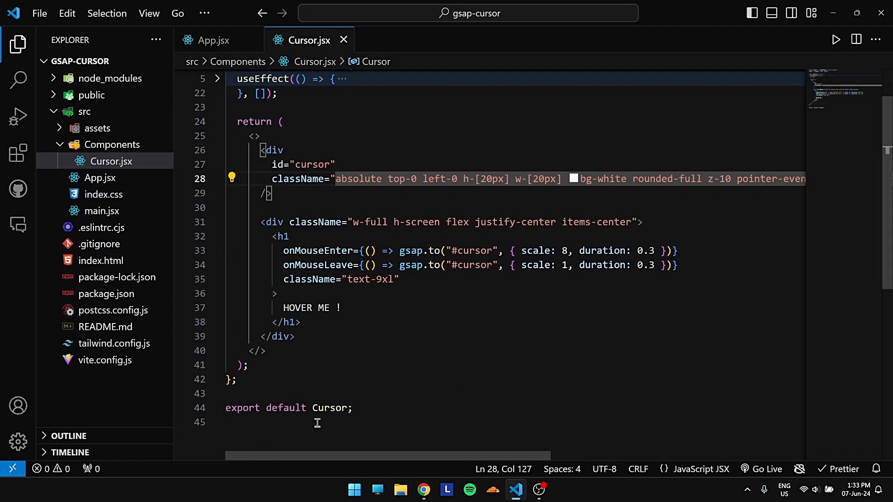
pyautogui.click(423, 490)
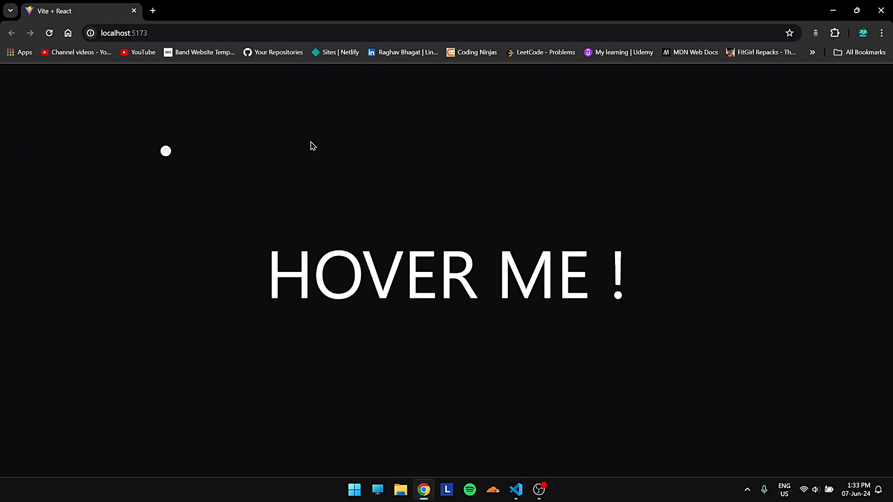
pyautogui.moveTo(868, 112)
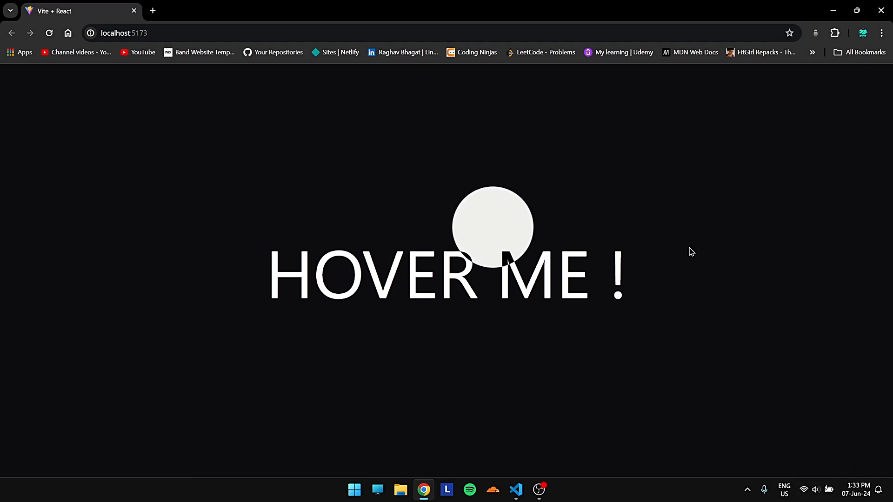
pyautogui.click(515, 490)
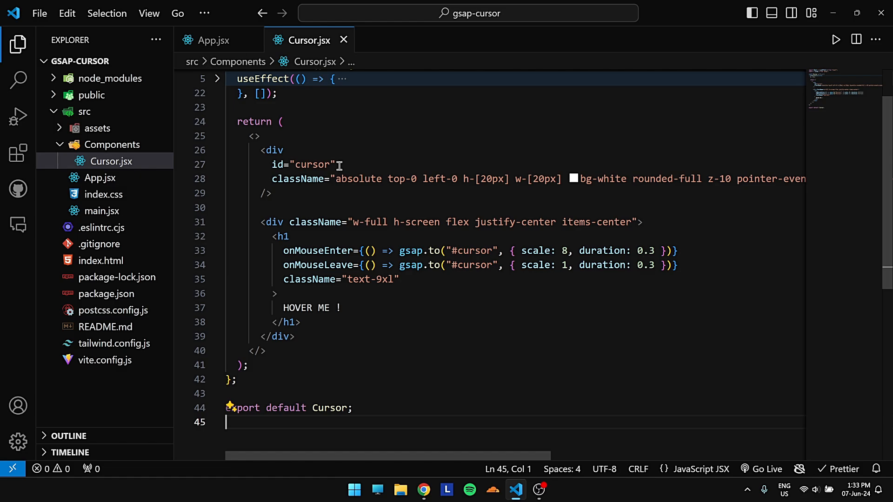
pyautogui.click(424, 489)
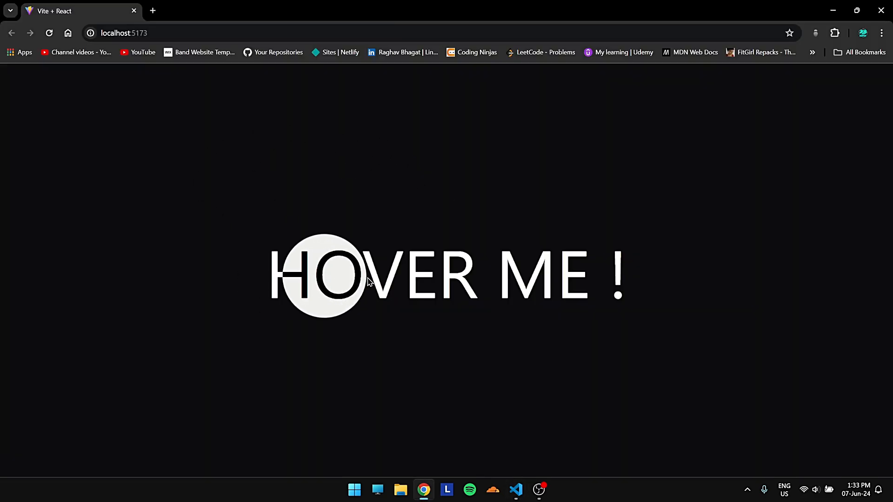
pyautogui.click(516, 490)
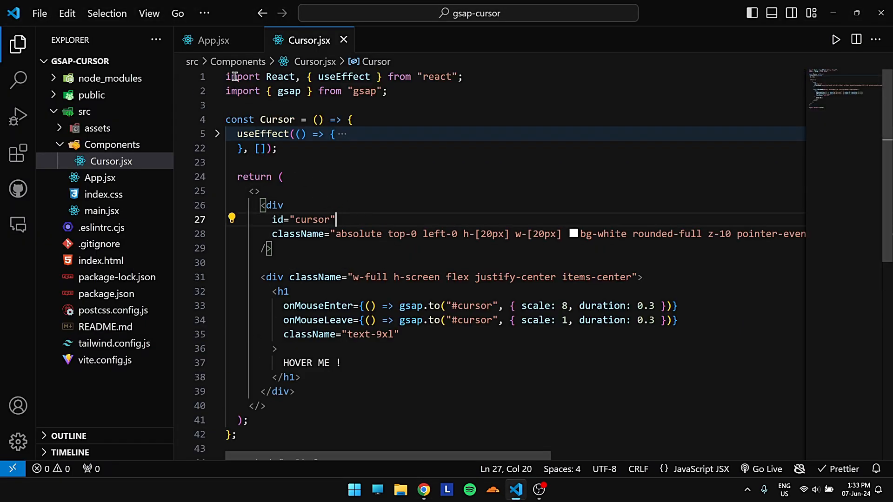
# - In App.jsx, wrap Cursor between two h-screen w-full divs inside a flex-col container
pyautogui.click(215, 40)
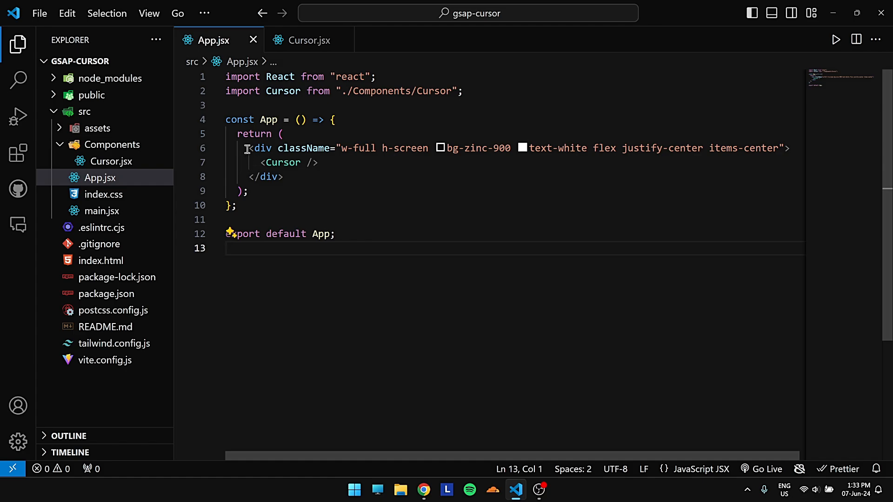
pyautogui.click(302, 162)
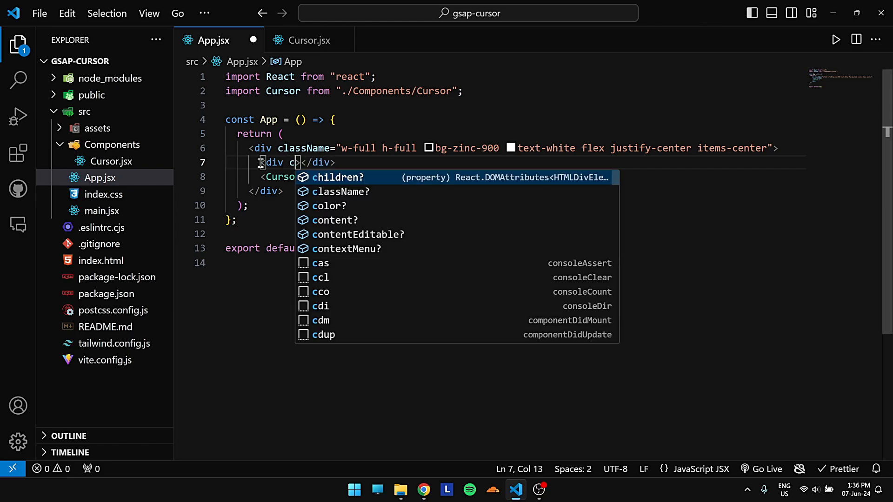
pyautogui.write('className="h-s"')
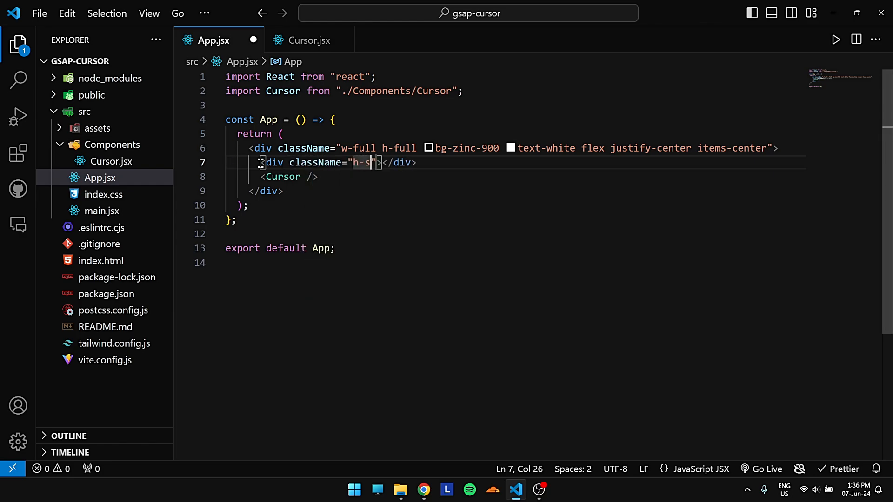
pyautogui.write('creen')
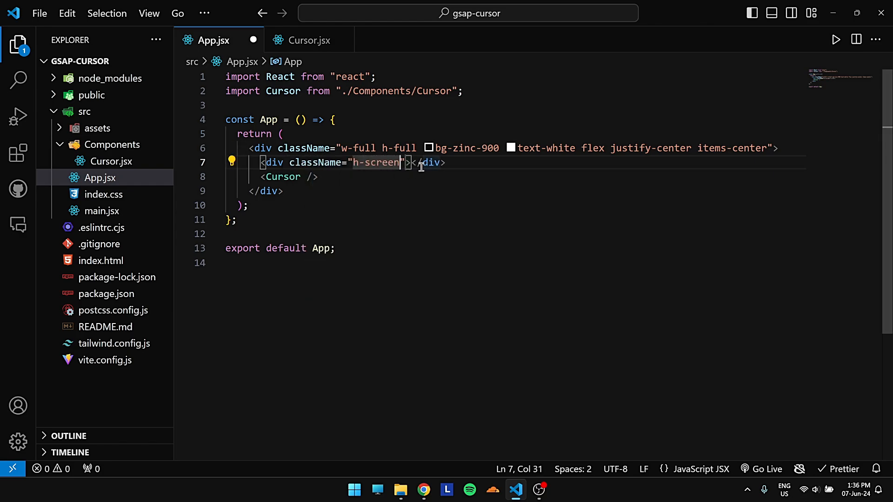
pyautogui.write('w-full')
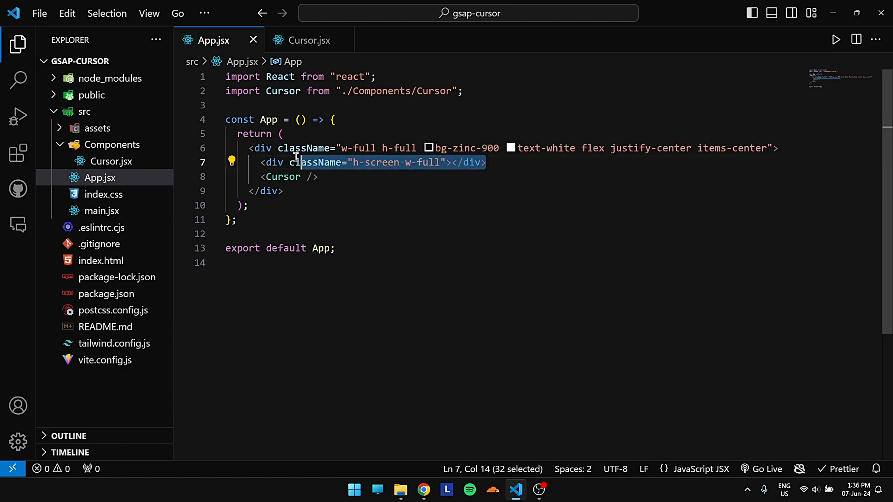
pyautogui.click(324, 177)
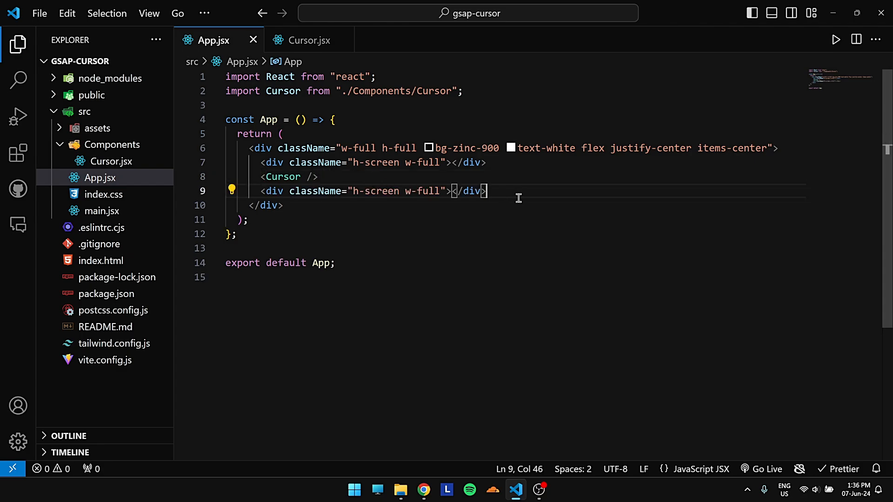
pyautogui.moveTo(518, 208)
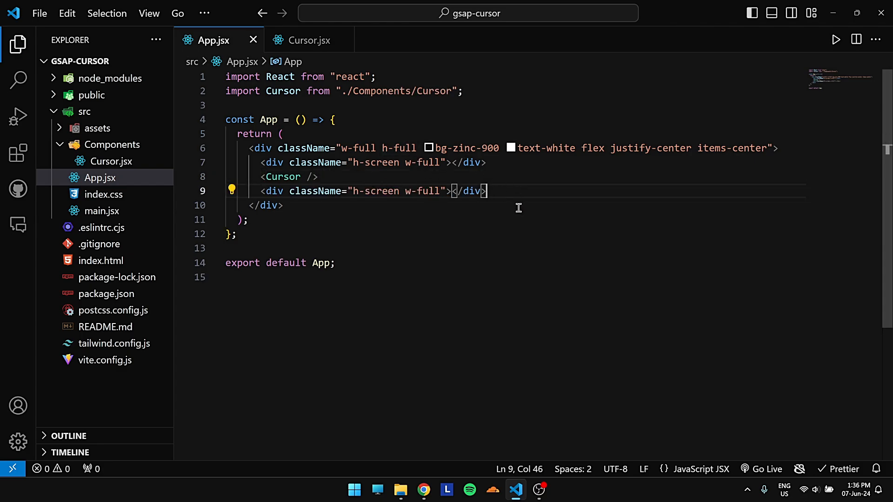
pyautogui.moveTo(570, 168)
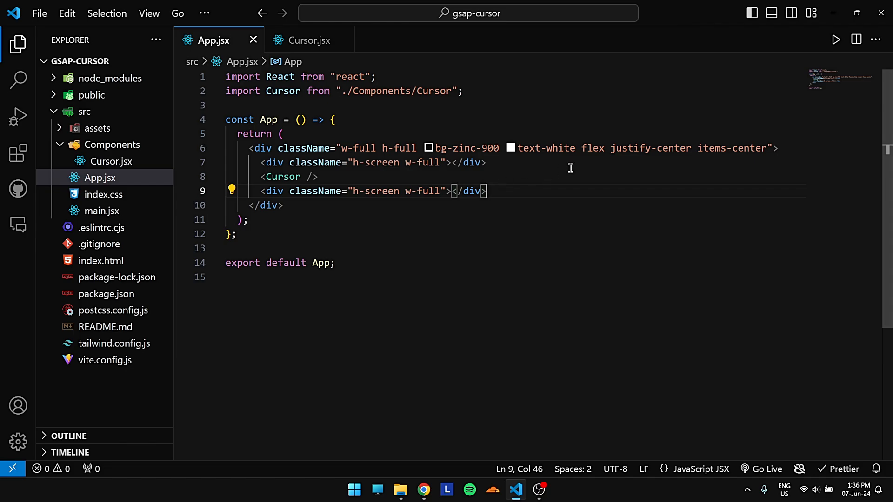
pyautogui.moveTo(555, 158)
pyautogui.write('flex-col ')
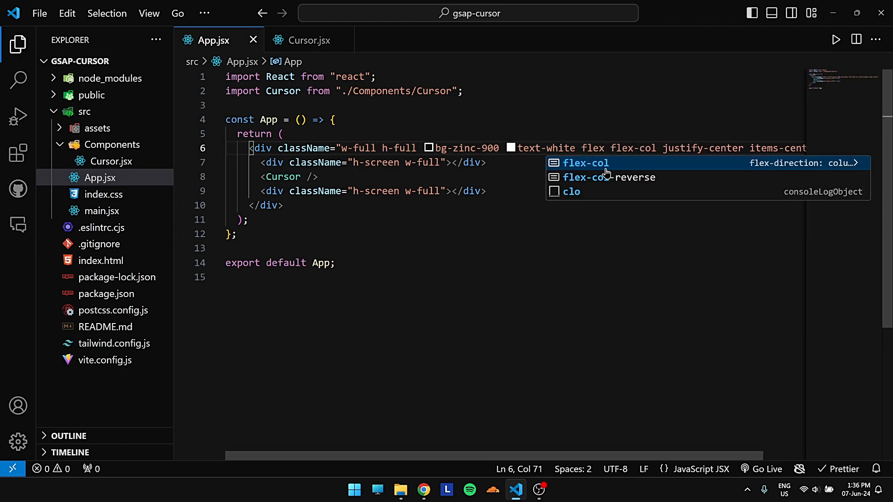
pyautogui.click(424, 489)
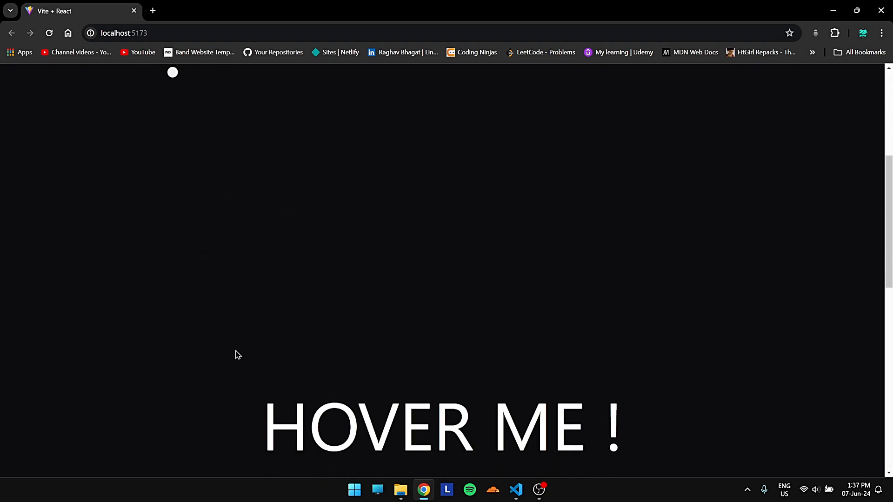
pyautogui.moveTo(151, 398)
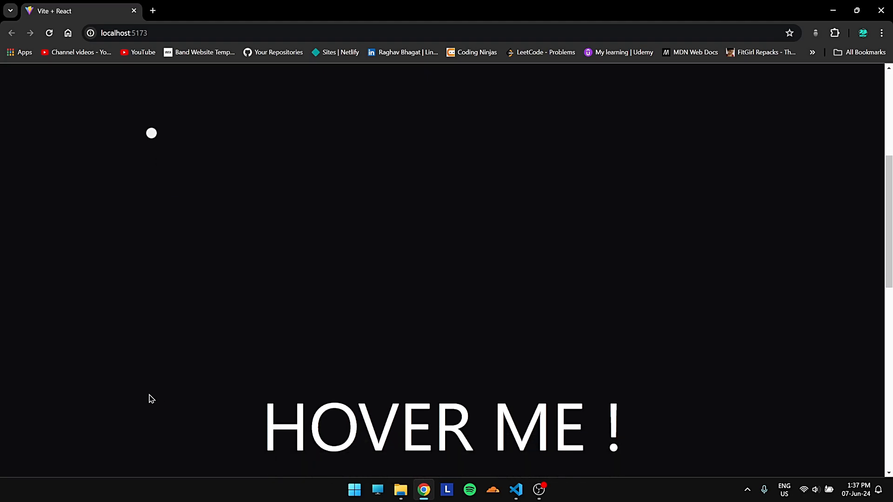
# - Return to VS Code after confirming the full-height section above 'HOVER ME !'
pyautogui.click(515, 490)
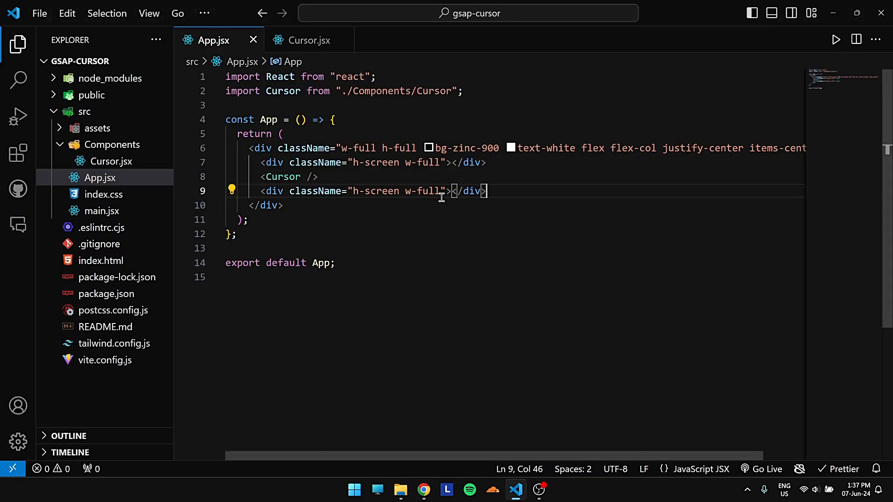
# - Give the two full-screen sections 'first page' and 'third page' headings
pyautogui.press('Enter')
pyautogui.write('<h1></h1>')
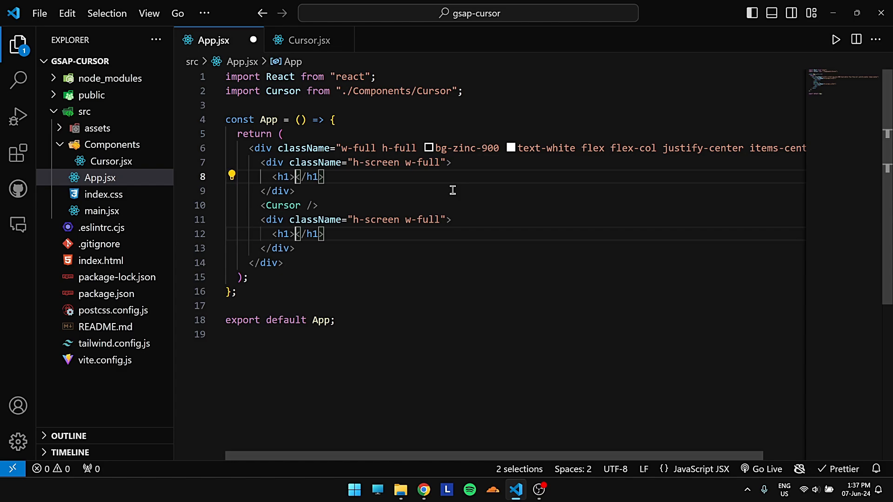
pyautogui.click(297, 177)
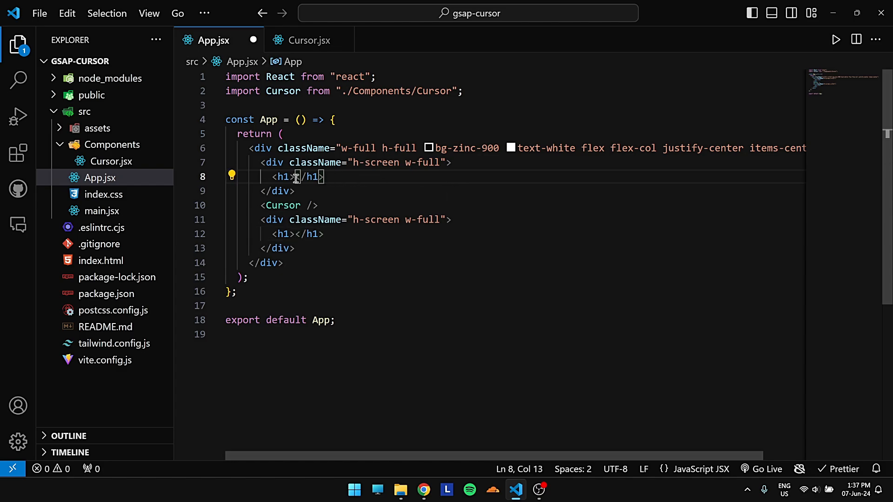
pyautogui.write('first page')
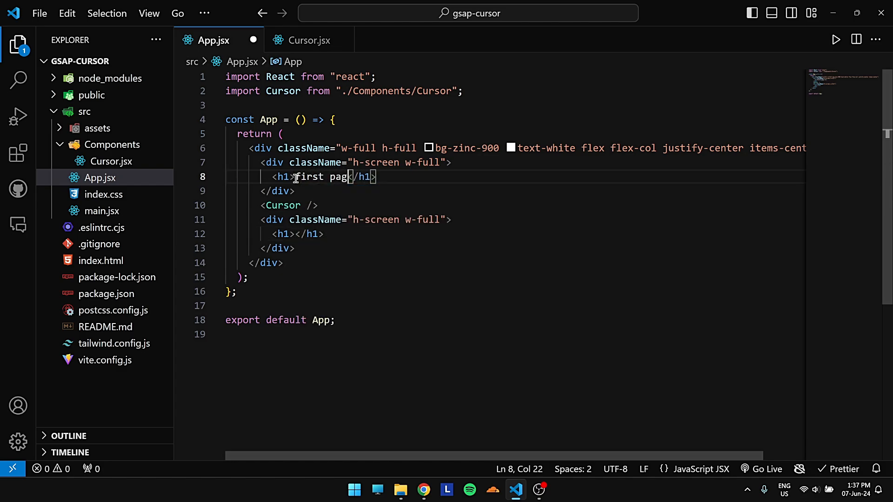
pyautogui.click(296, 233)
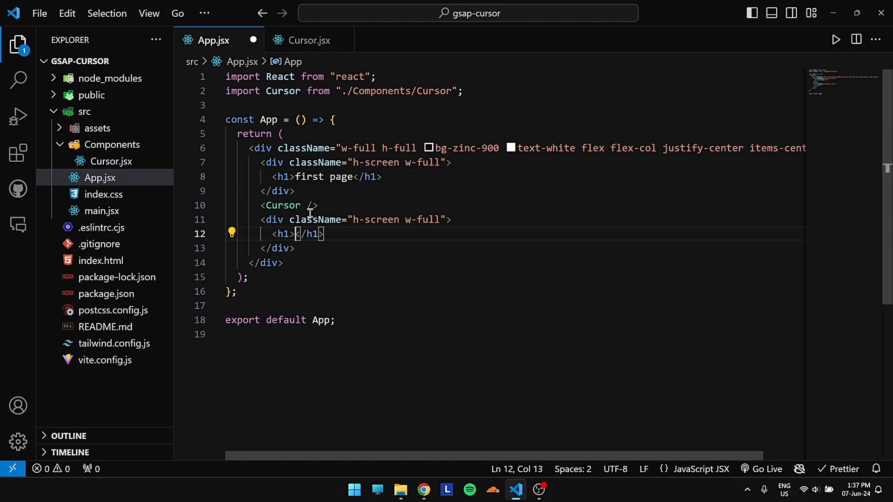
pyautogui.write('secon')
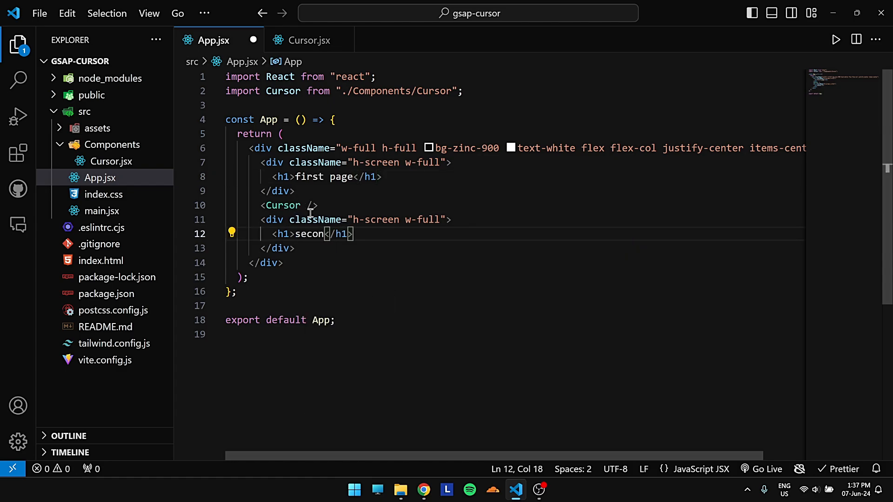
pyautogui.write('third')
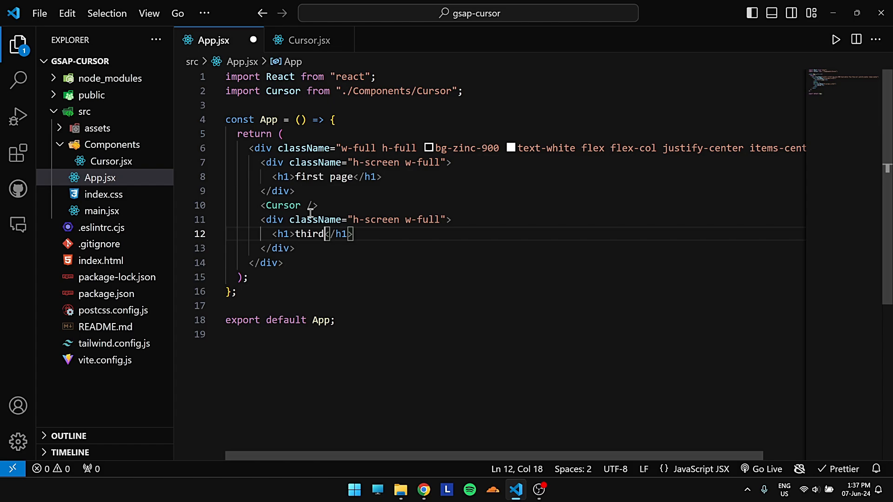
pyautogui.write('page')
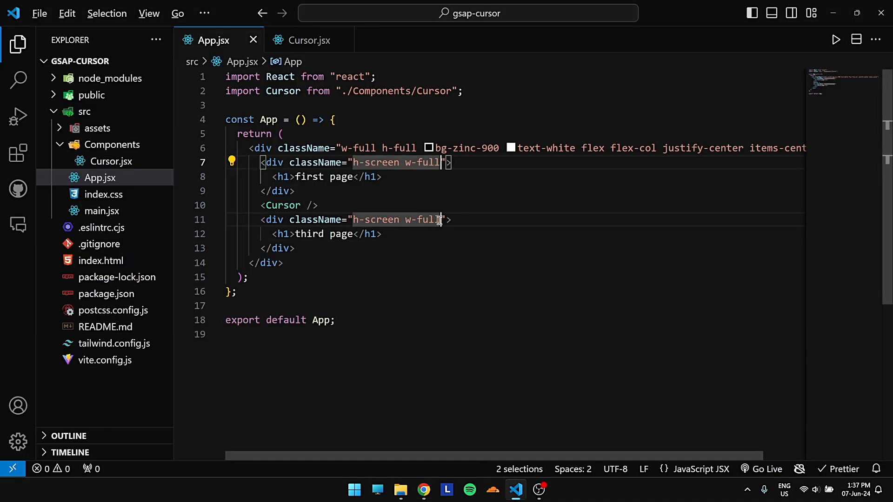
# - Add 'flex justify-center items-center text-3xl' to both section divs
pyautogui.write('flex justify-ce')
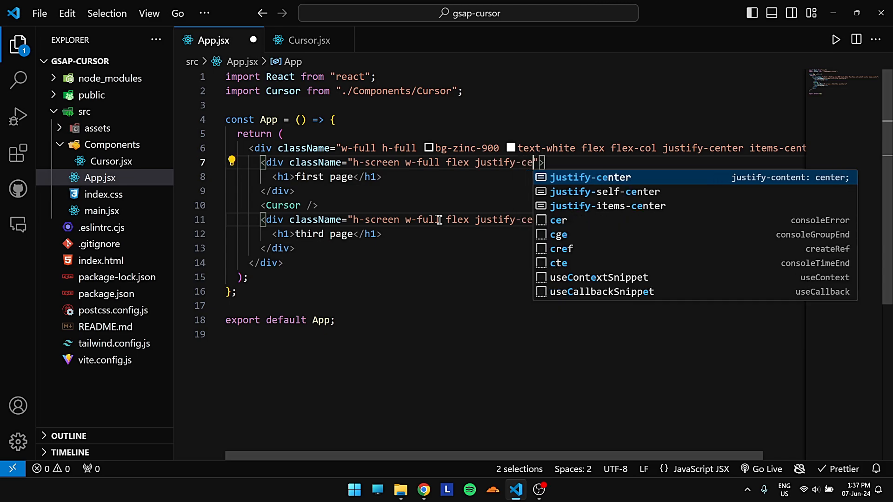
pyautogui.write('items-center')
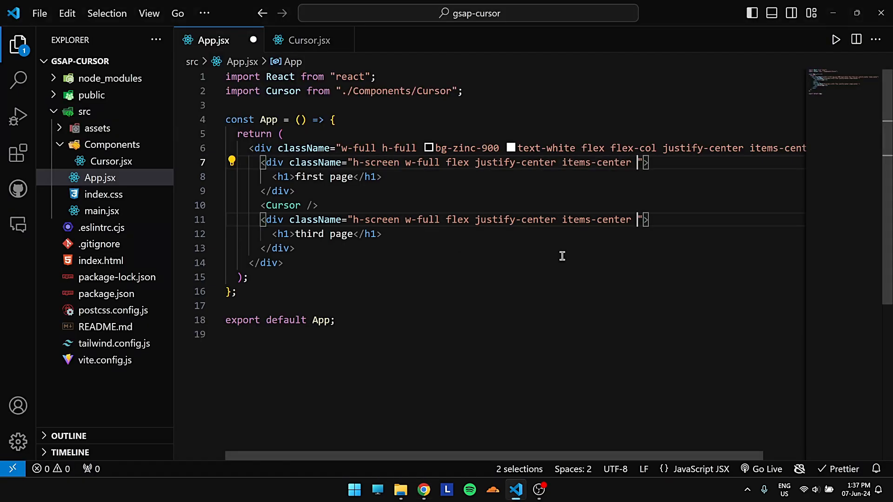
pyautogui.write('text-3xl')
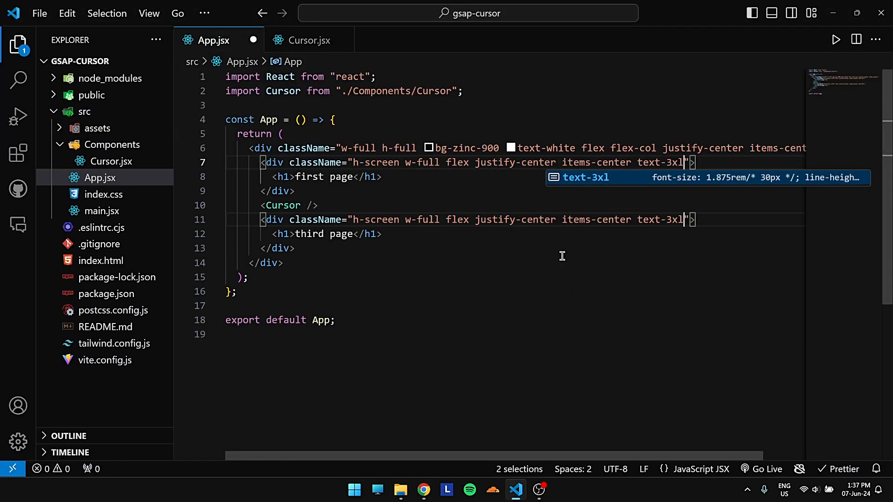
pyautogui.click(424, 490)
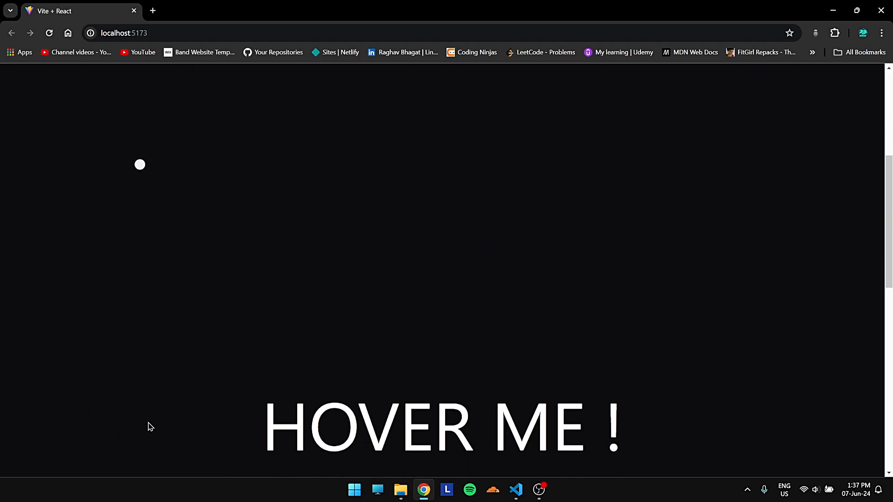
pyautogui.moveTo(335, 426)
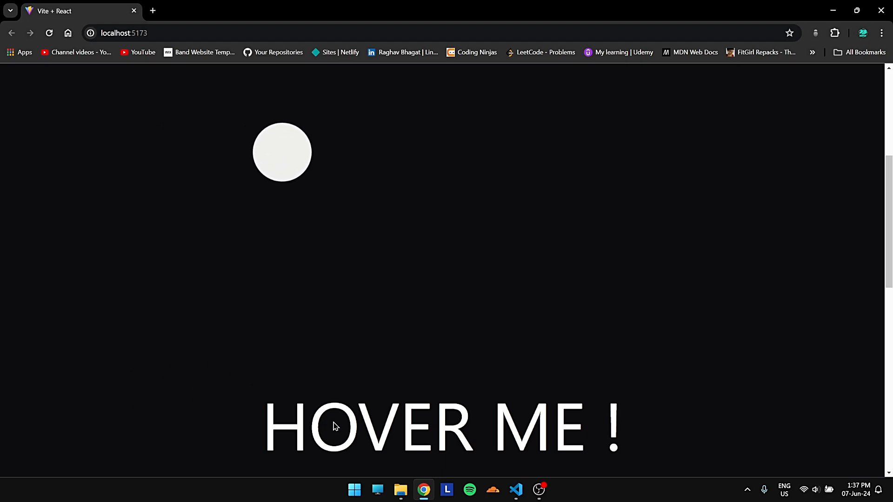
pyautogui.moveTo(683, 408)
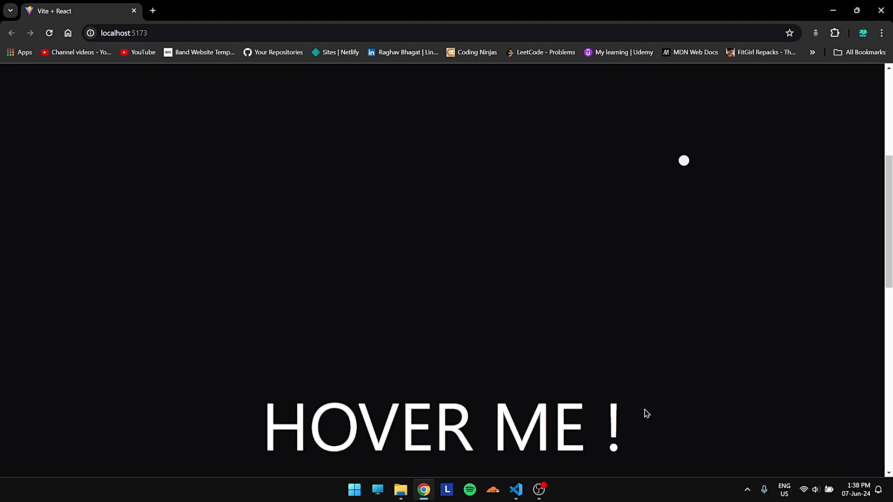
# - Switch back to VS Code and open the Cursor.jsx tab
pyautogui.click(515, 490)
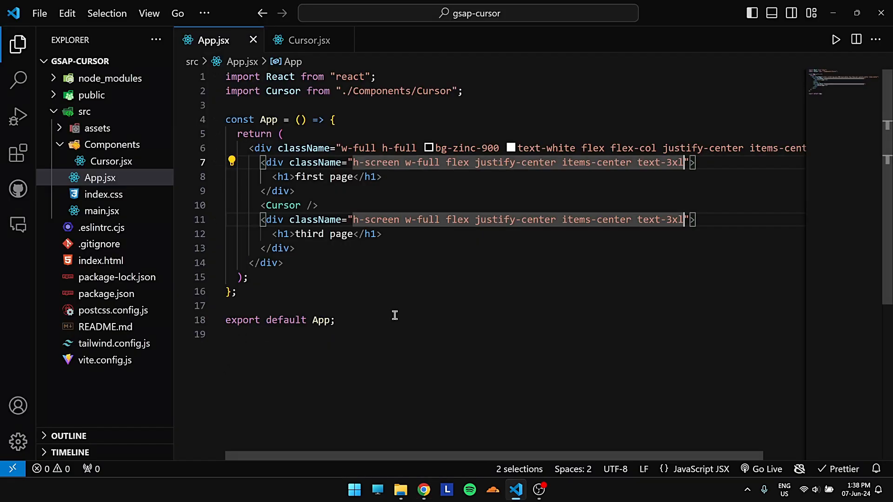
pyautogui.click(310, 40)
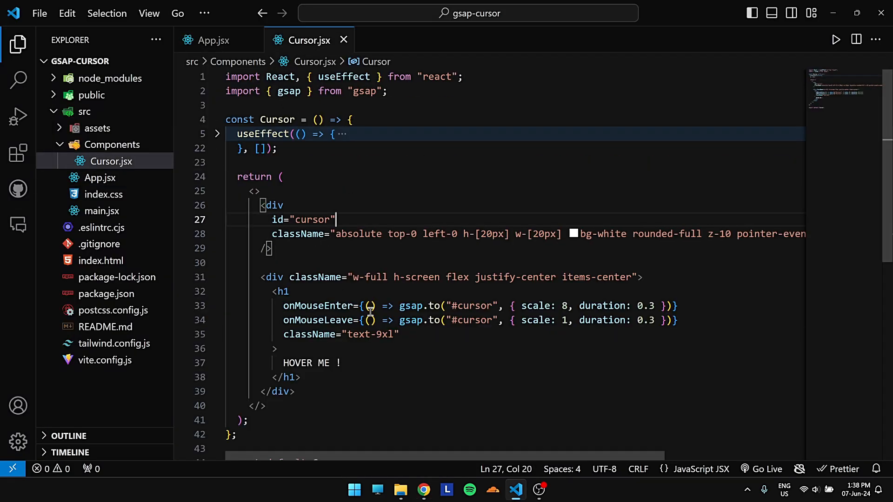
# - Replace the dot div's 'absolute' class with 'fixed' in Cursor.jsx
pyautogui.doubleClick(358, 233)
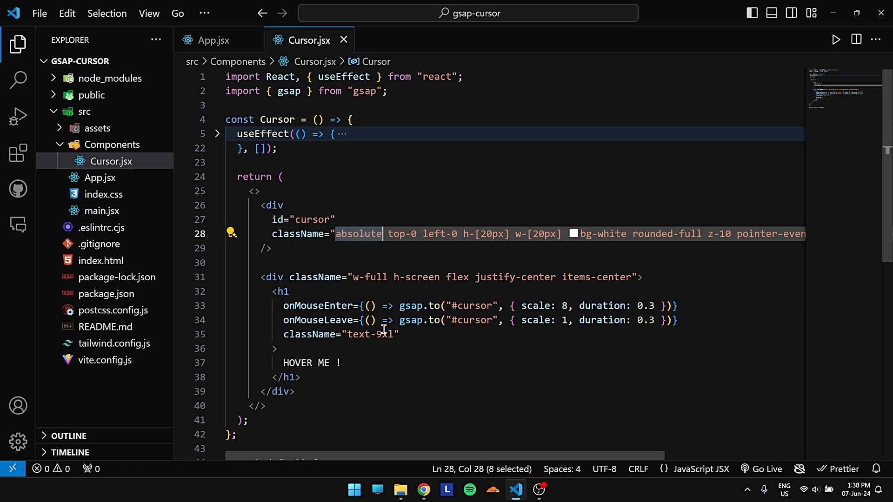
pyautogui.write('fixed')
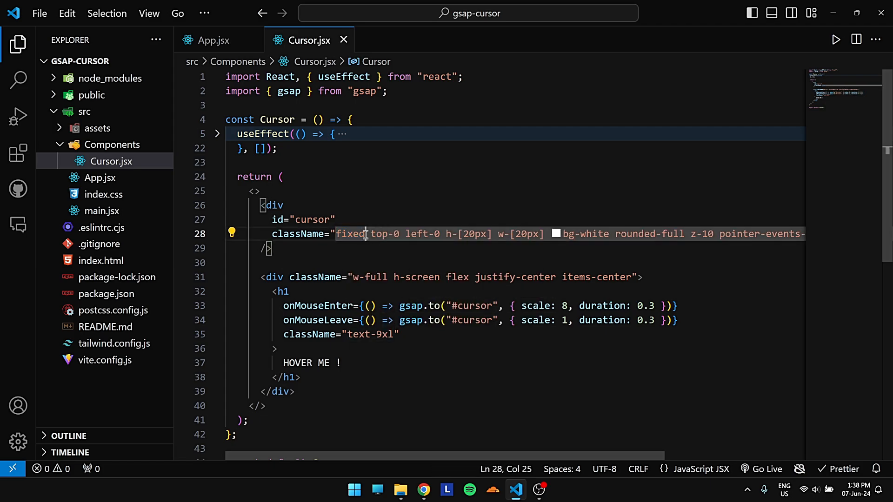
pyautogui.click(423, 489)
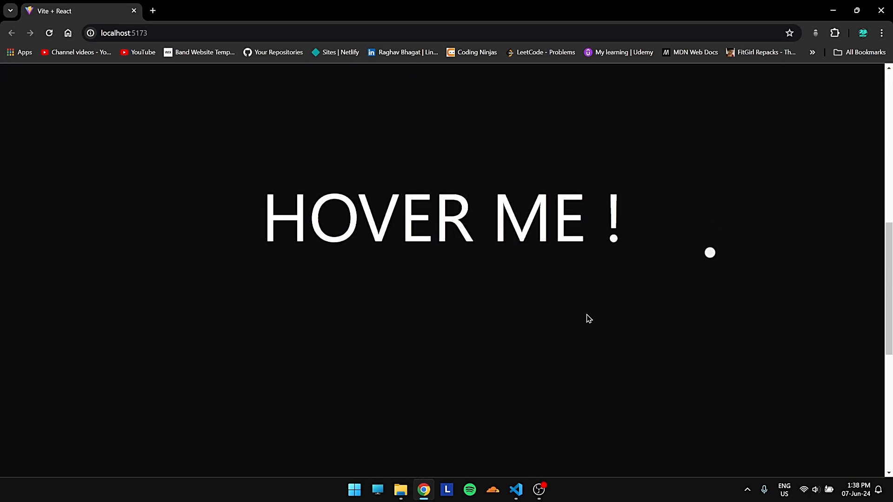
pyautogui.moveTo(114, 292)
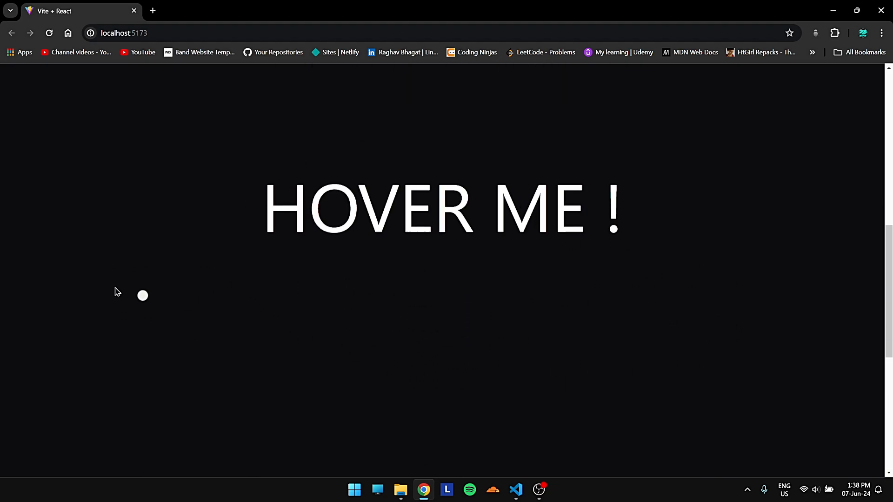
pyautogui.moveTo(614, 342)
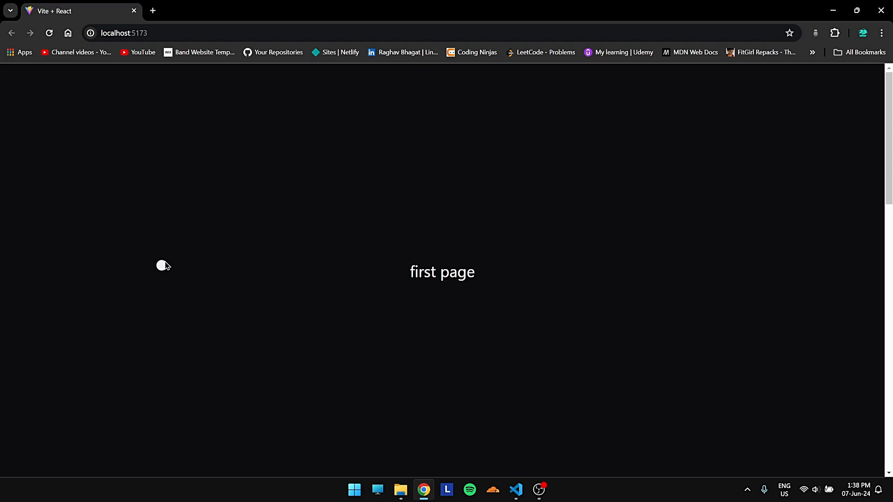
# - Return to Cursor.jsx after verifying the fixed dot follows while scrolling
pyautogui.click(515, 489)
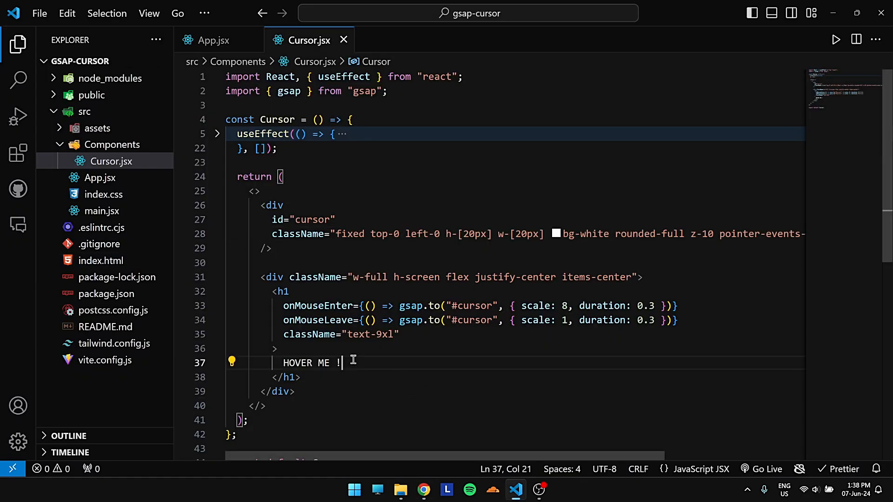
pyautogui.moveTo(215, 136)
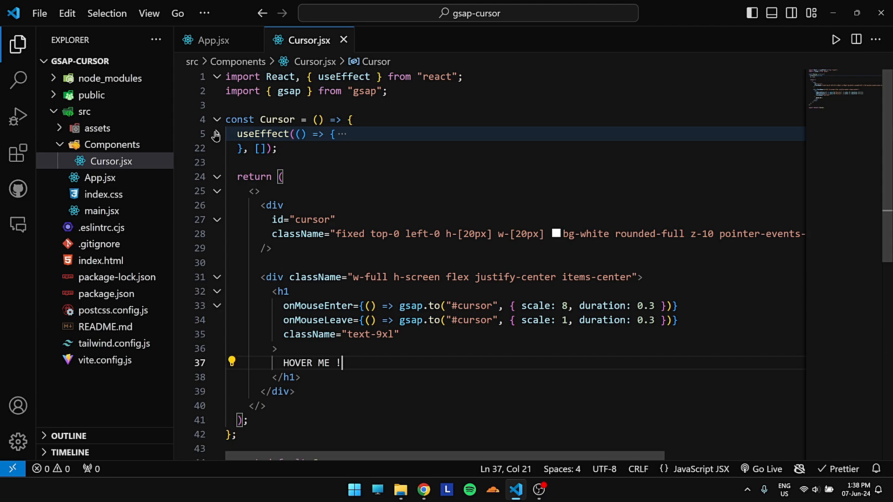
# - Expand the useEffect block to review the follow and hover-scaling handlers
pyautogui.click(216, 134)
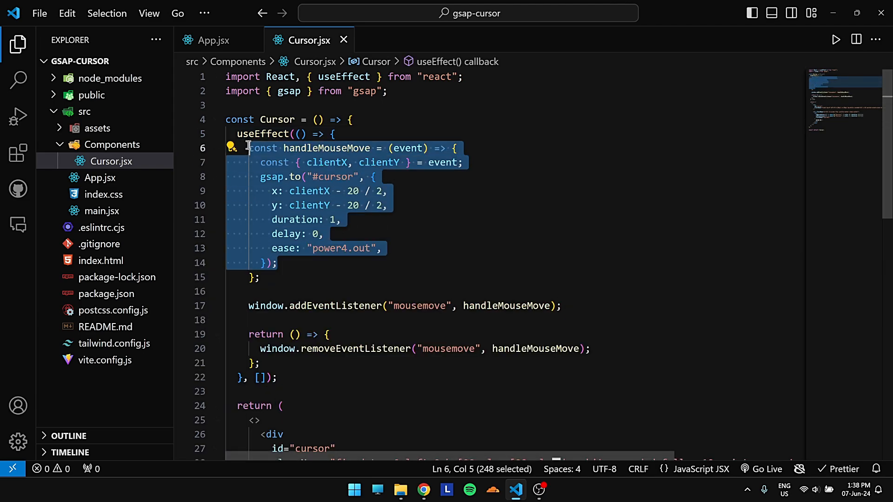
pyautogui.moveTo(290, 262)
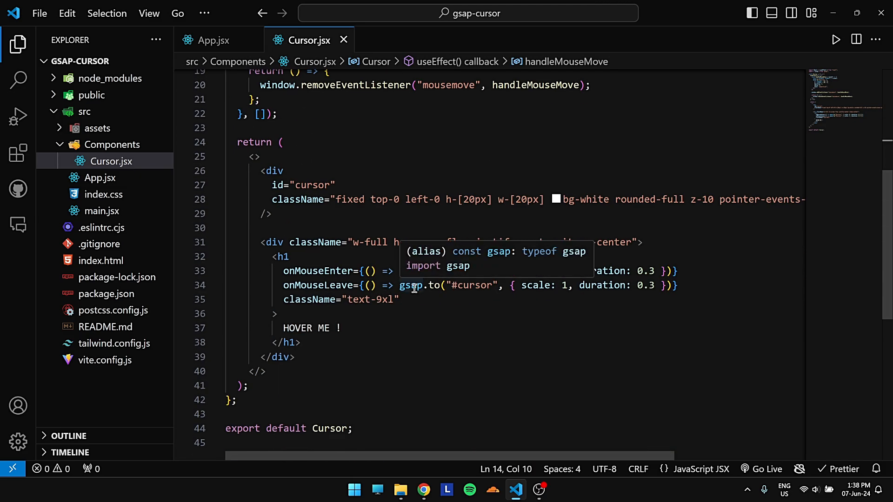
pyautogui.click(422, 490)
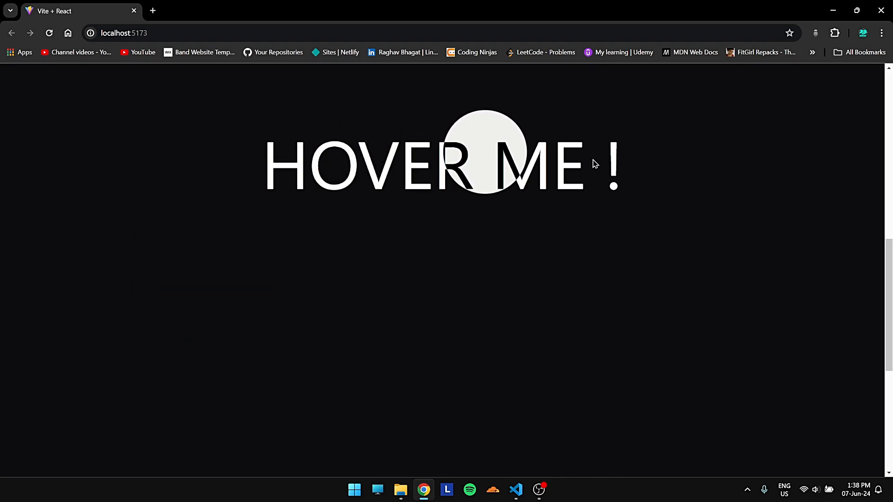
pyautogui.moveTo(569, 318)
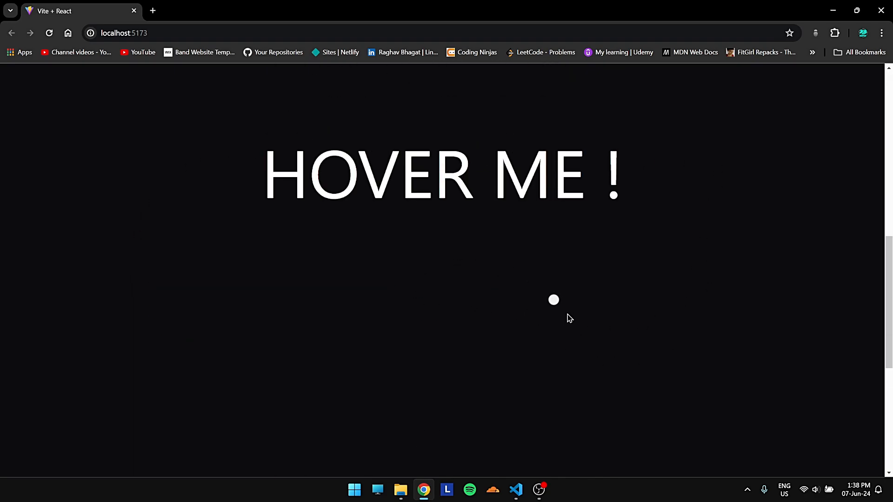
# - Return to Cursor.jsx after seeing the dot shrink away from 'HOVER ME !'
pyautogui.click(515, 489)
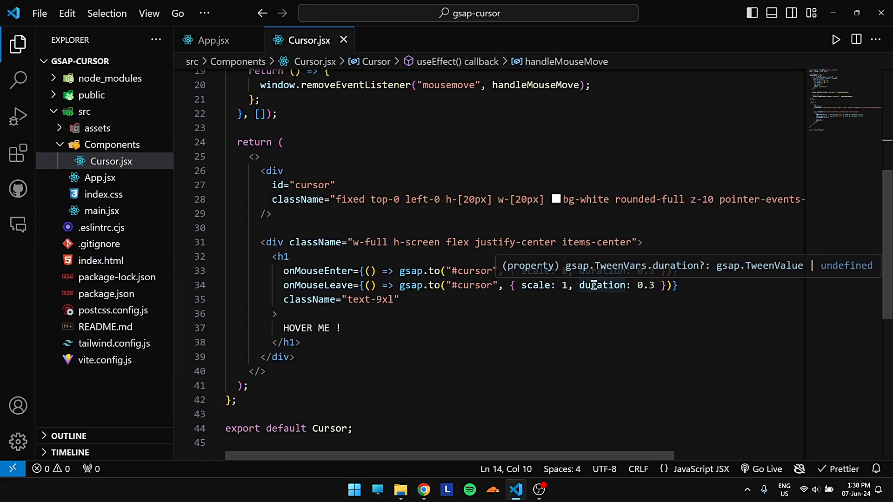
pyautogui.click(401, 300)
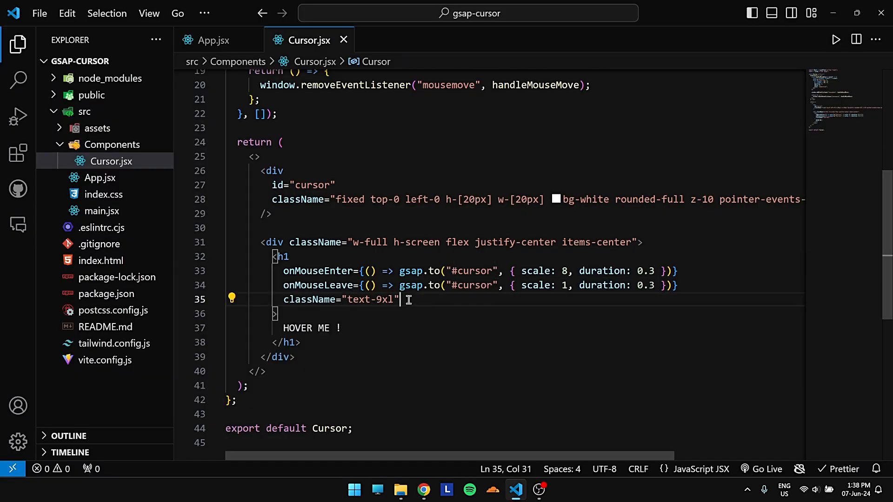